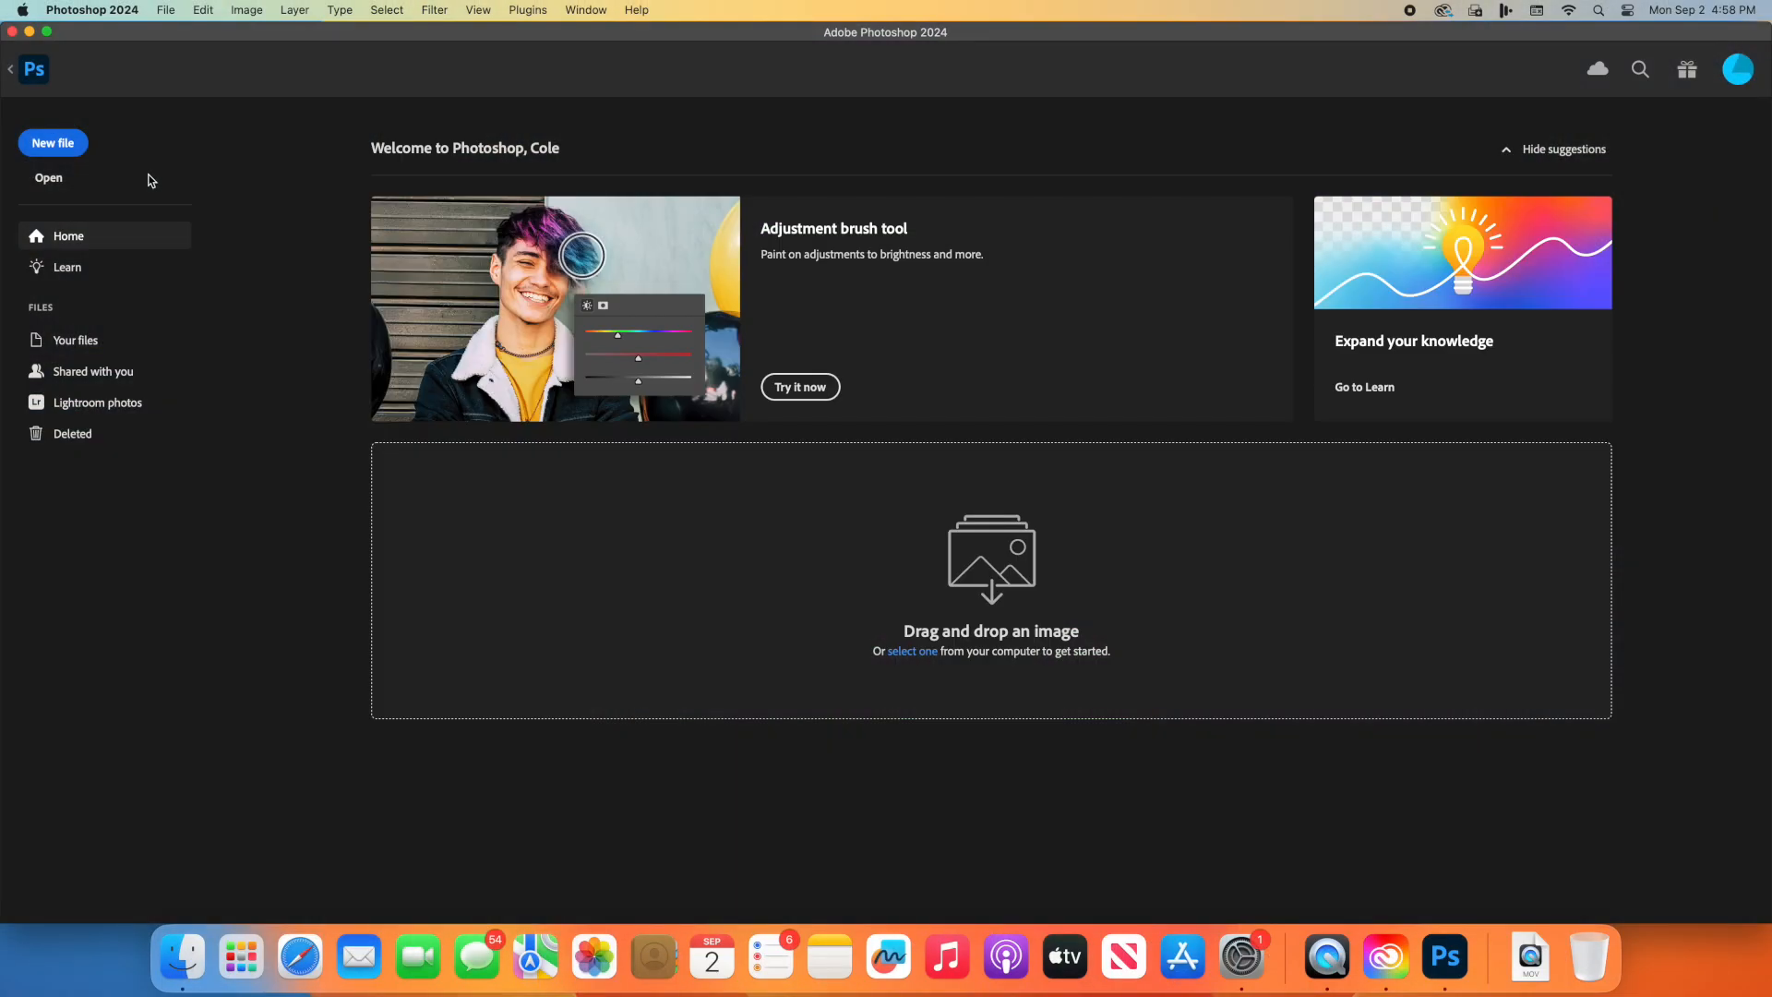
pyautogui.moveTo(52, 144)
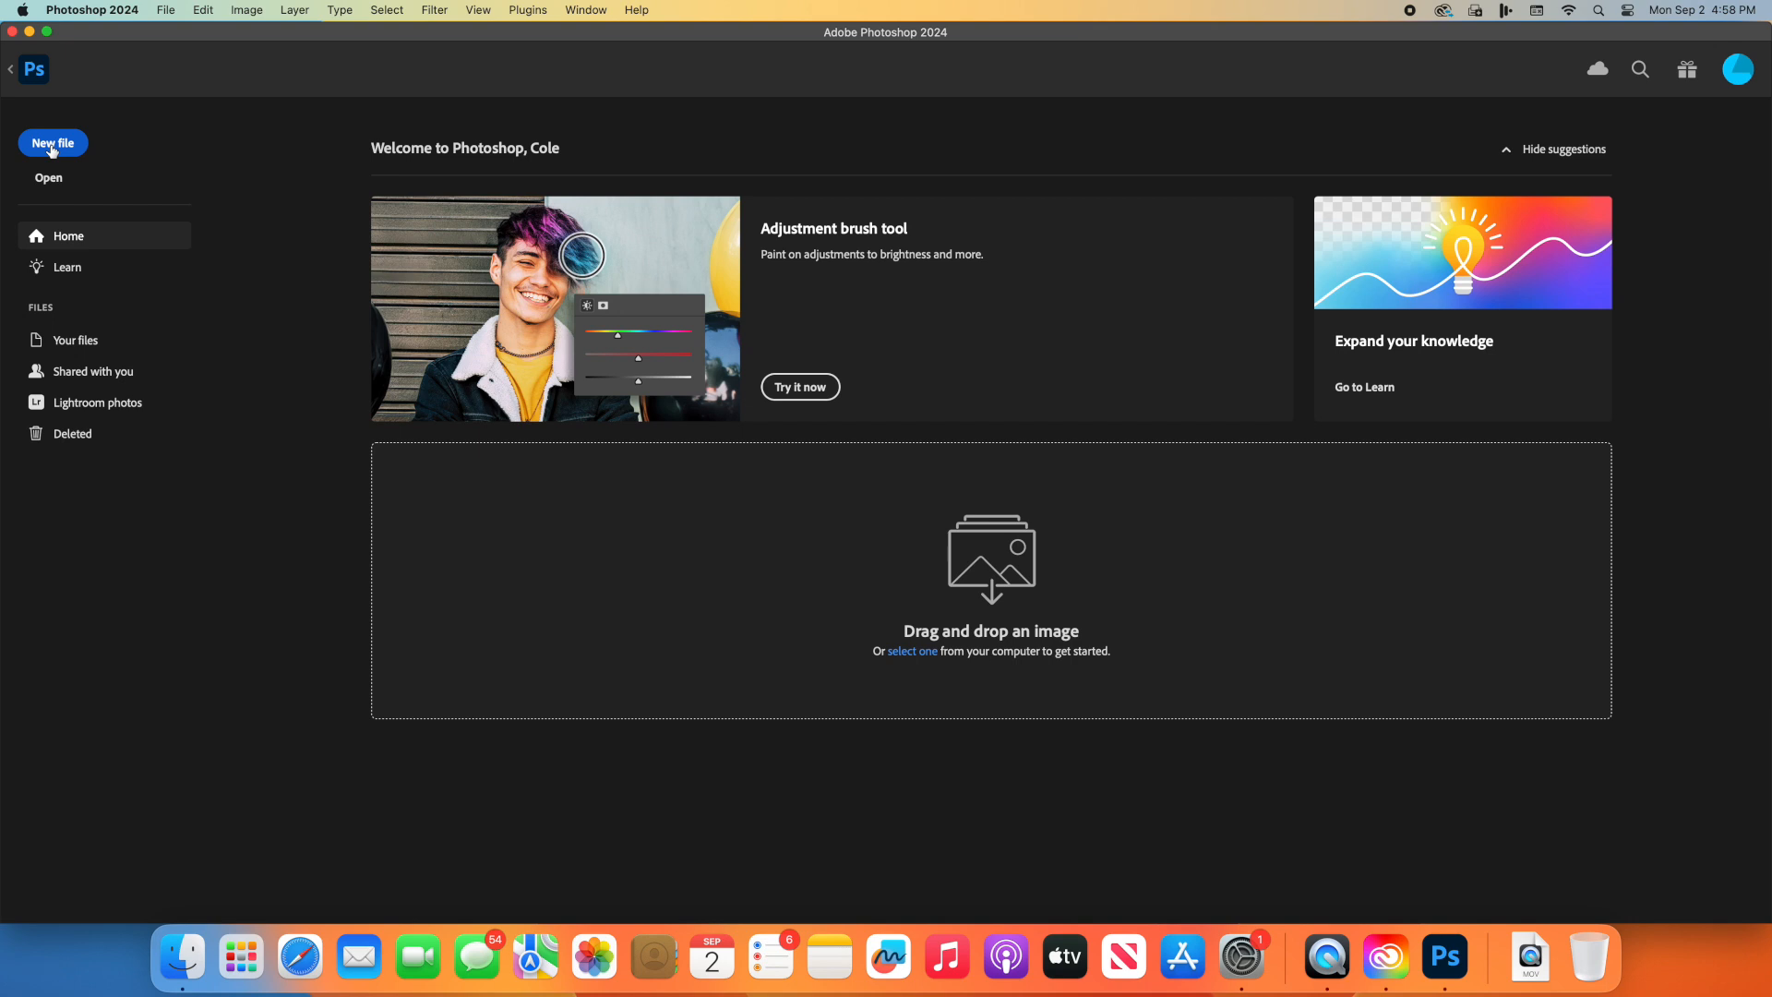
# Step: Start a new file to review the Custom 1920×1080 px, 72 ppi, RGB preset
pyautogui.click(52, 142)
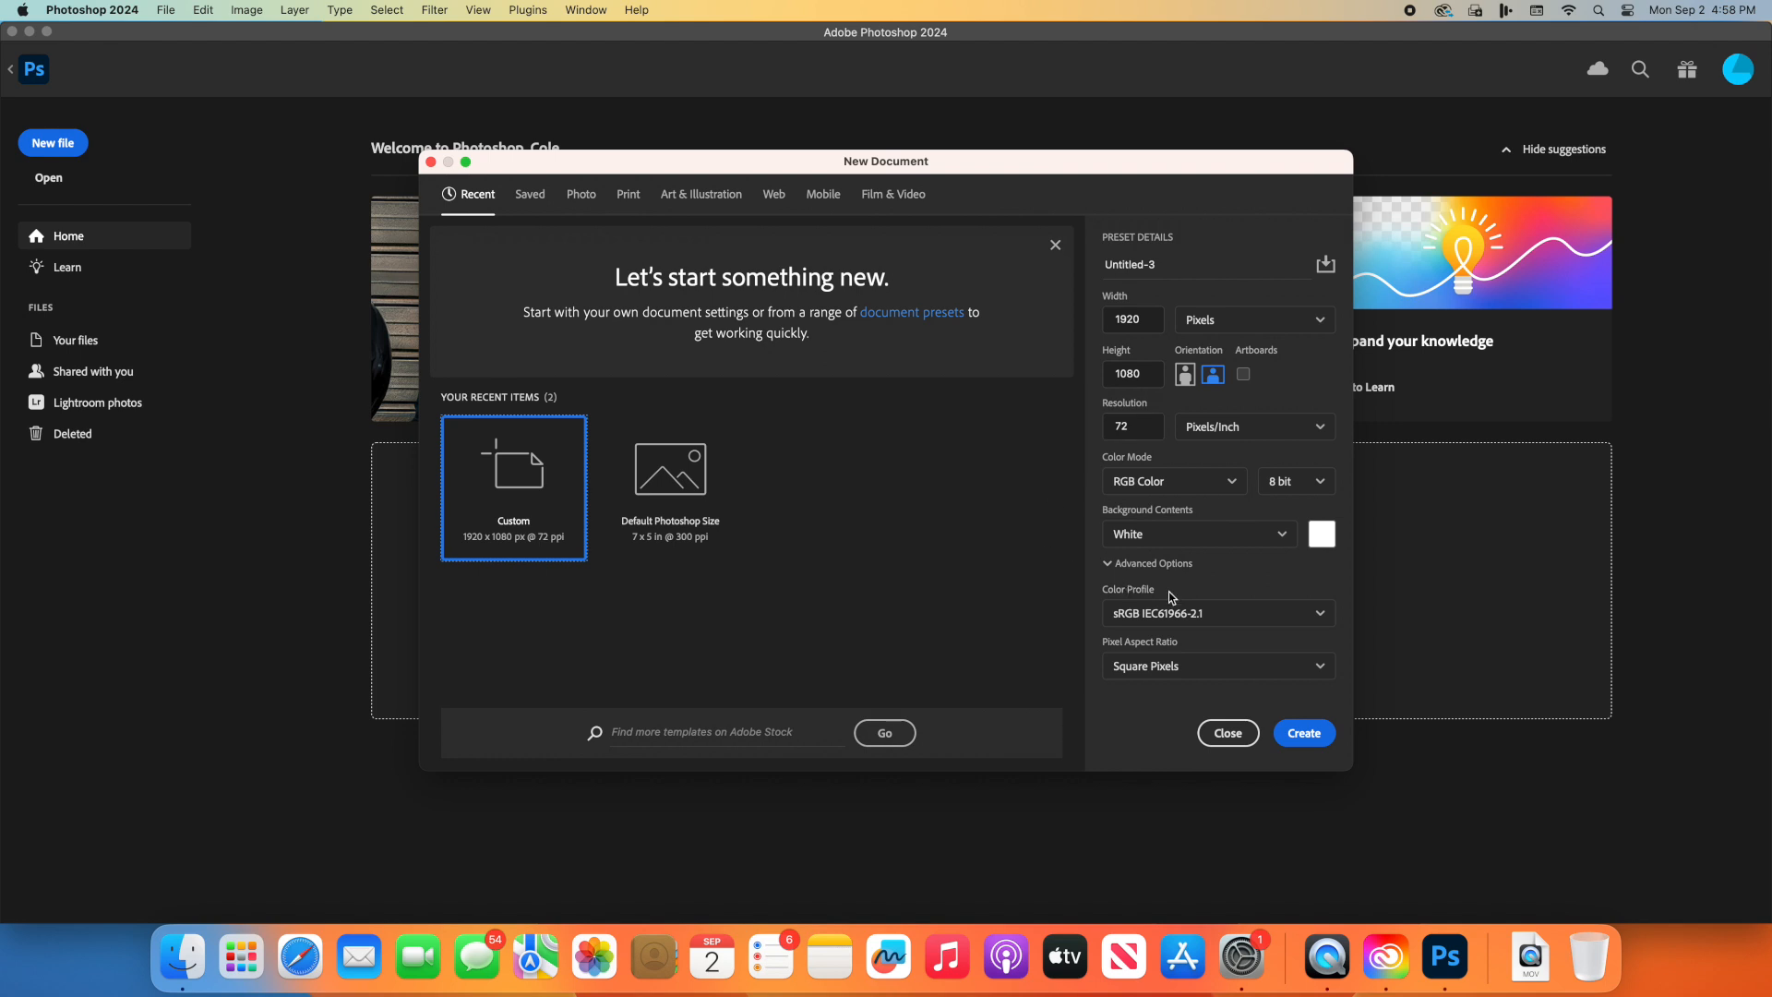
pyautogui.moveTo(1187, 489)
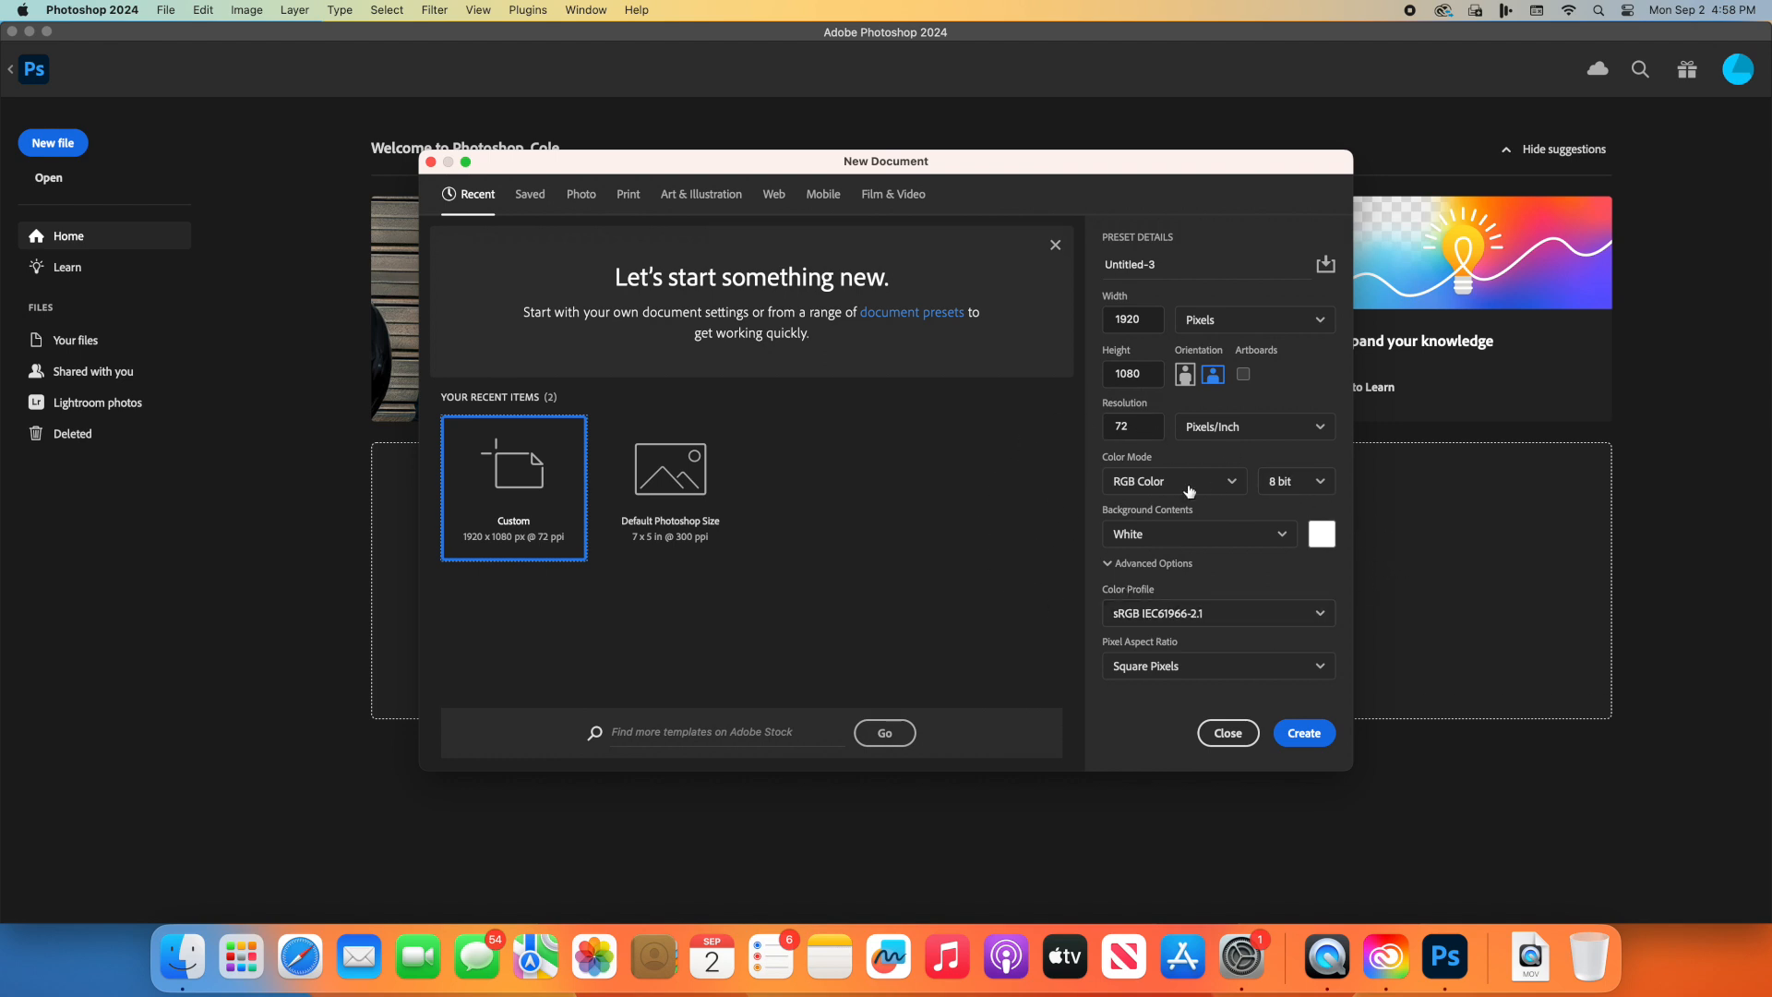
pyautogui.moveTo(1339, 494)
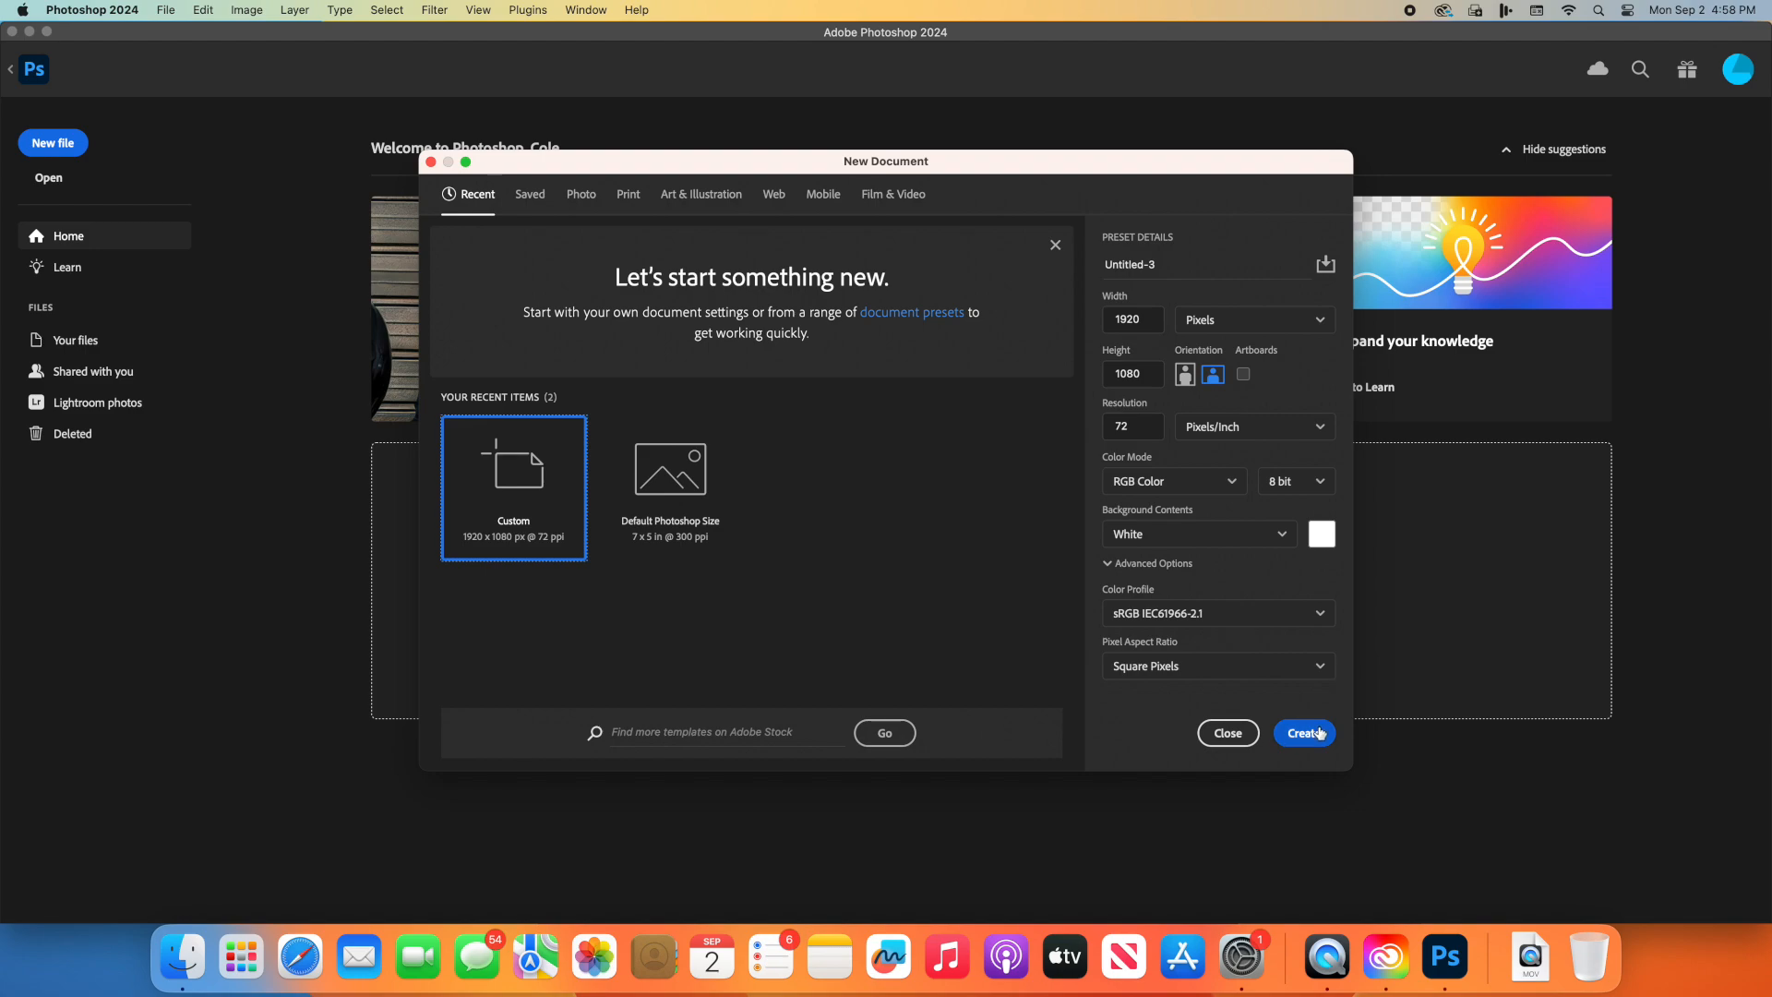
# Step: Create the blank white 1920 × 1080 document Untitled-3
pyautogui.click(1303, 731)
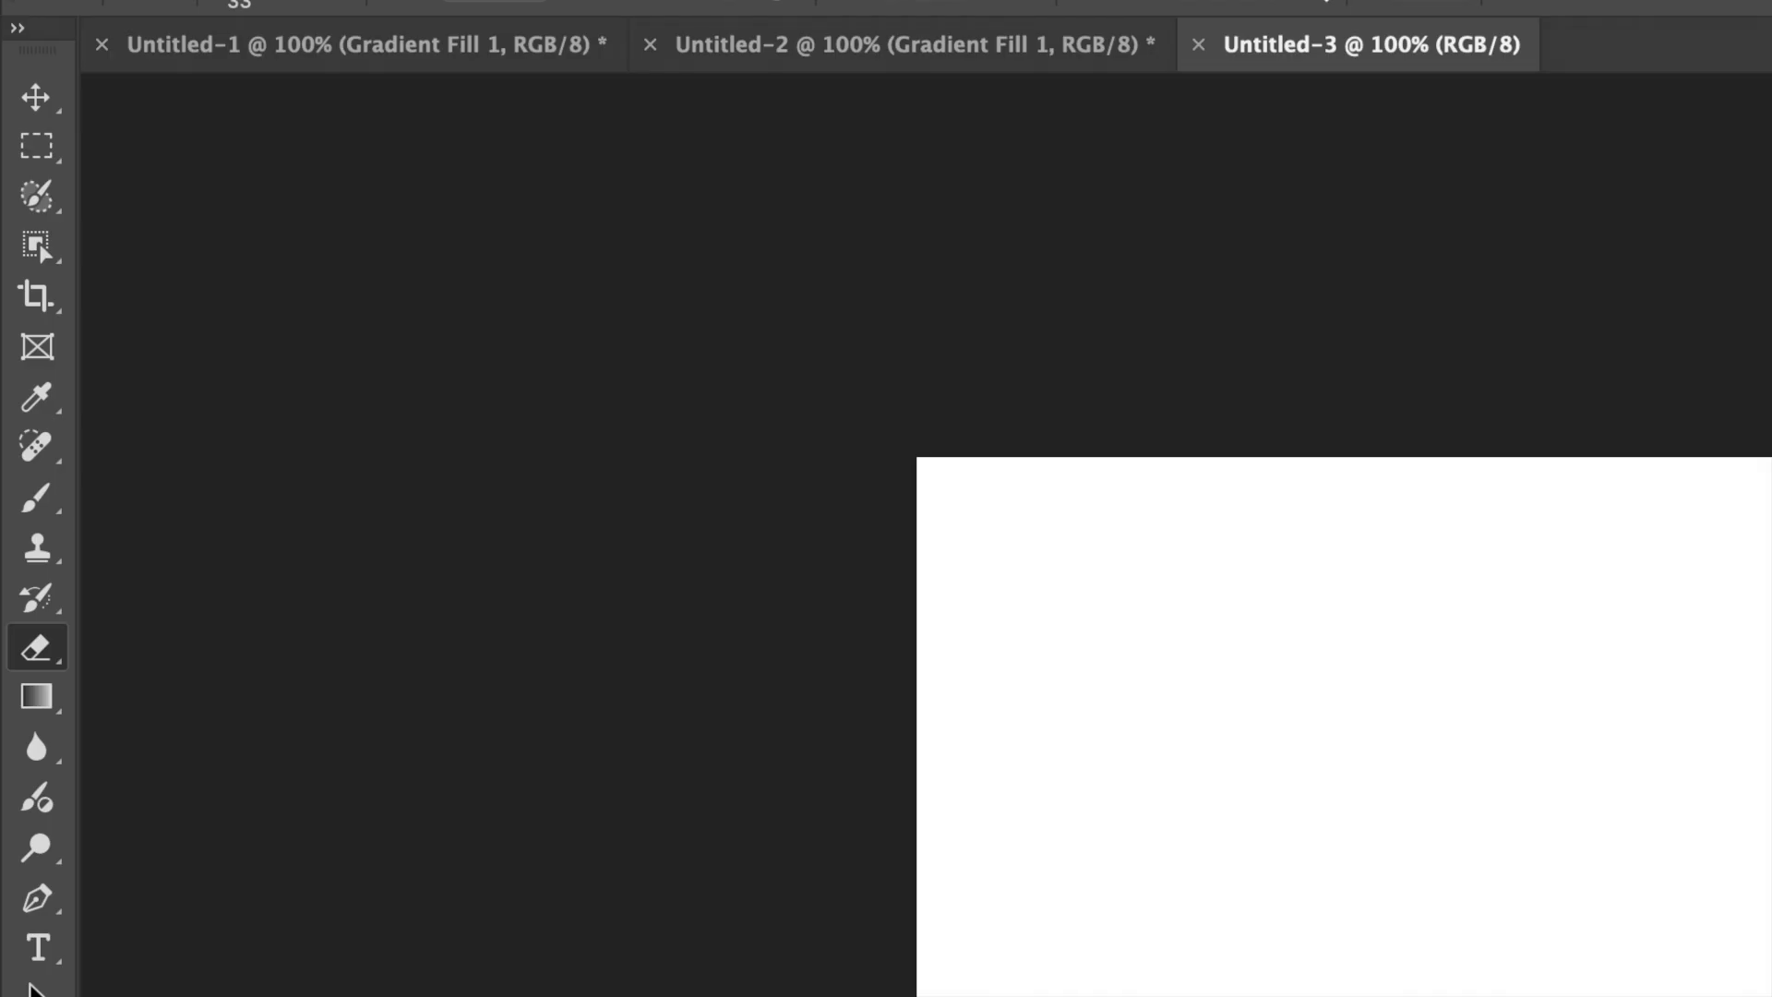
pyautogui.moveTo(77, 732)
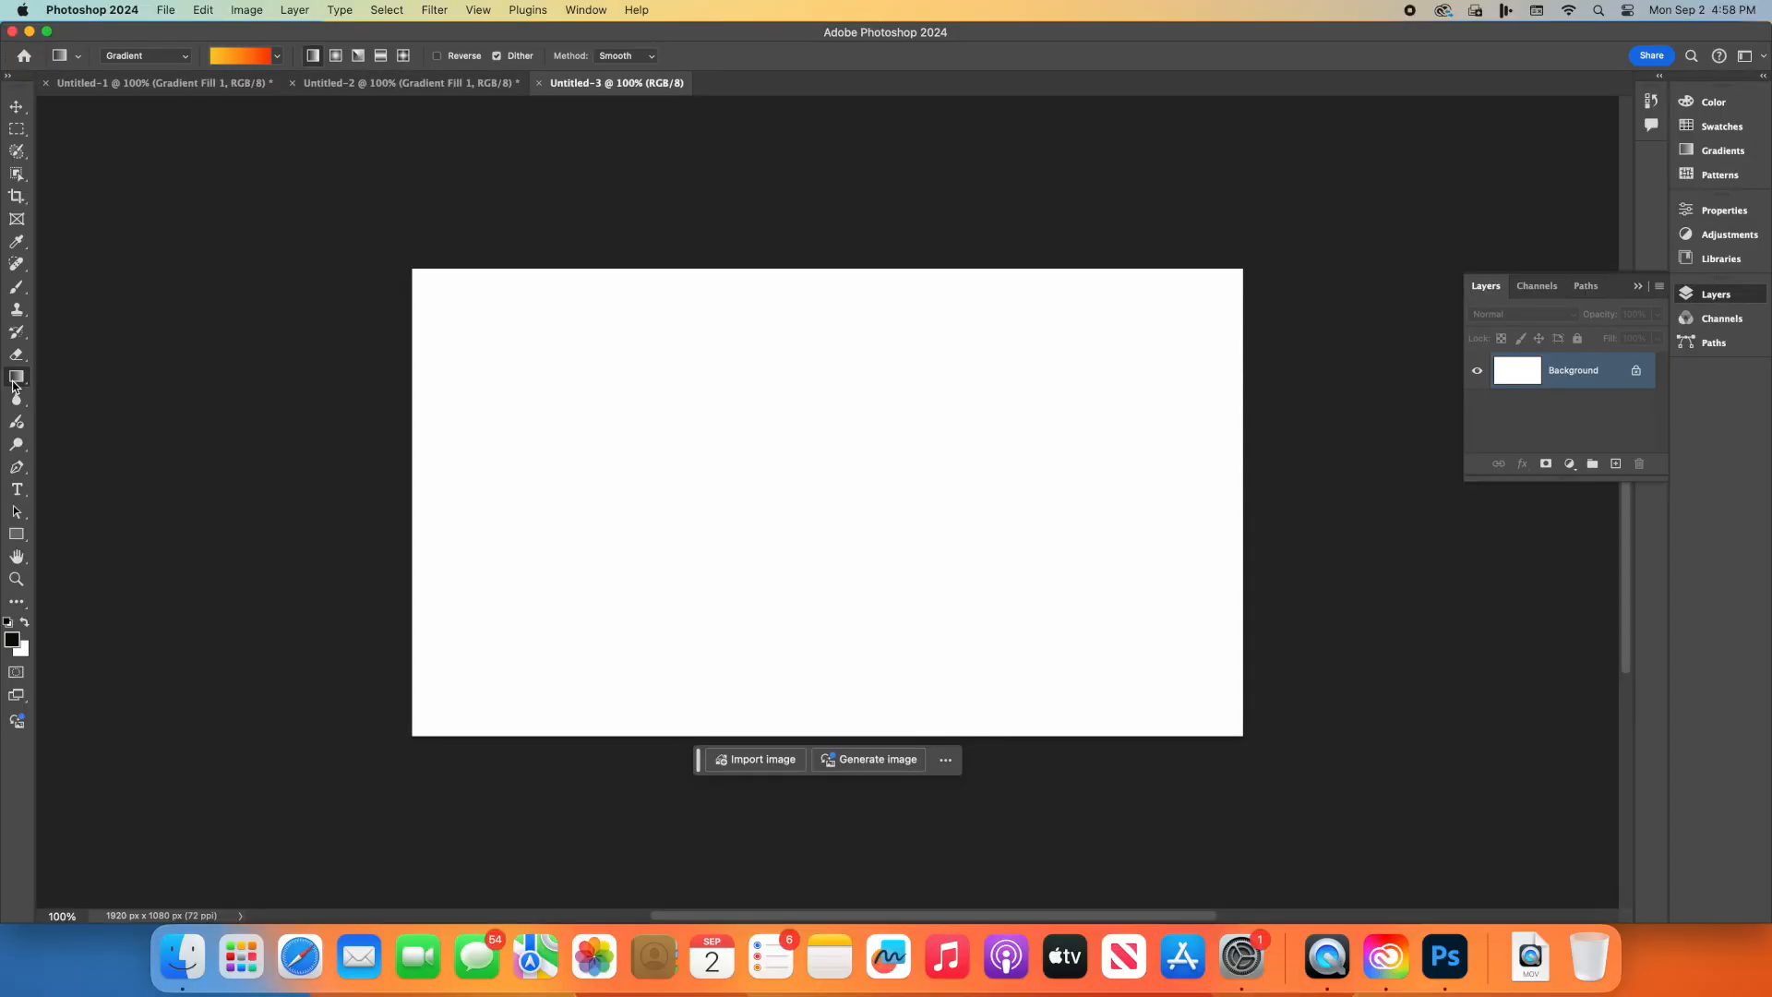
pyautogui.moveTo(260, 42)
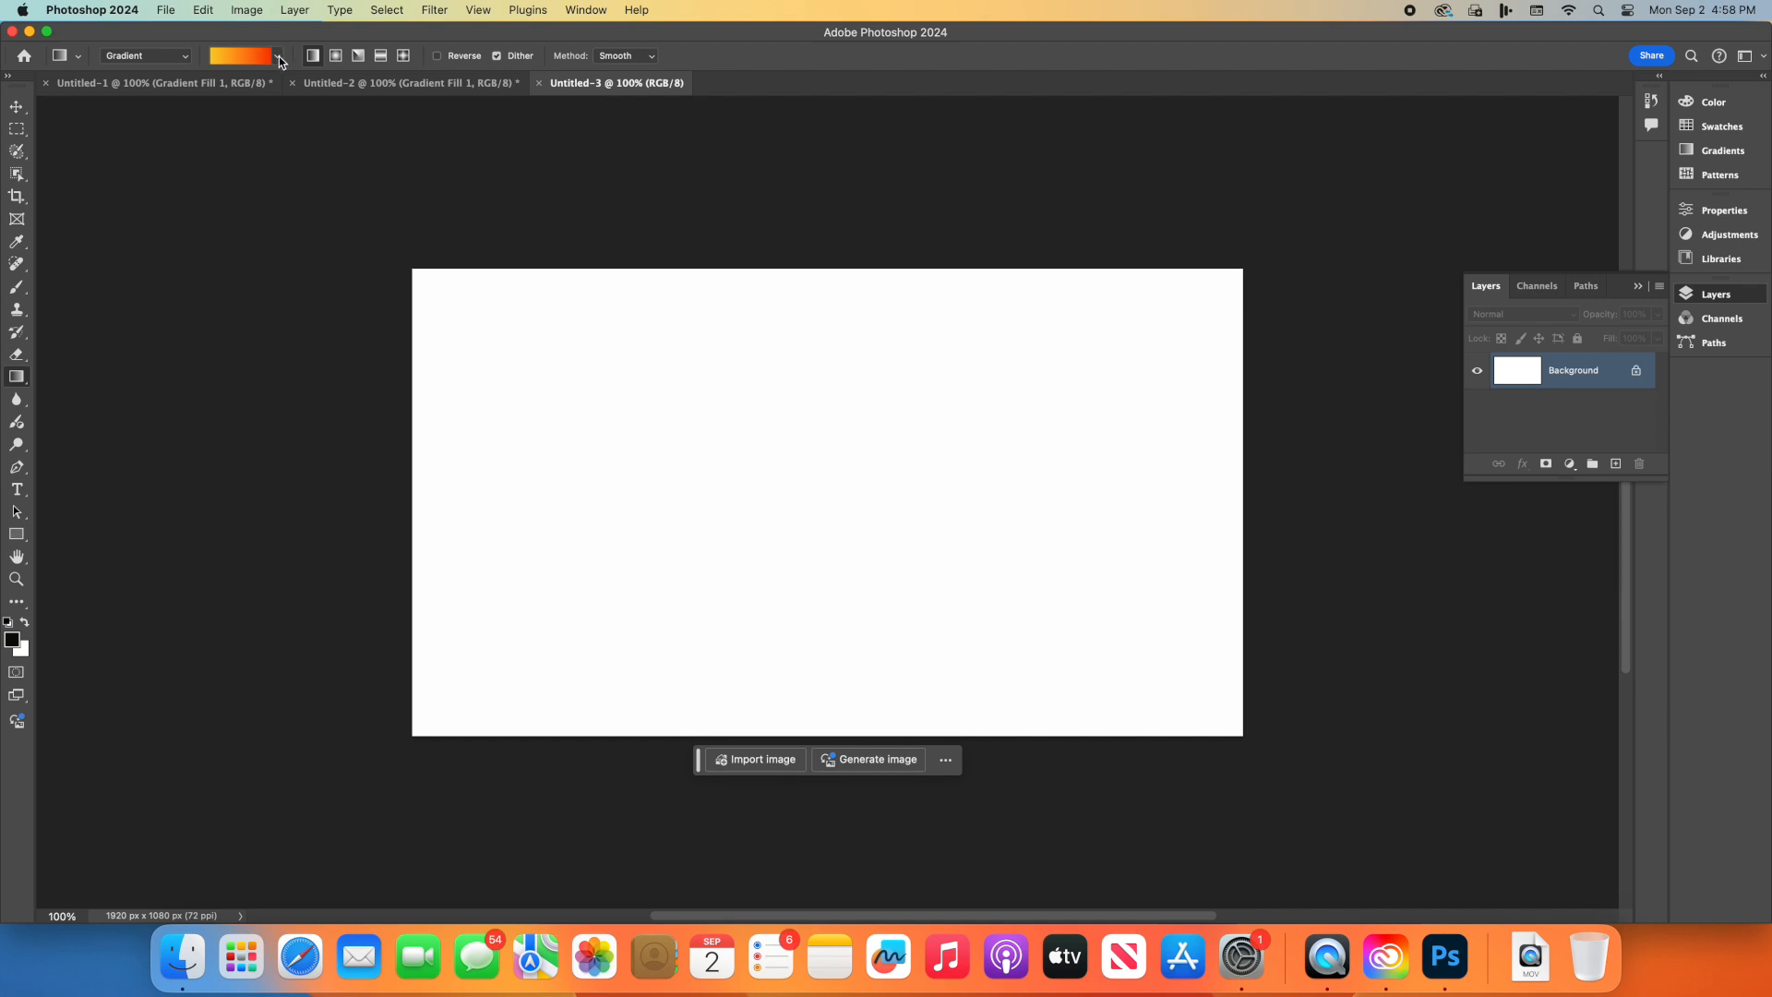
# Step: Browse the gradient presets and expand the warm orange group for a red-to-yellow gradient
pyautogui.click(278, 55)
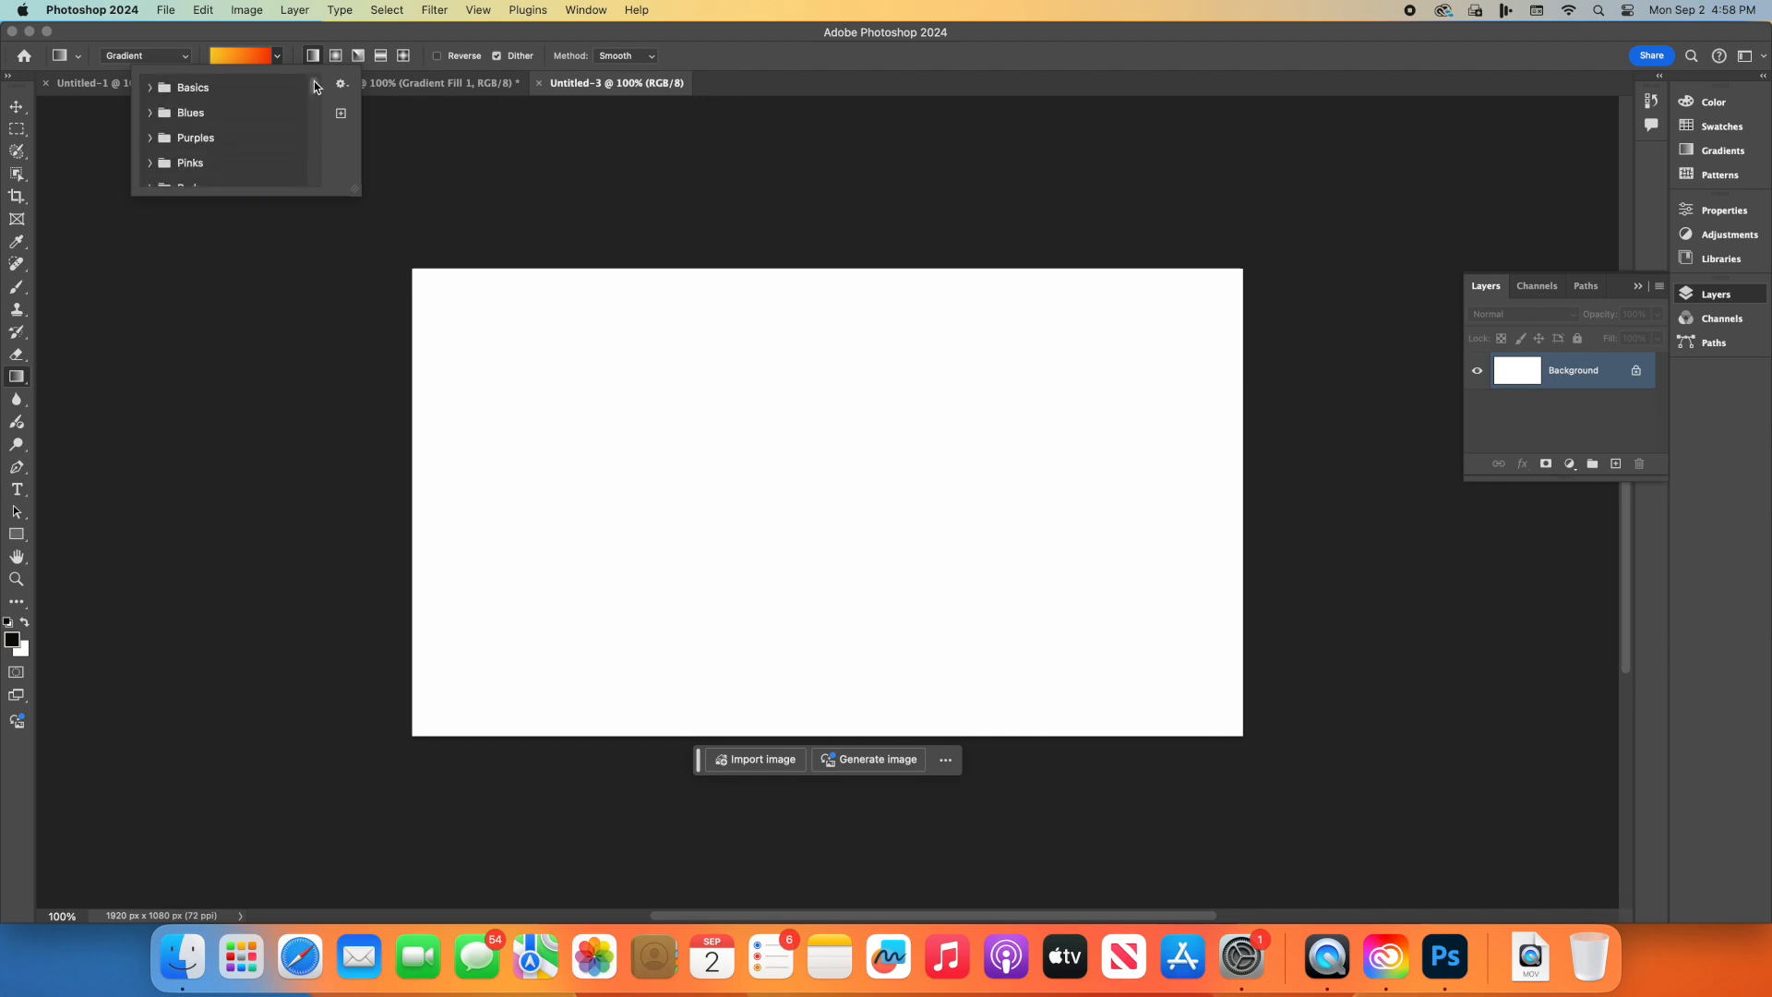
pyautogui.click(197, 105)
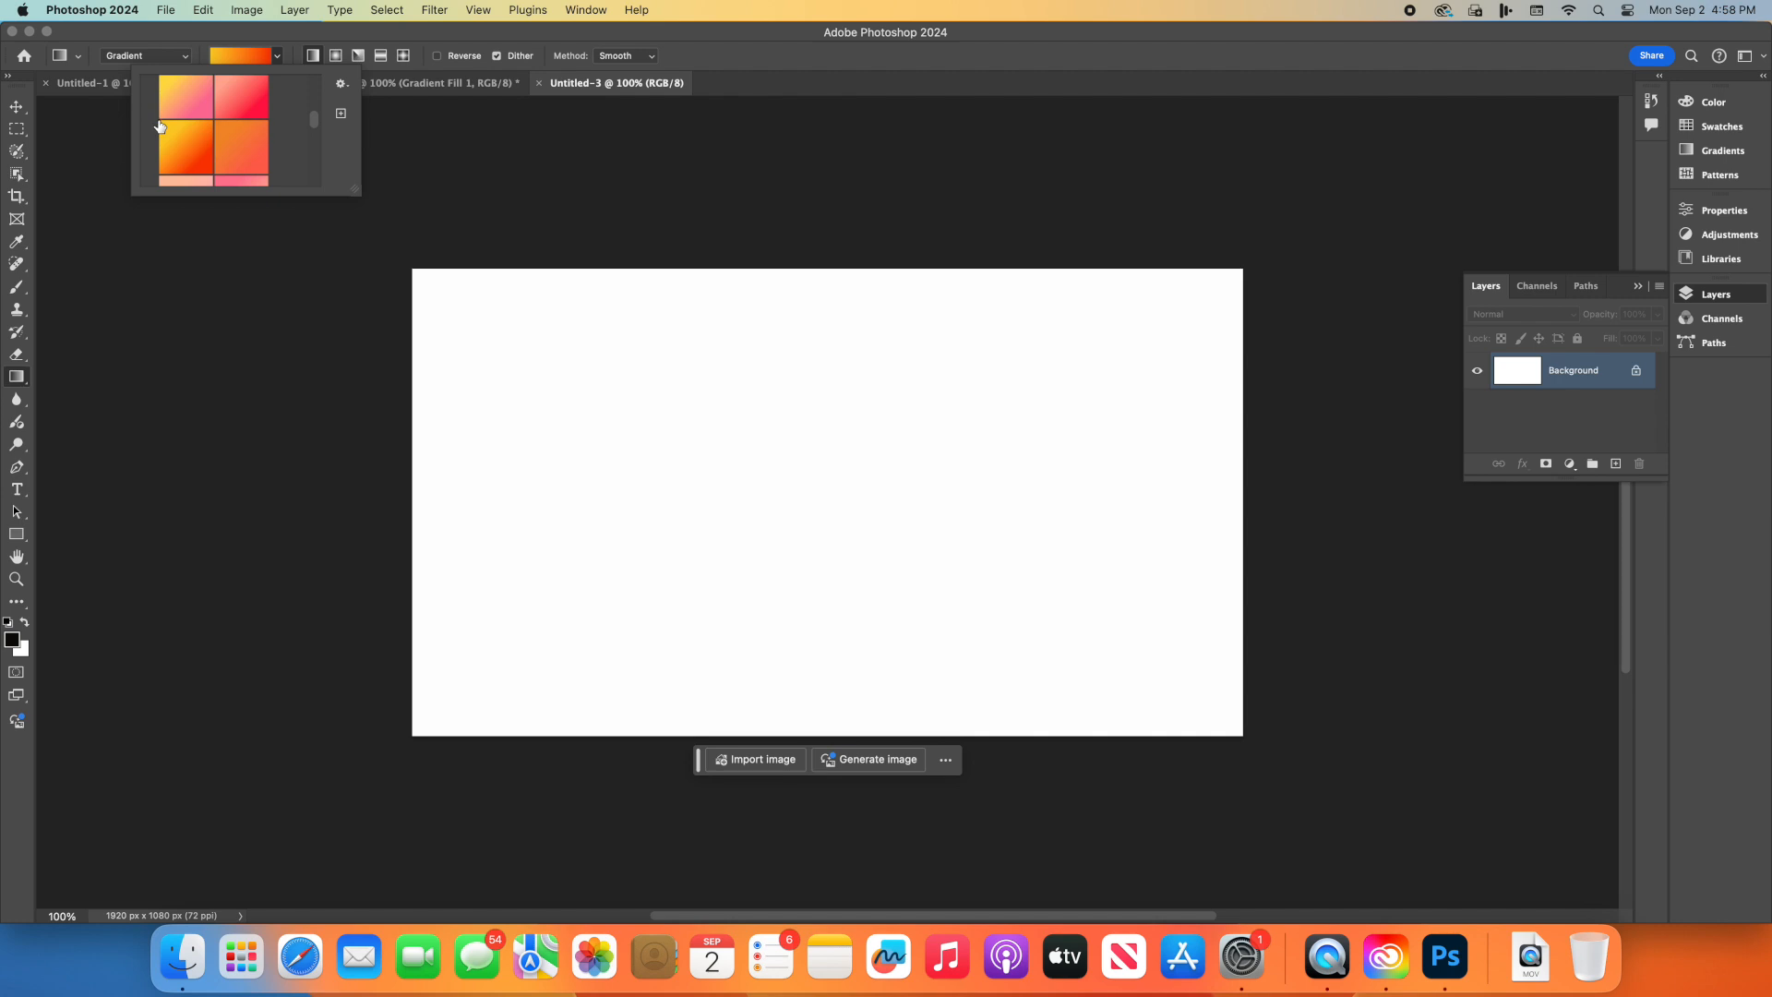
pyautogui.moveTo(181, 155)
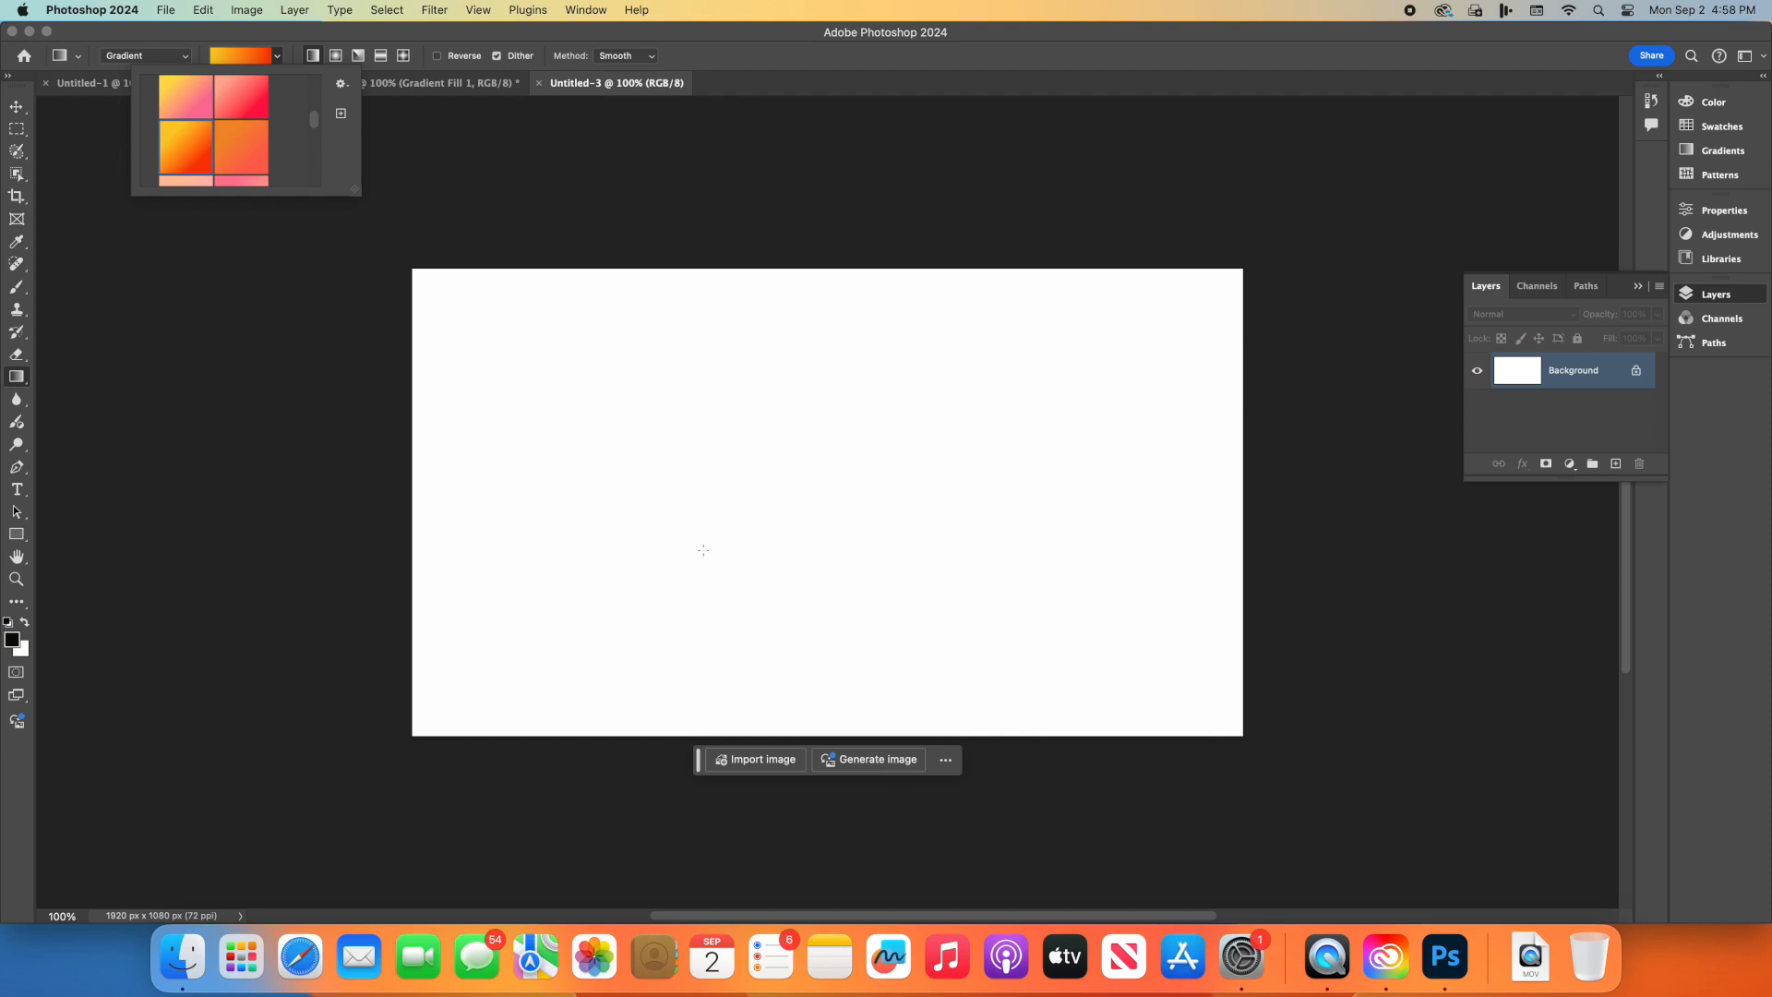
pyautogui.moveTo(837, 732)
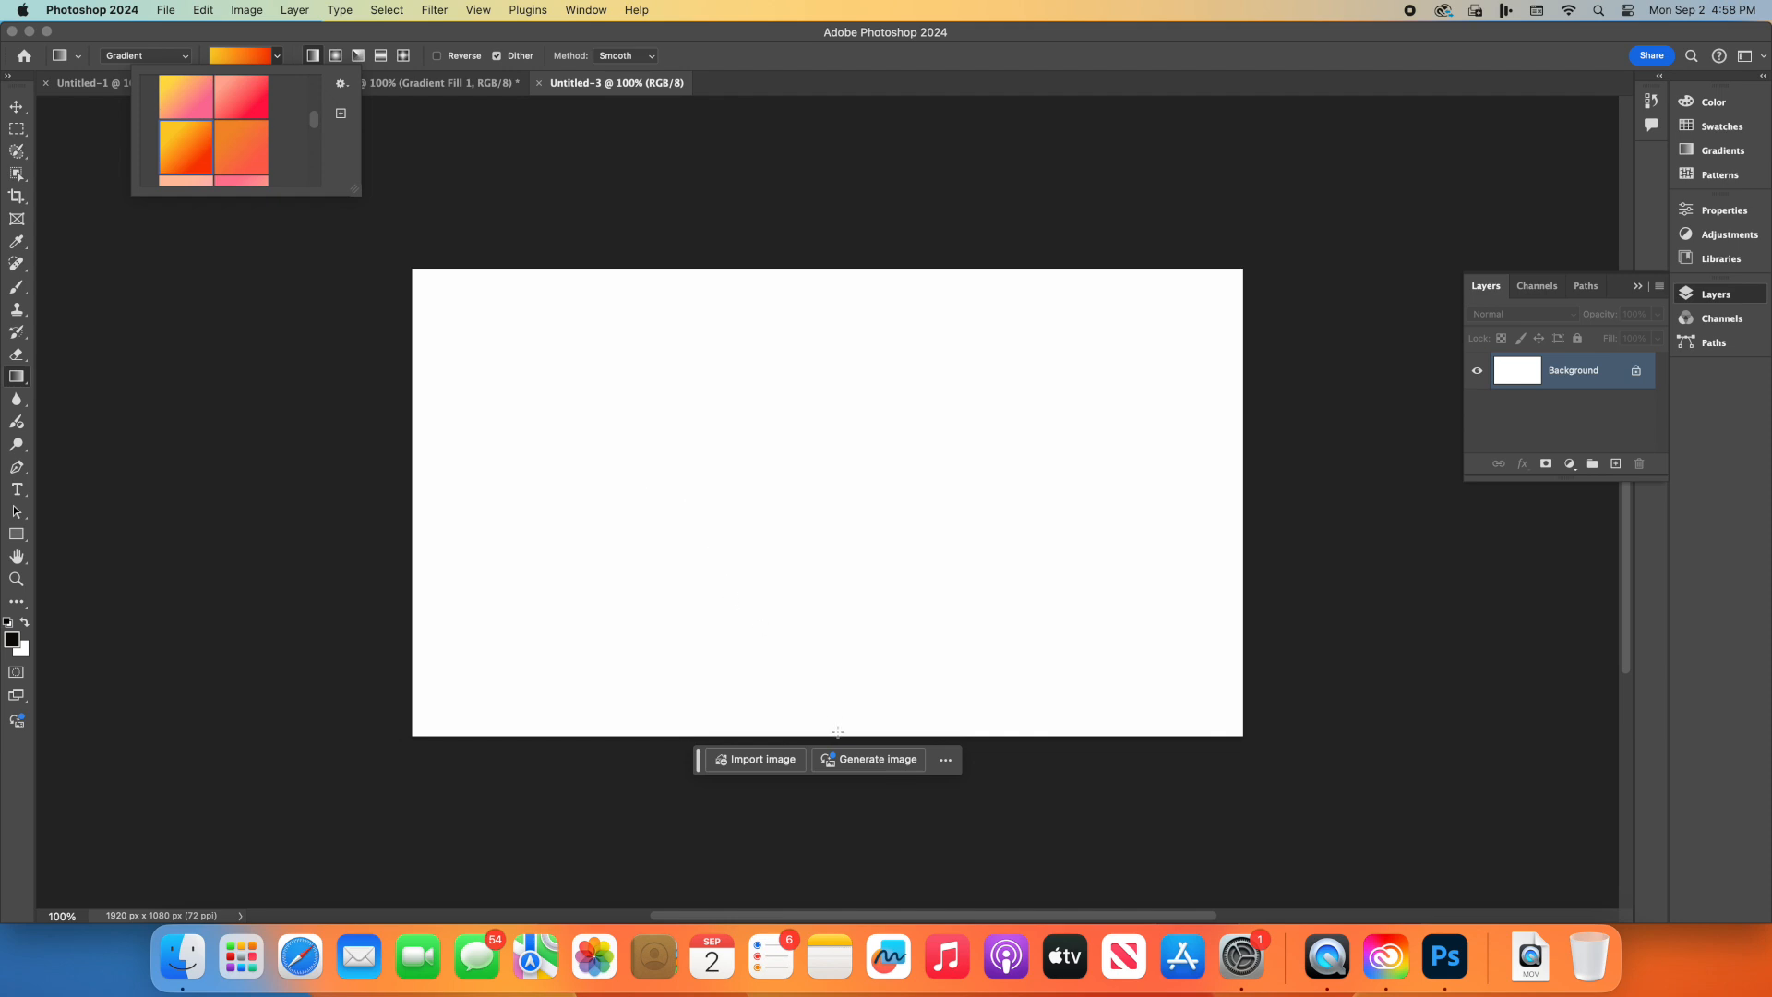
pyautogui.moveTo(710, 564)
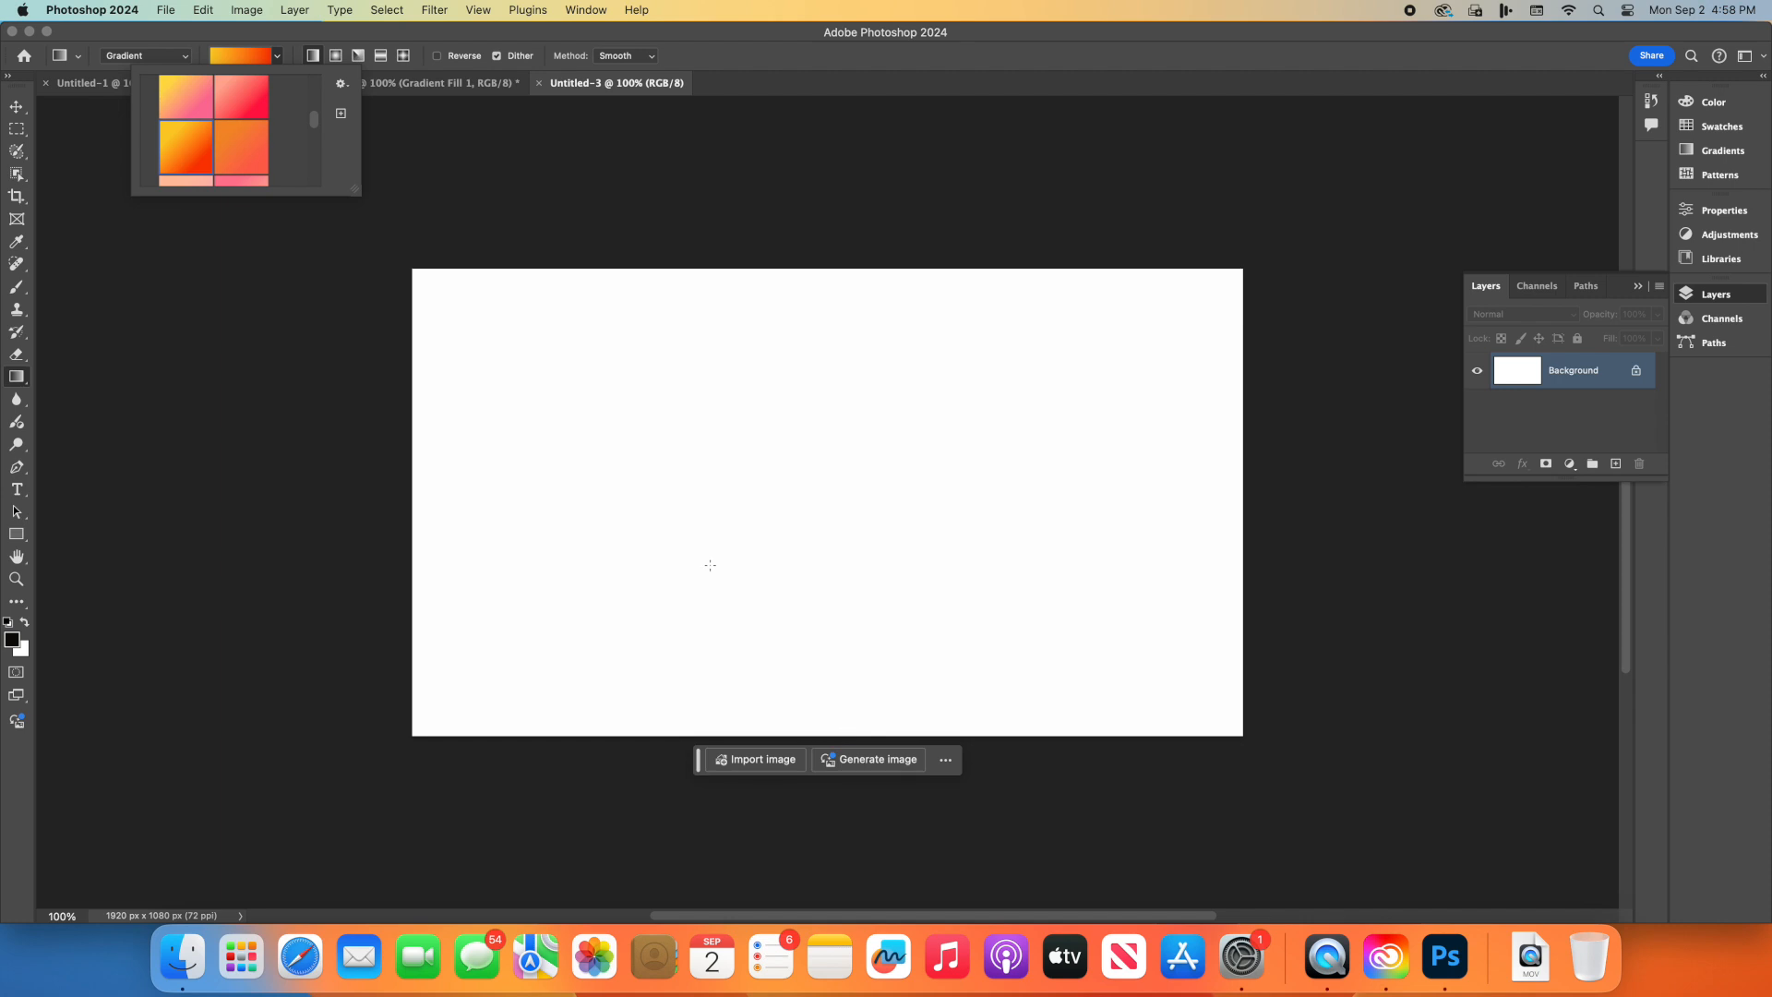
pyautogui.moveTo(836, 731)
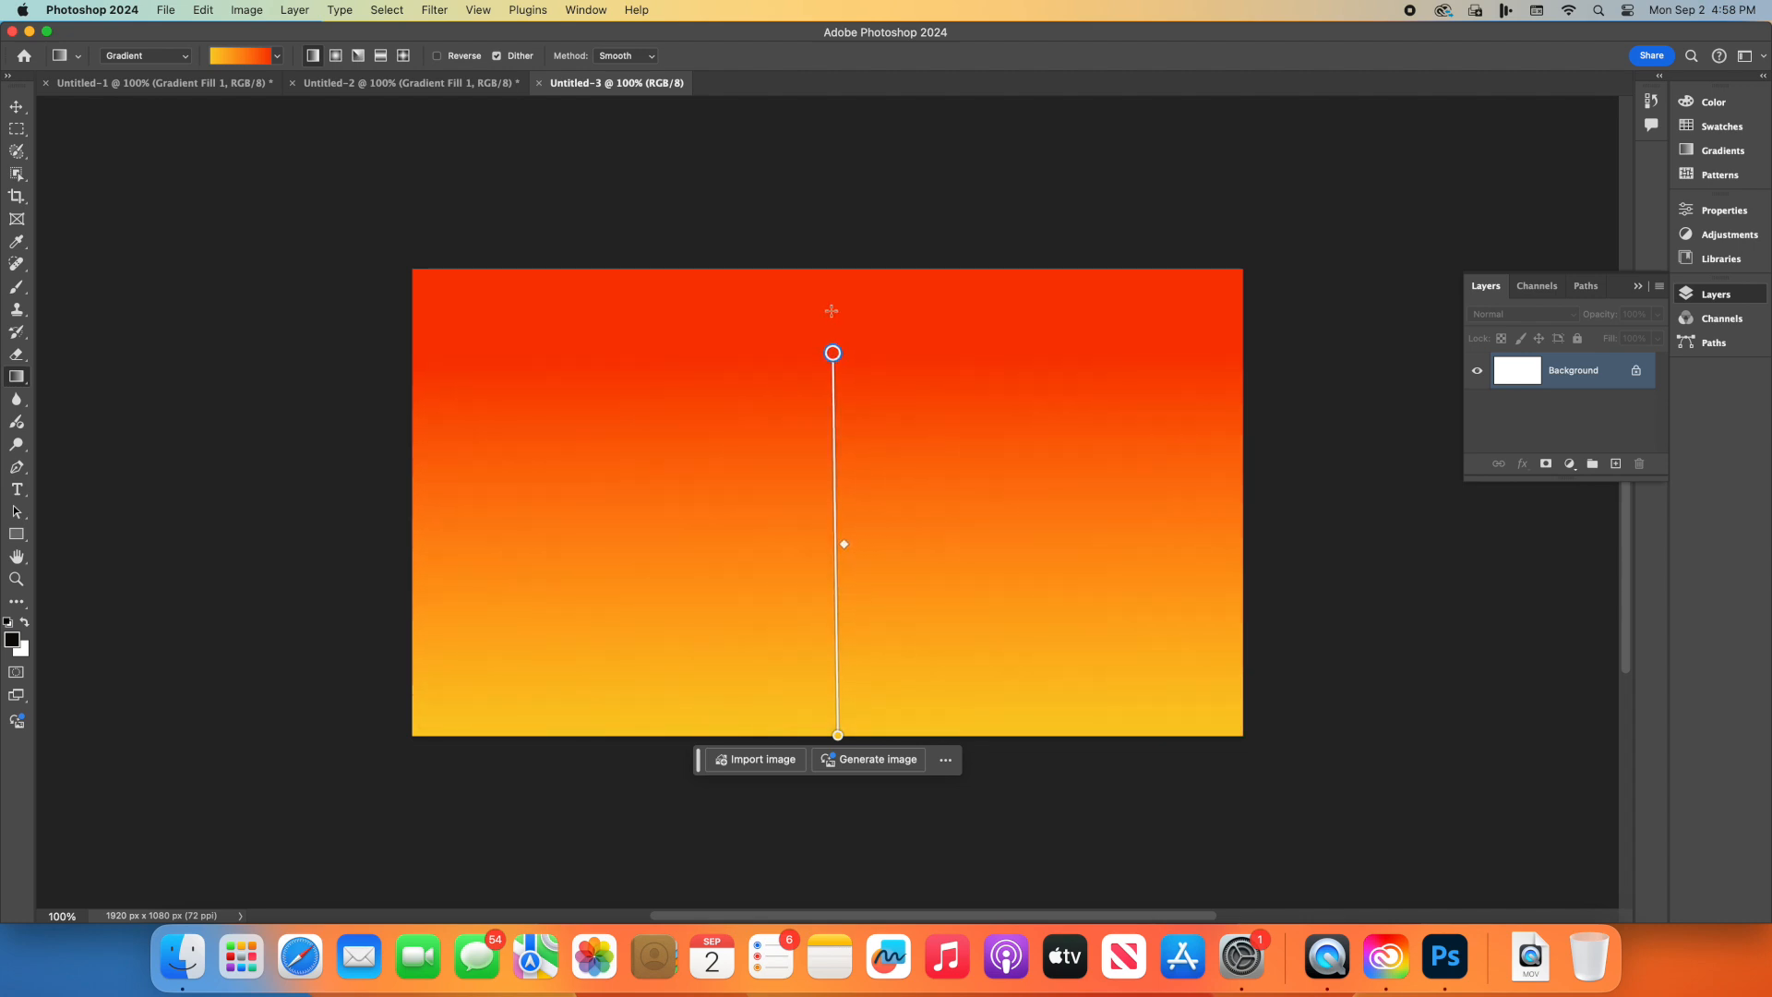
# Step: Stretch the red-to-yellow gradient to full canvas height as layer Gradient Fill 1
pyautogui.moveTo(832, 352); pyautogui.dragTo(833, 280)
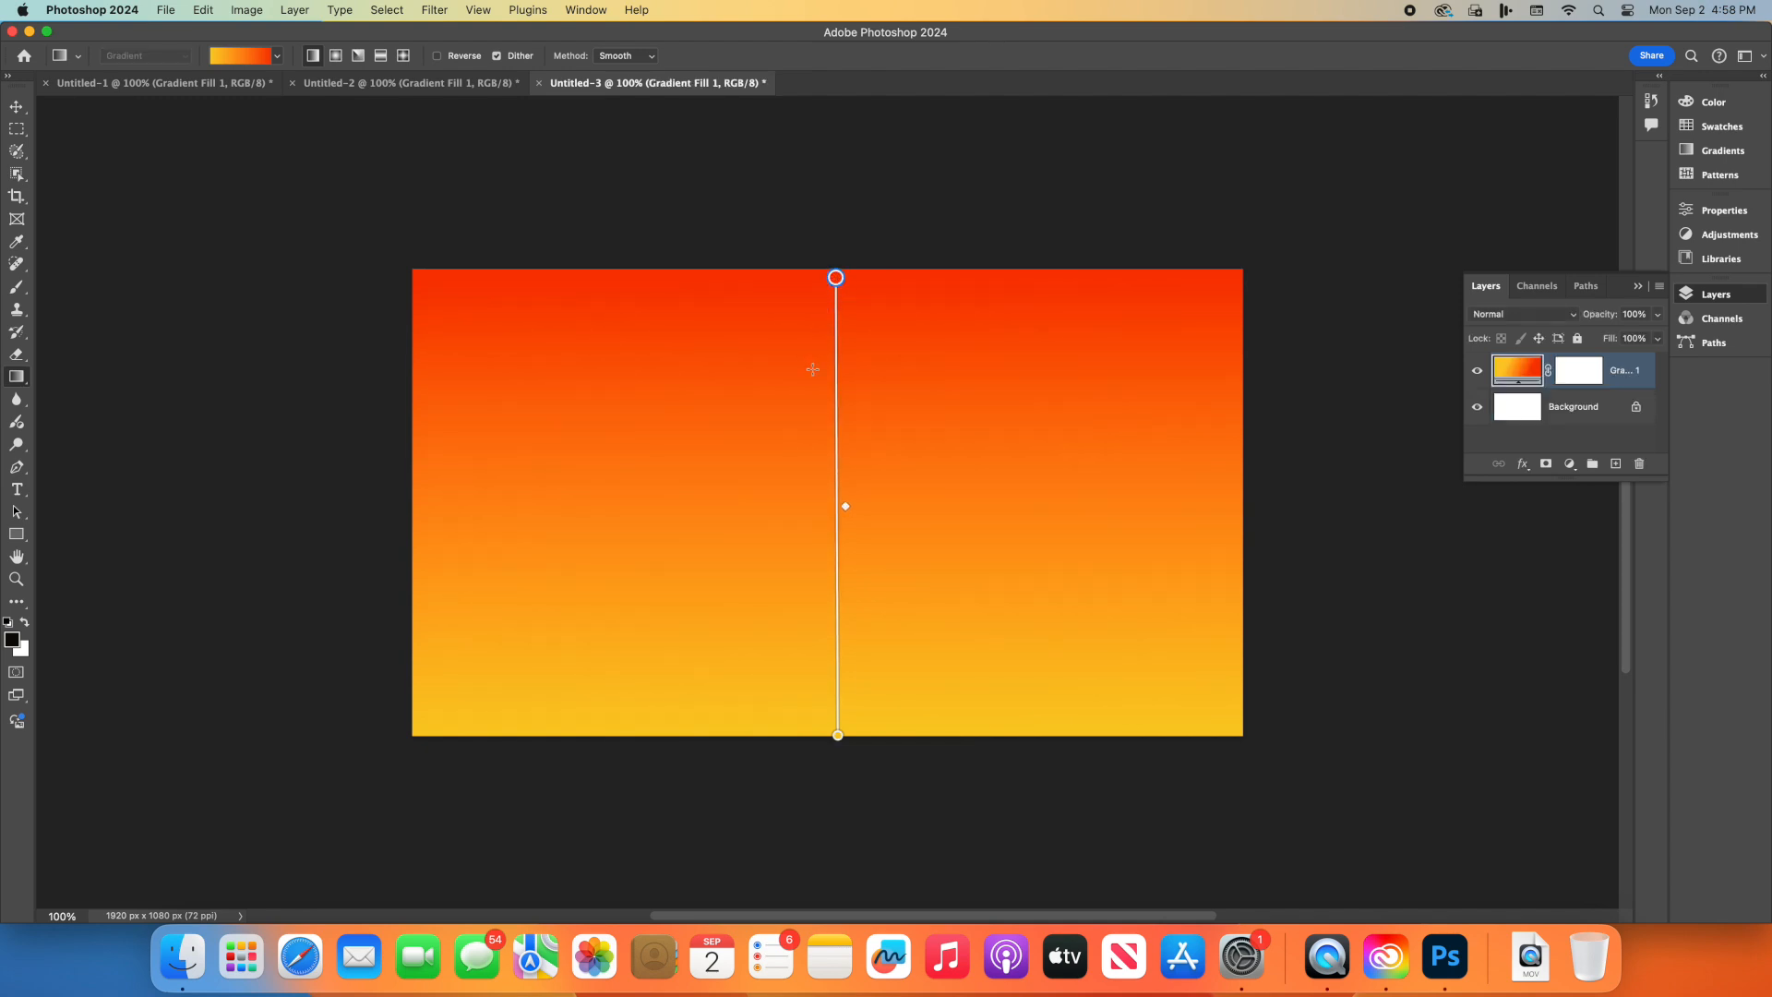
pyautogui.moveTo(761, 391)
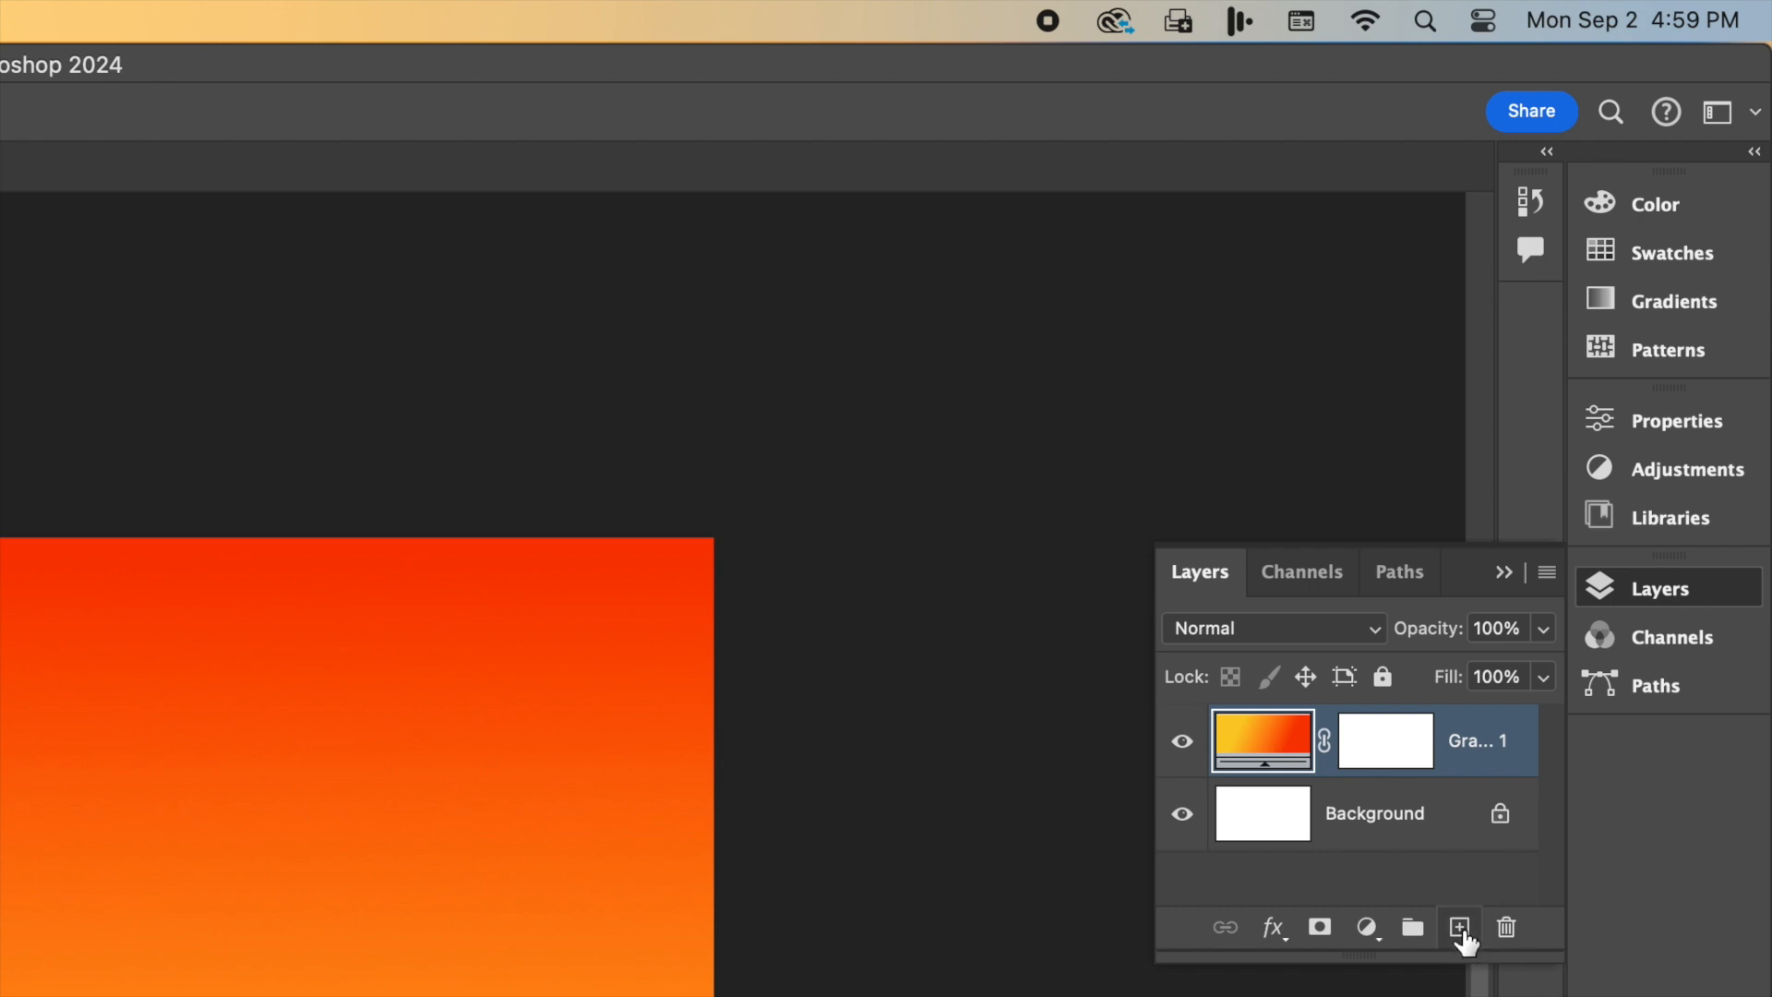
# Step: Add a new empty layer above the gradient and name it Silhouette
pyautogui.click(1459, 926)
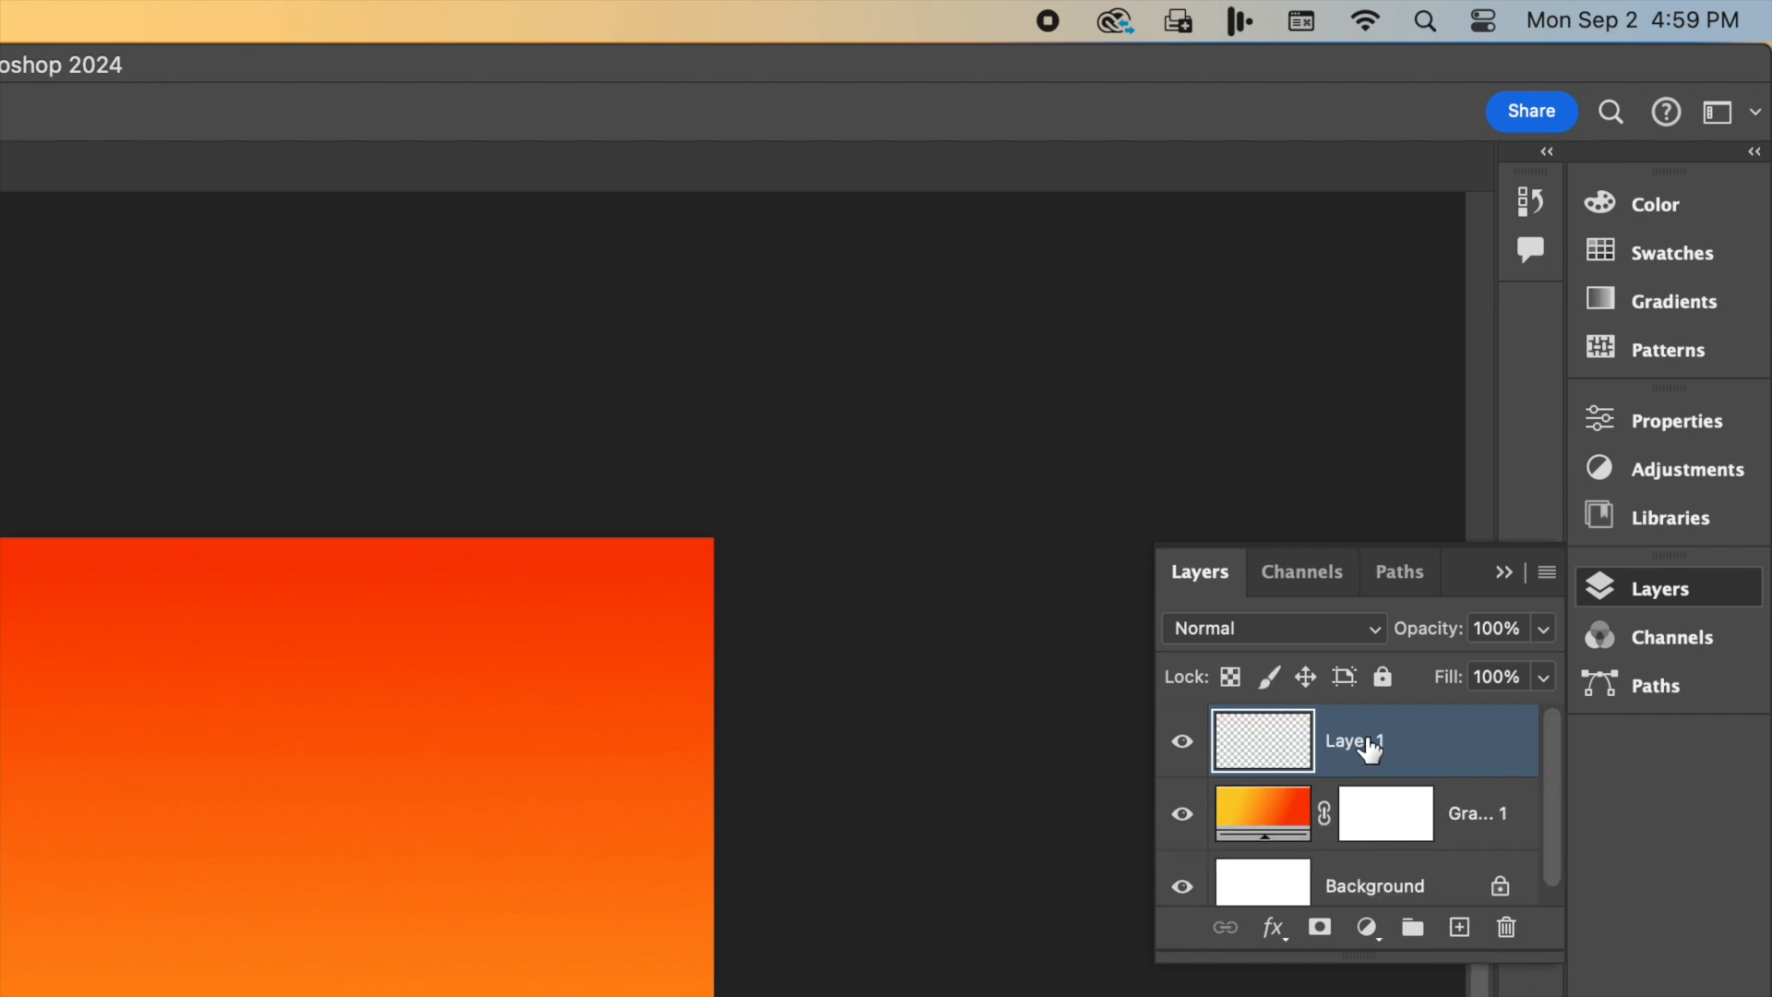
pyautogui.doubleClick(1353, 741)
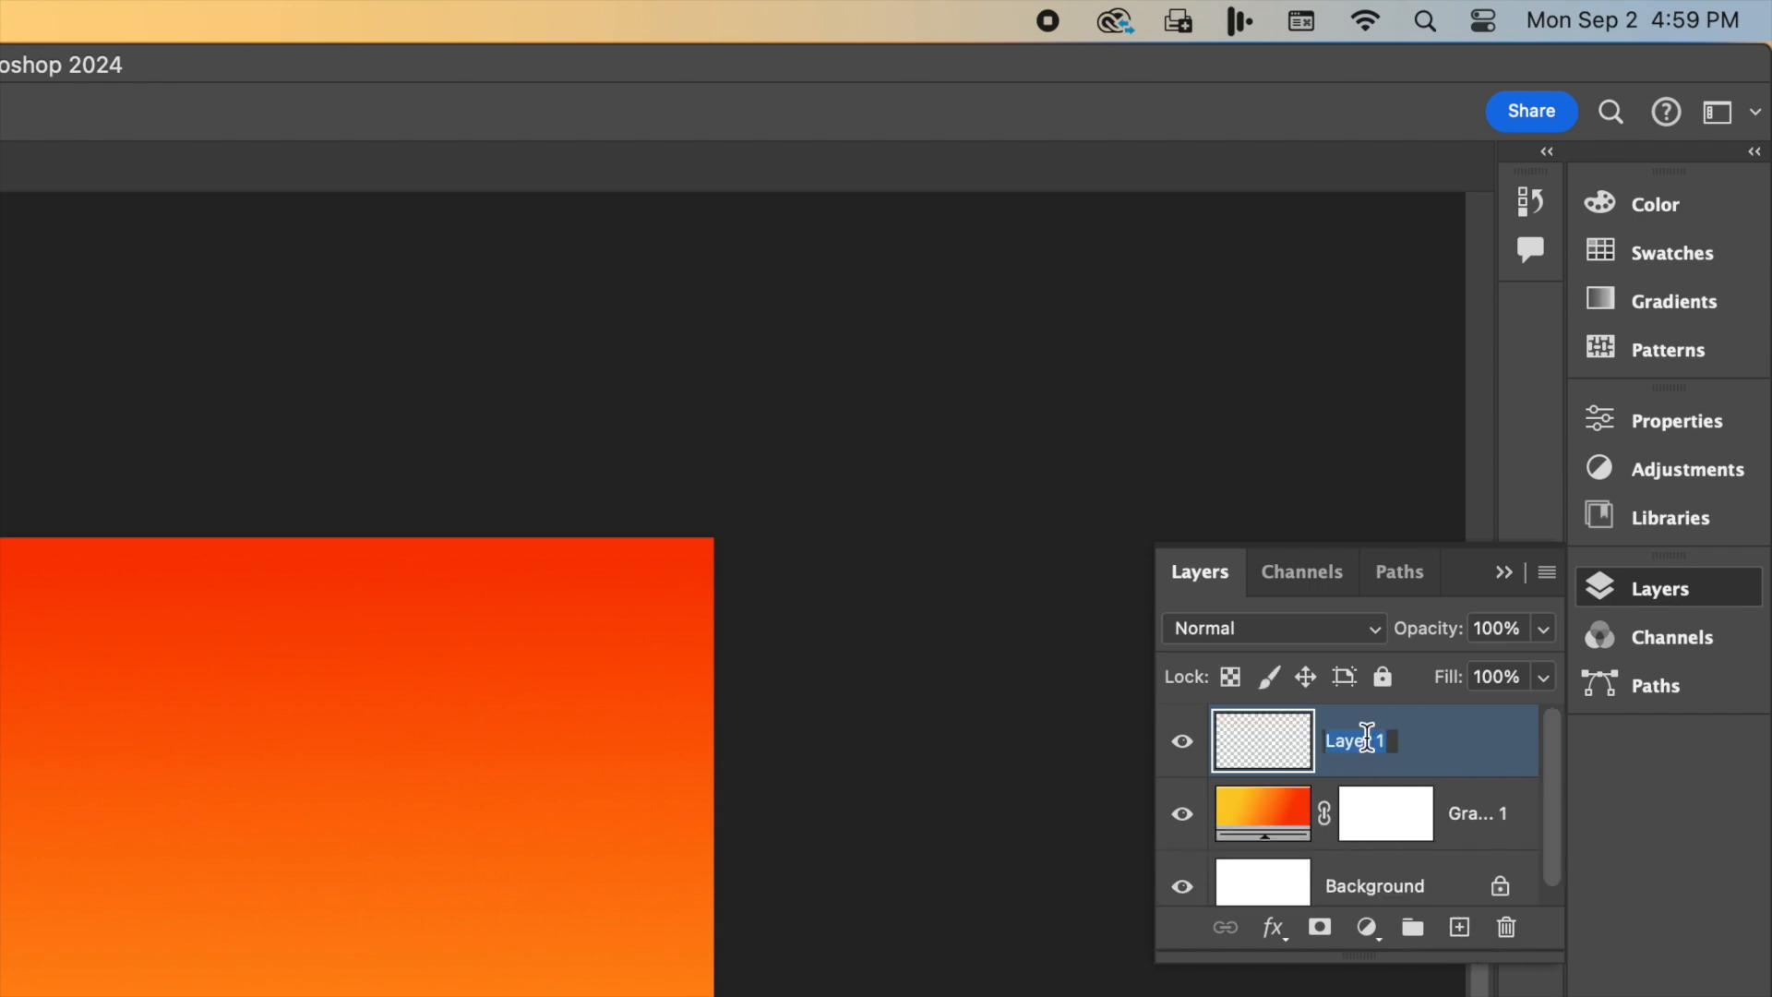
pyautogui.write('Silho')
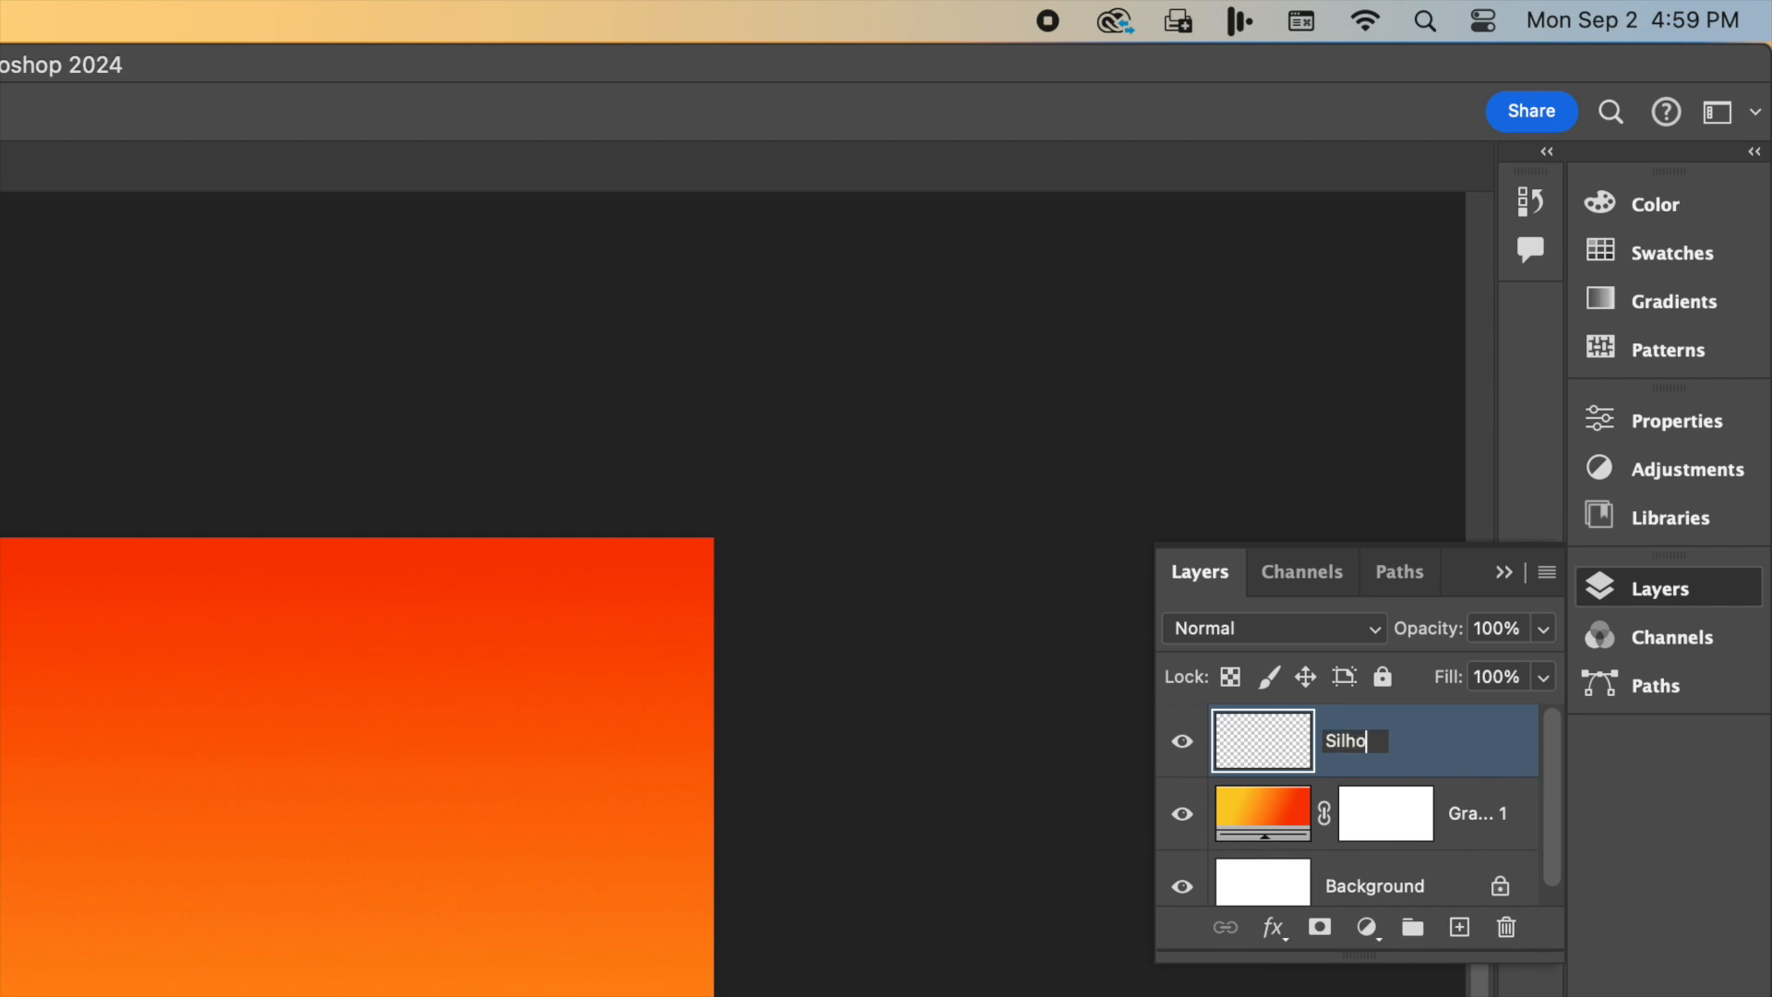
pyautogui.write('uette')
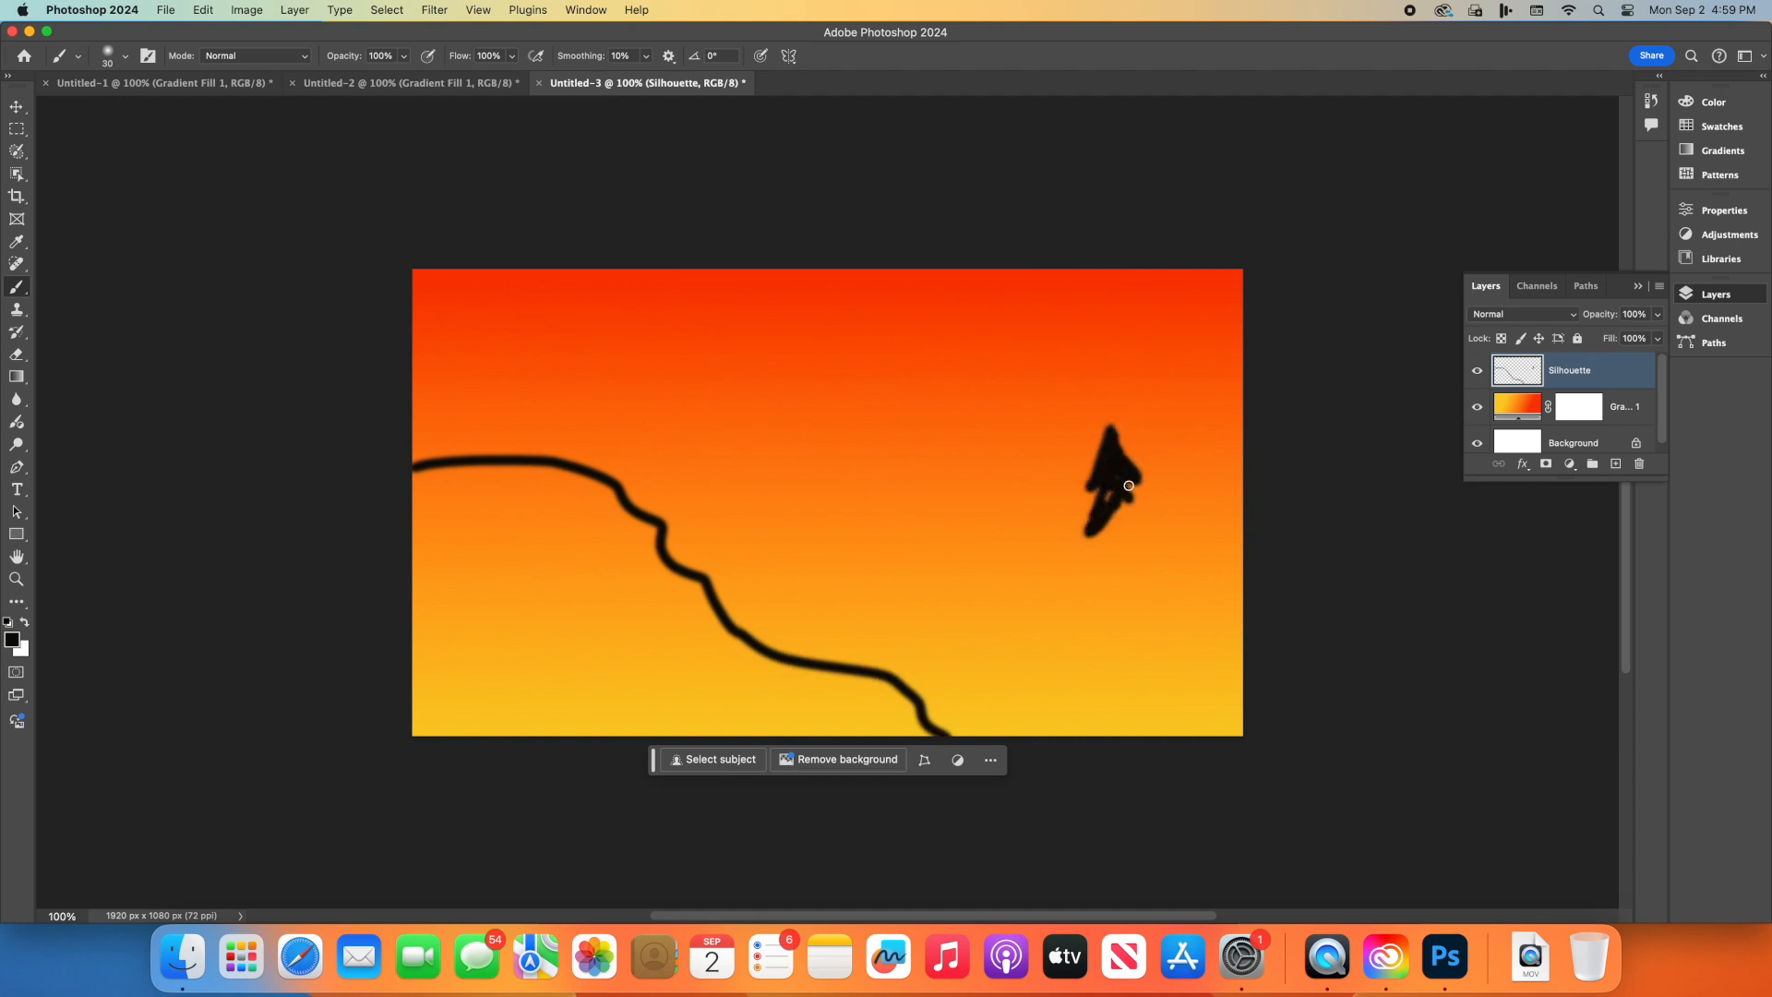
# Step: Paint the pine tree on the right and the hill on the left solid black
pyautogui.moveTo(1128, 487); pyautogui.dragTo(1119, 720)
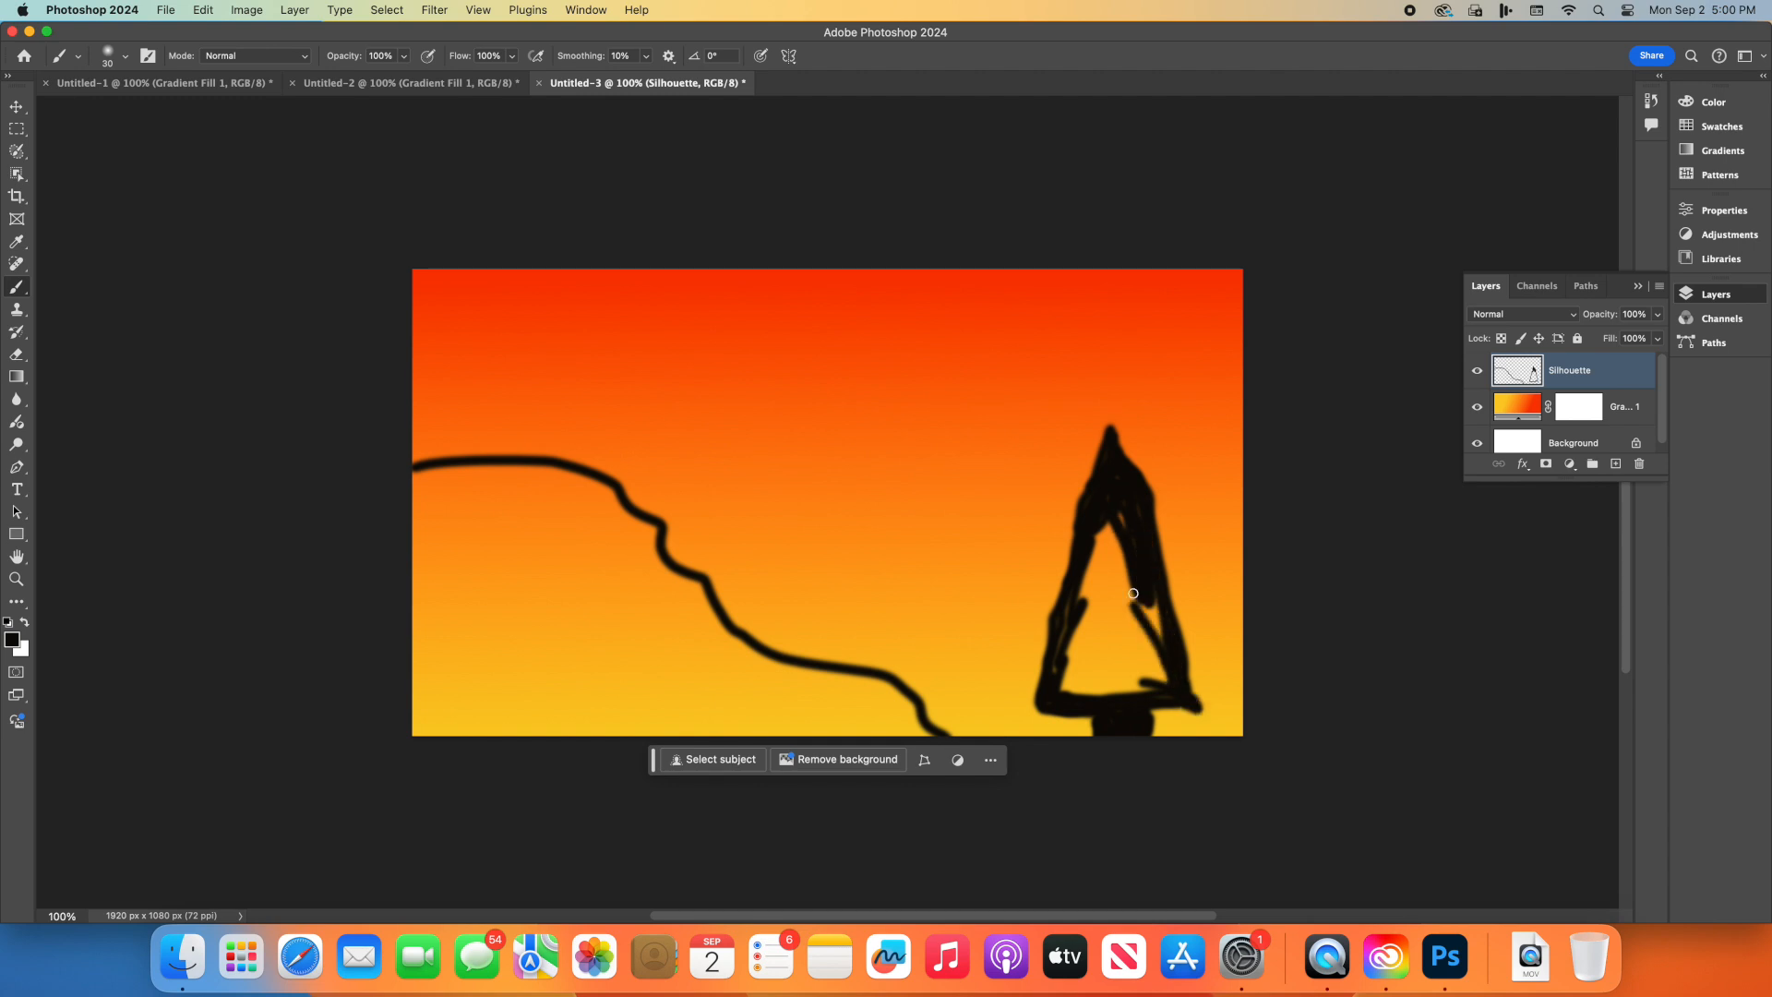
pyautogui.moveTo(1133, 593); pyautogui.dragTo(1083, 620)
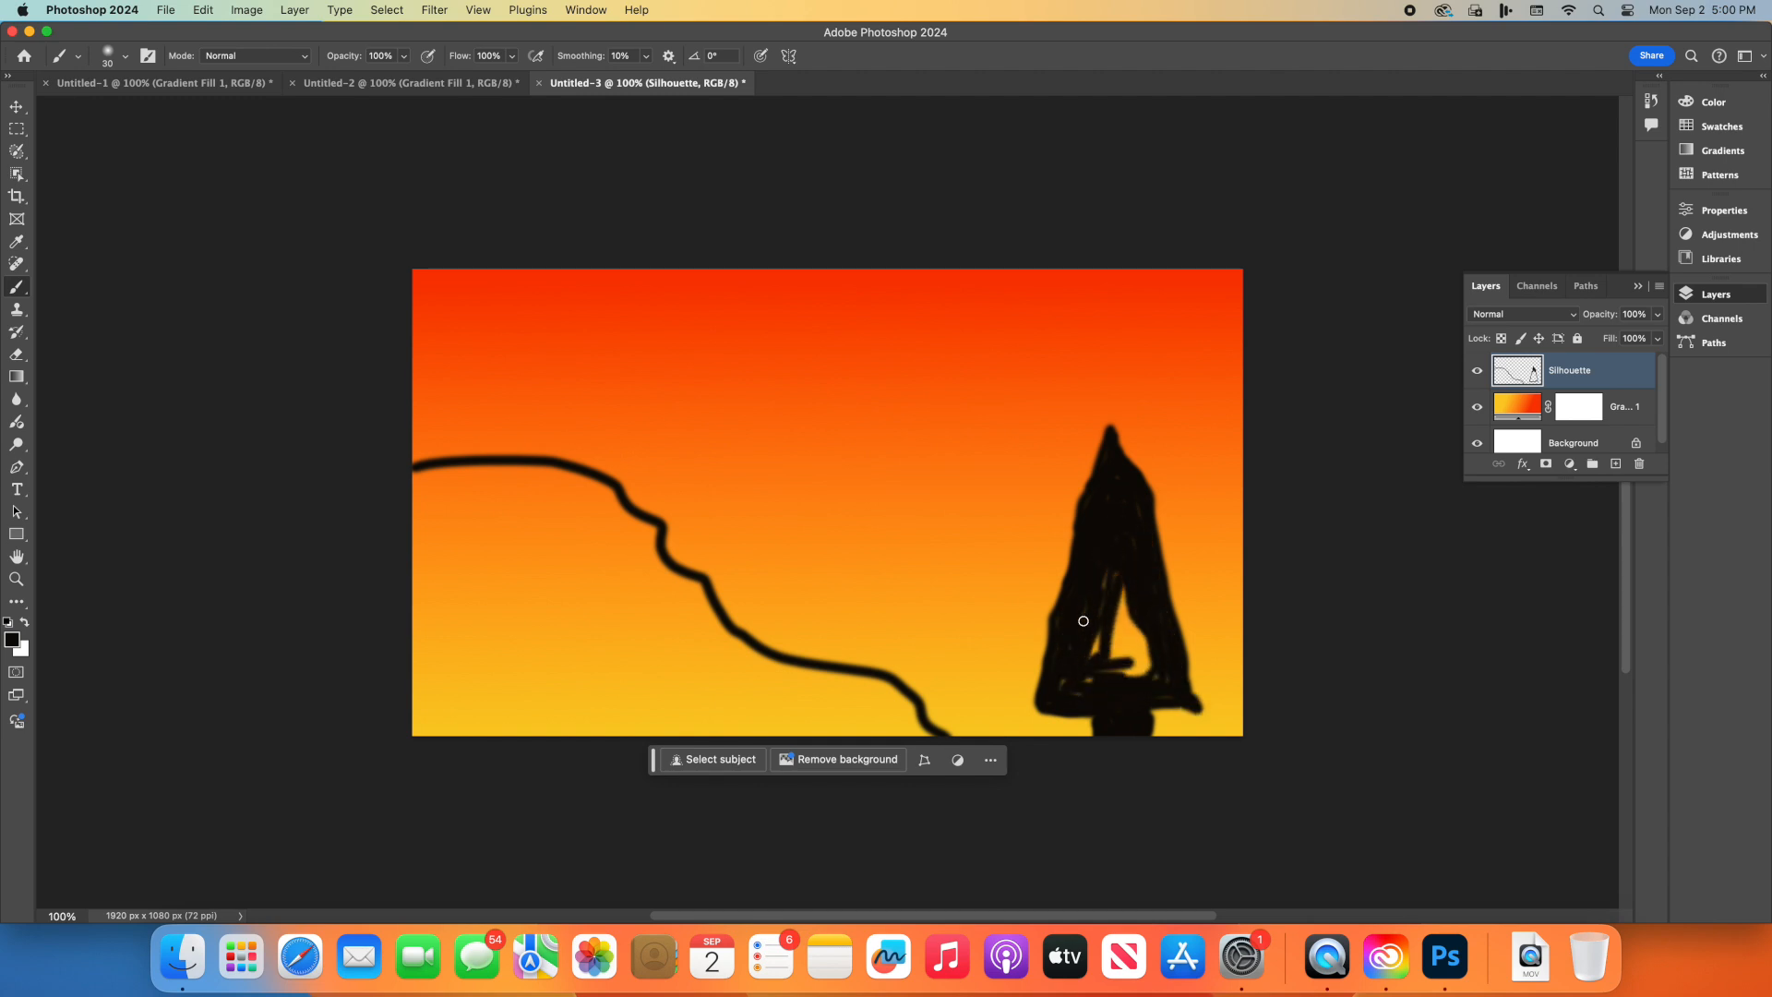
pyautogui.moveTo(1082, 621); pyautogui.dragTo(836, 676)
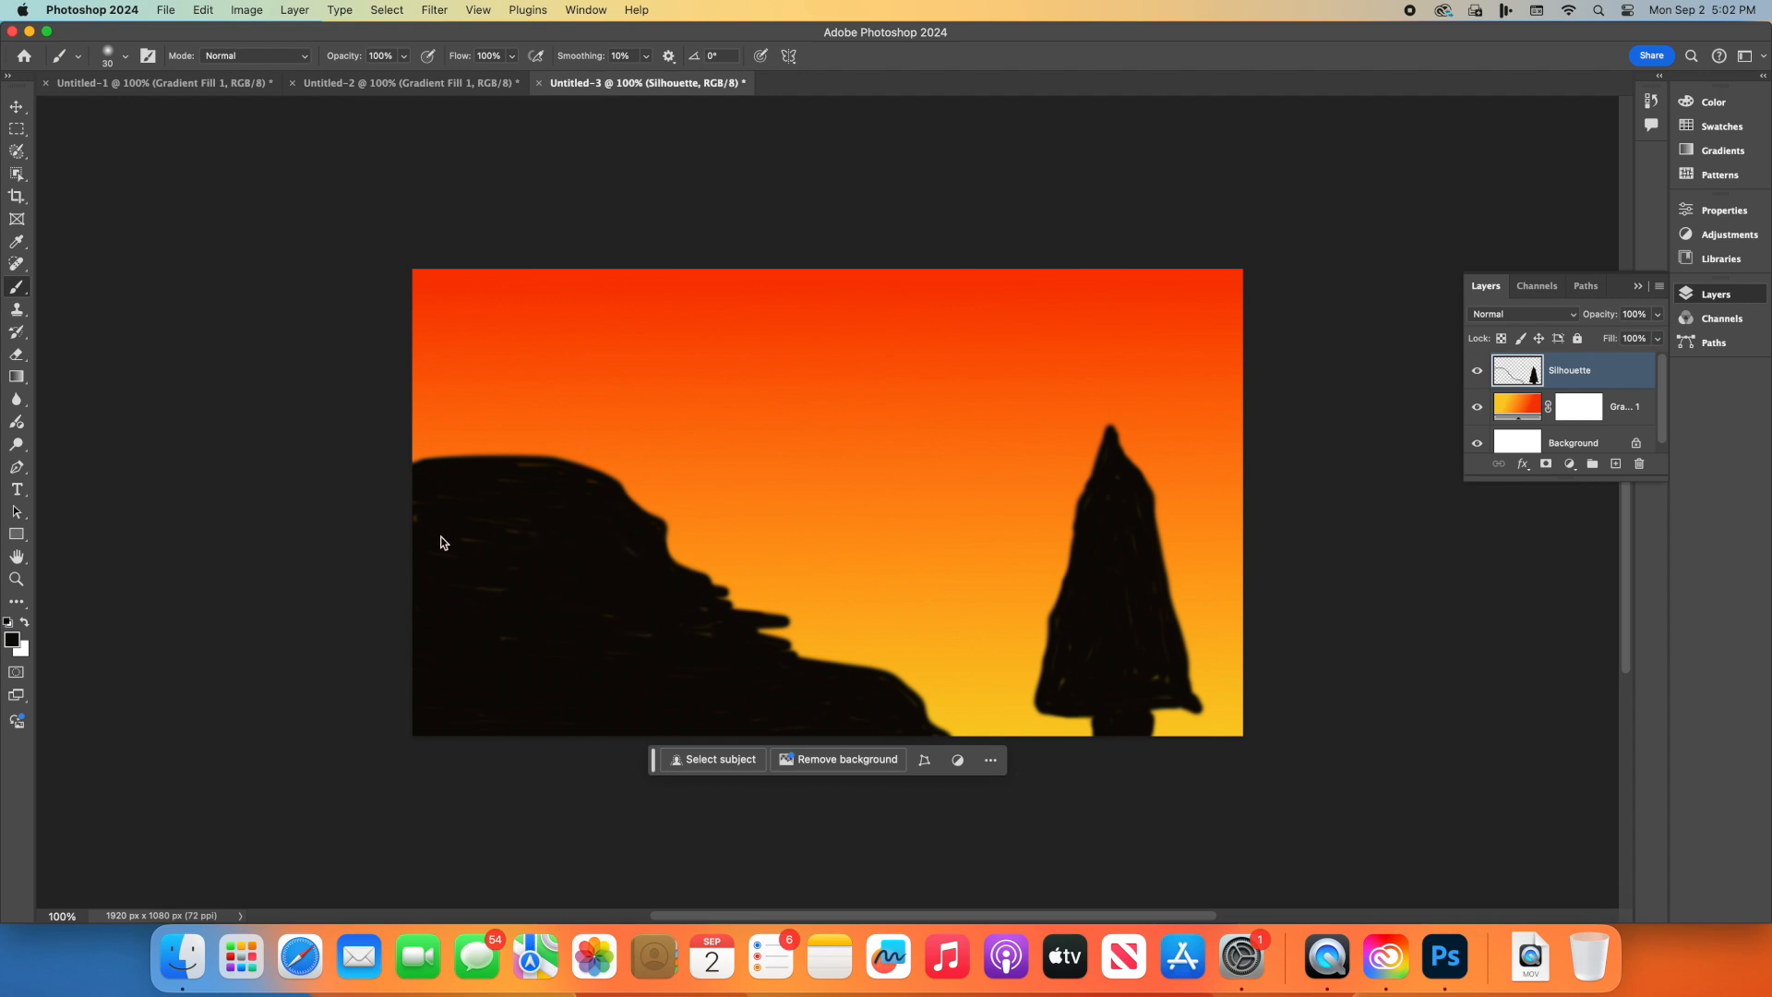
pyautogui.moveTo(443, 543); pyautogui.dragTo(601, 478)
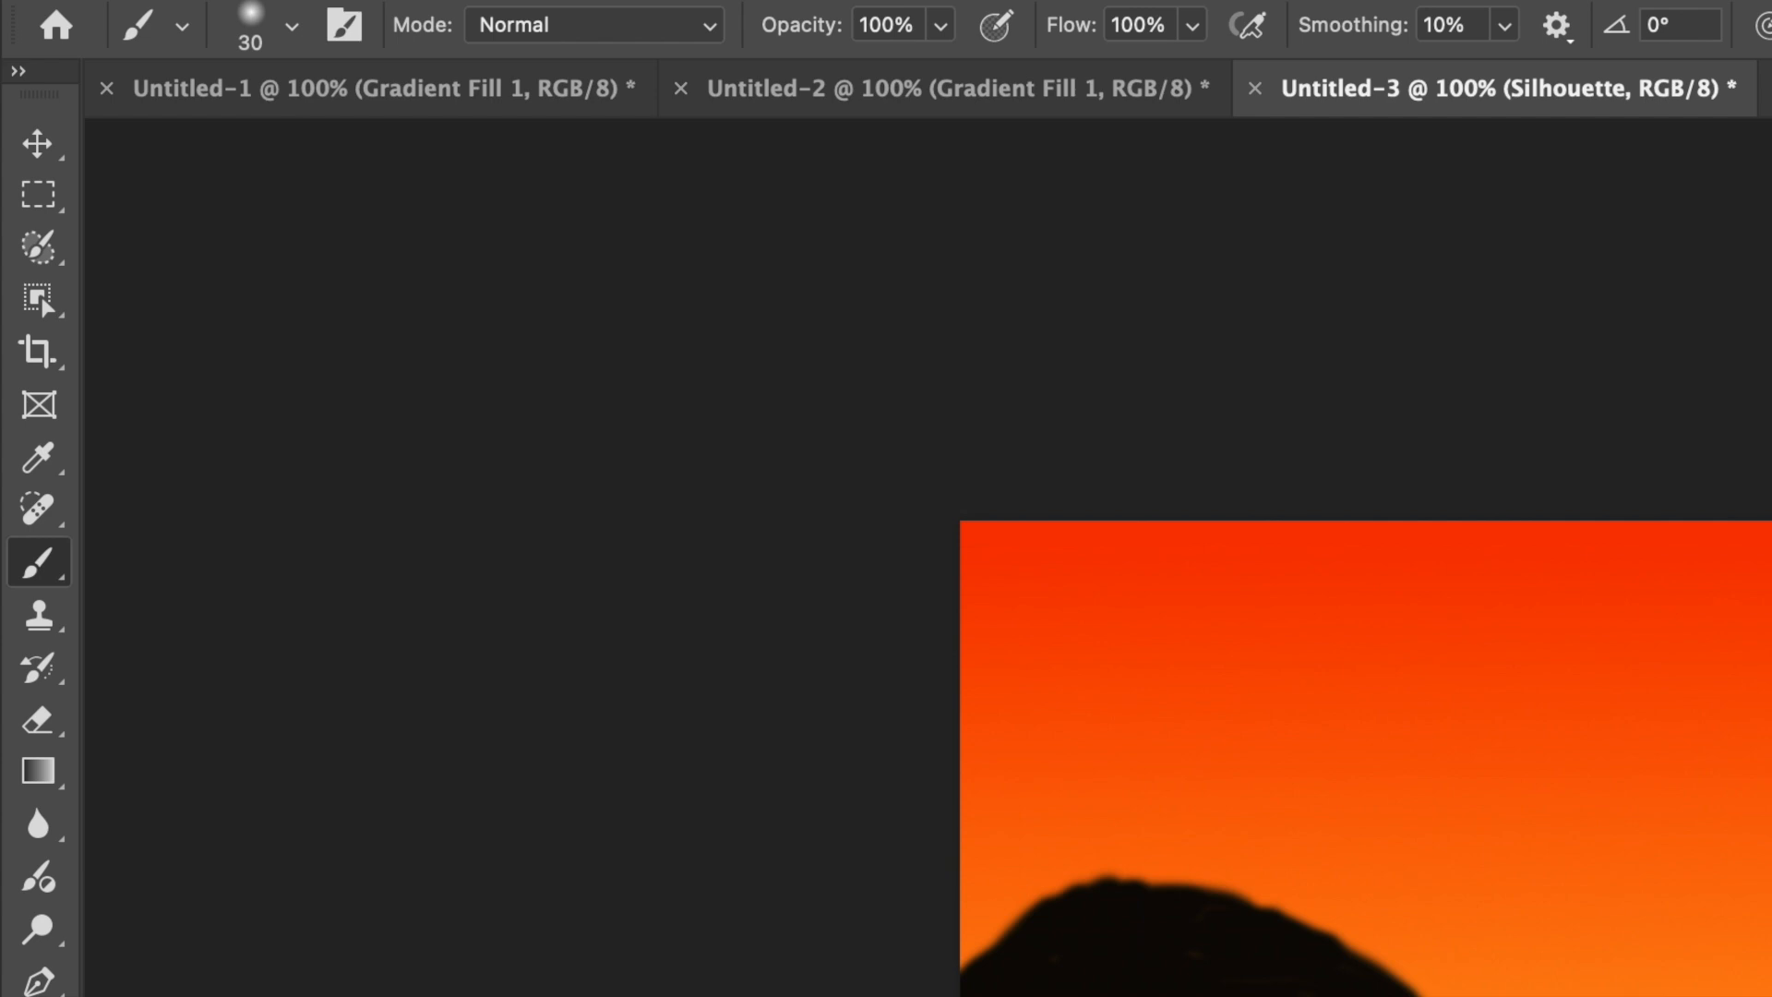
pyautogui.moveTo(9, 668)
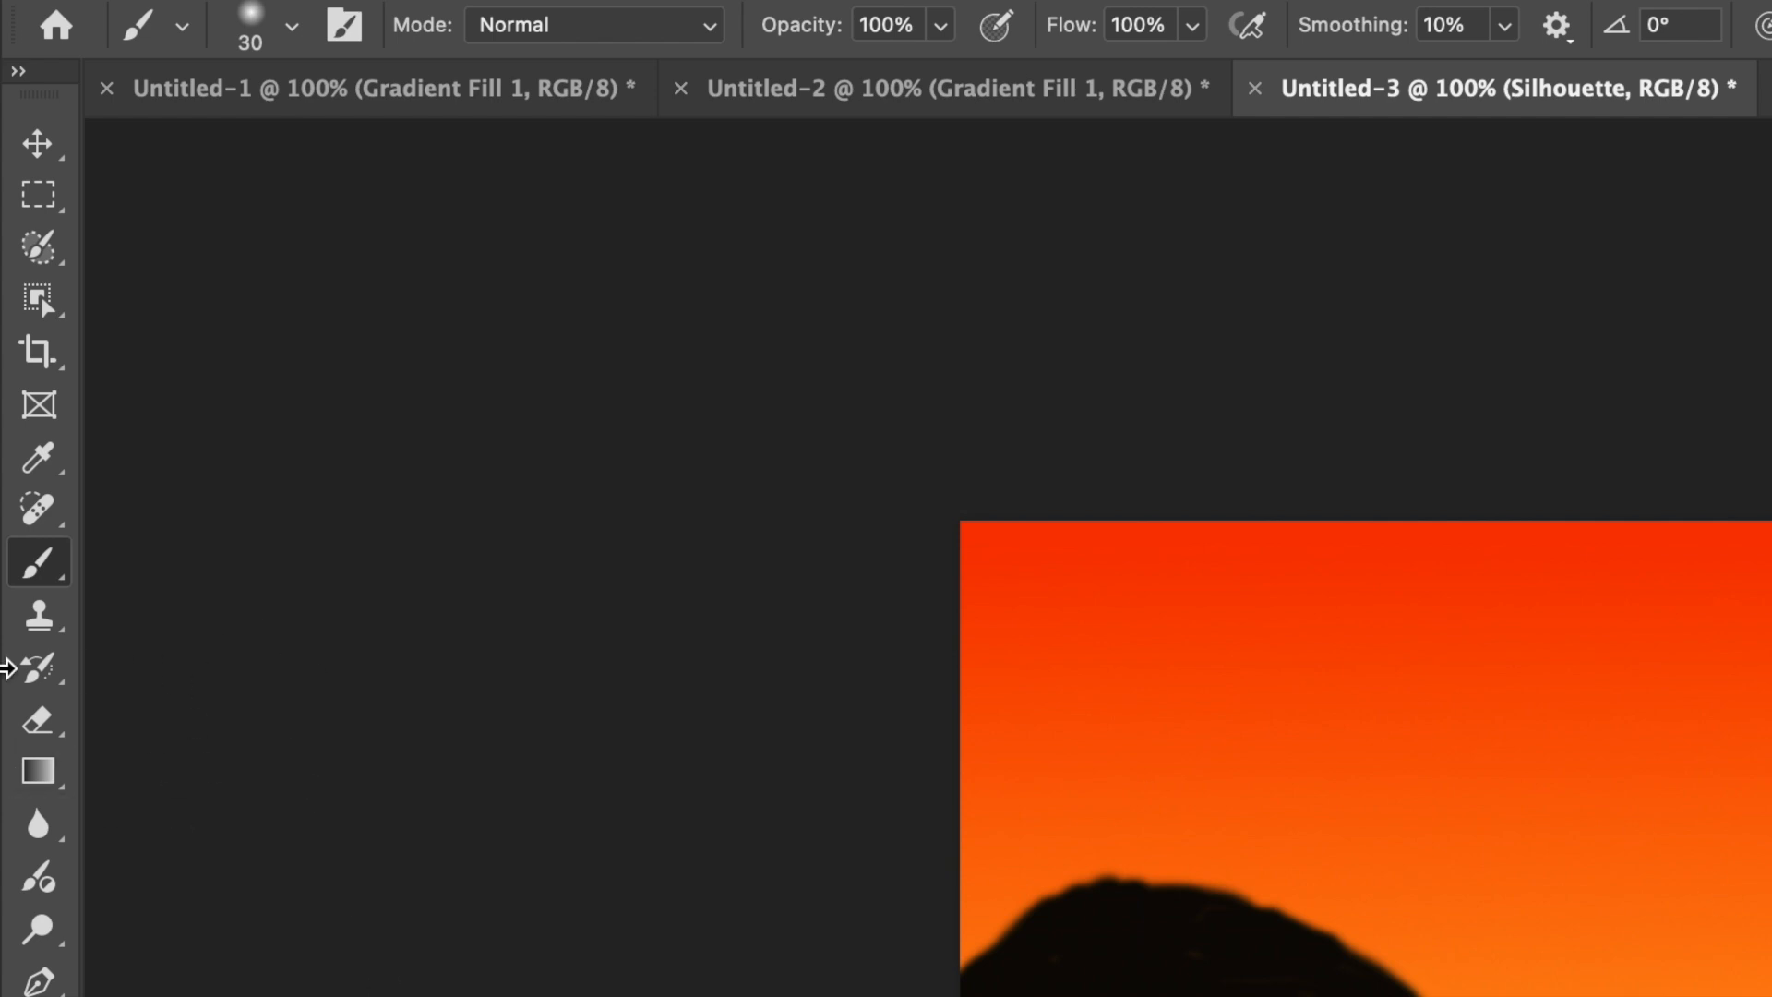
# Step: Erase an oval hole near the hill's top and notch the tree's sides into branches
pyautogui.click(40, 720)
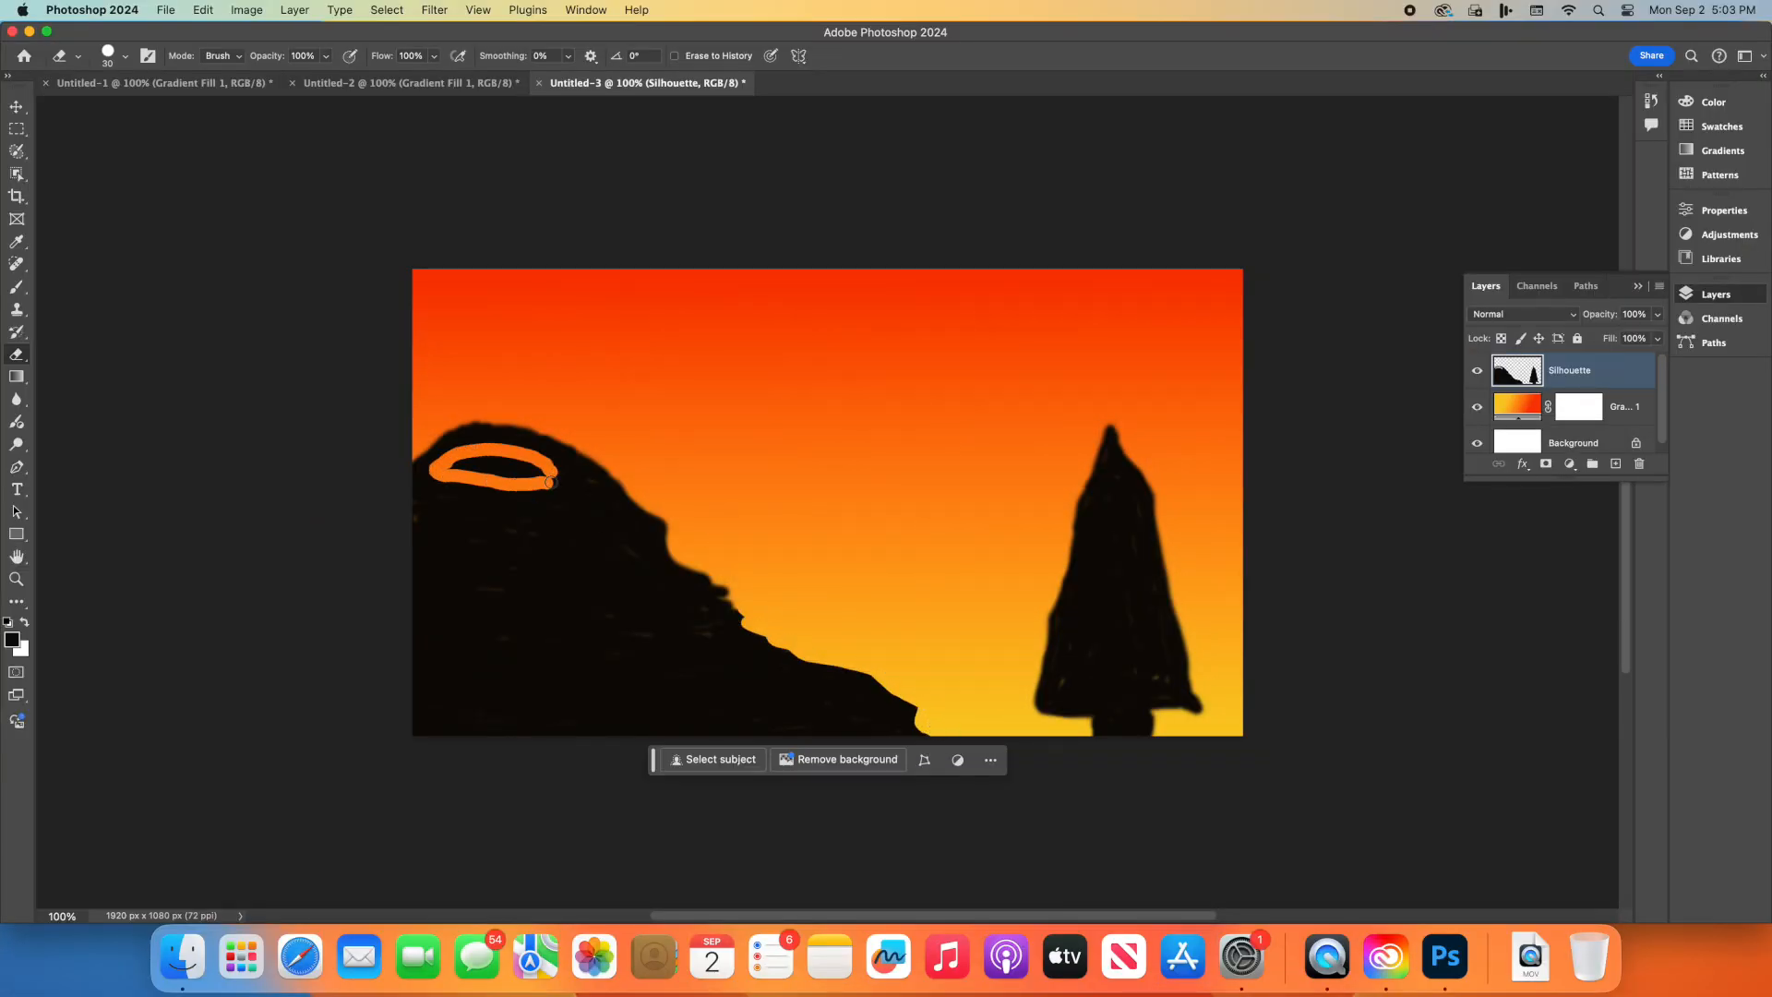
pyautogui.click(124, 56)
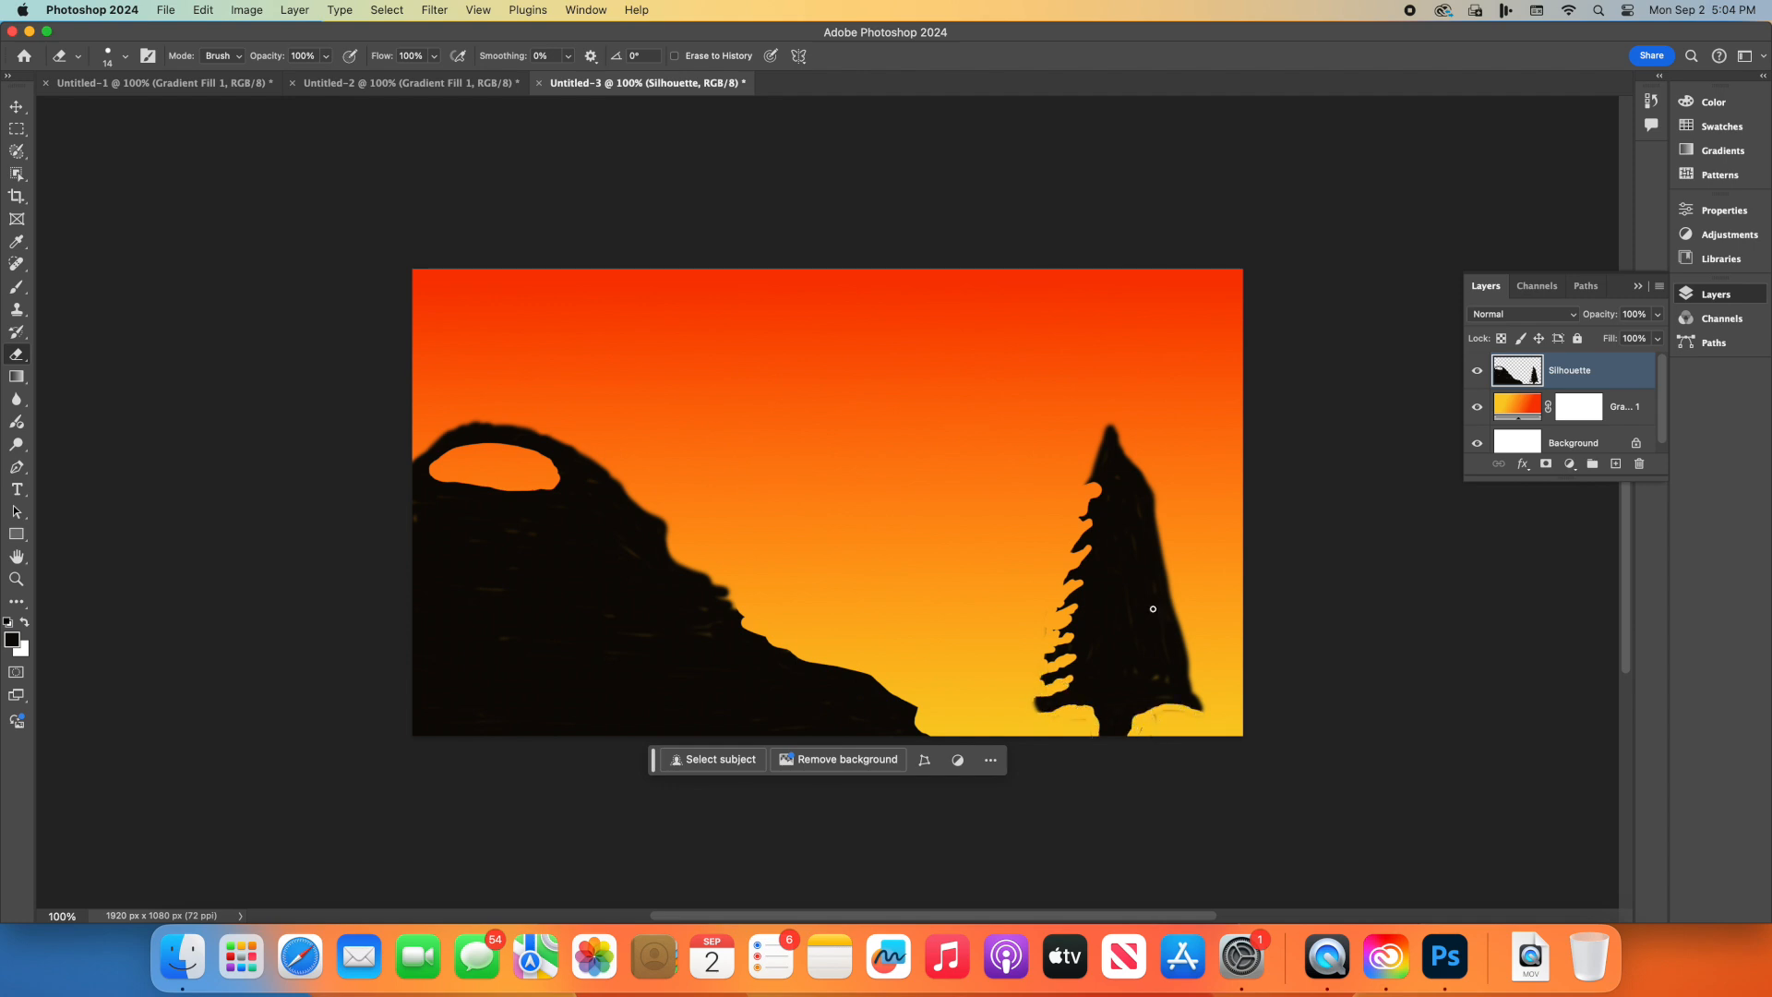
pyautogui.click(1136, 458)
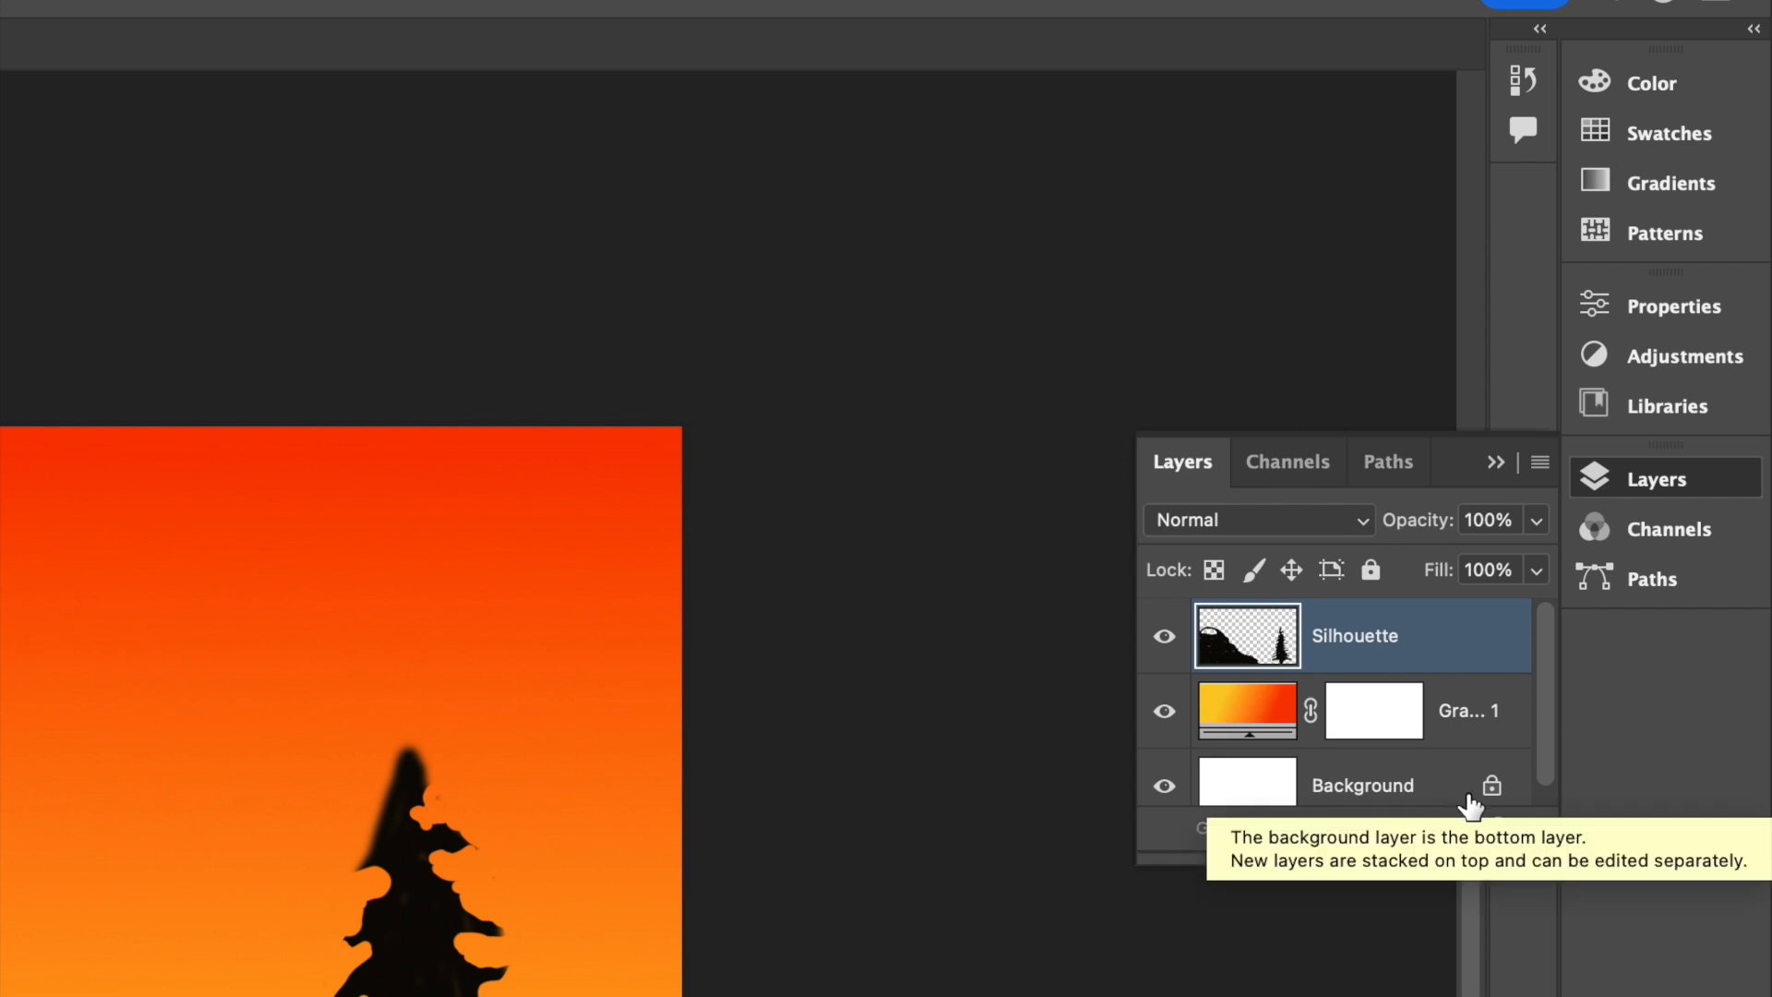
# Step: Add a new empty layer above Silhouette and name it Sun
pyautogui.click(1448, 828)
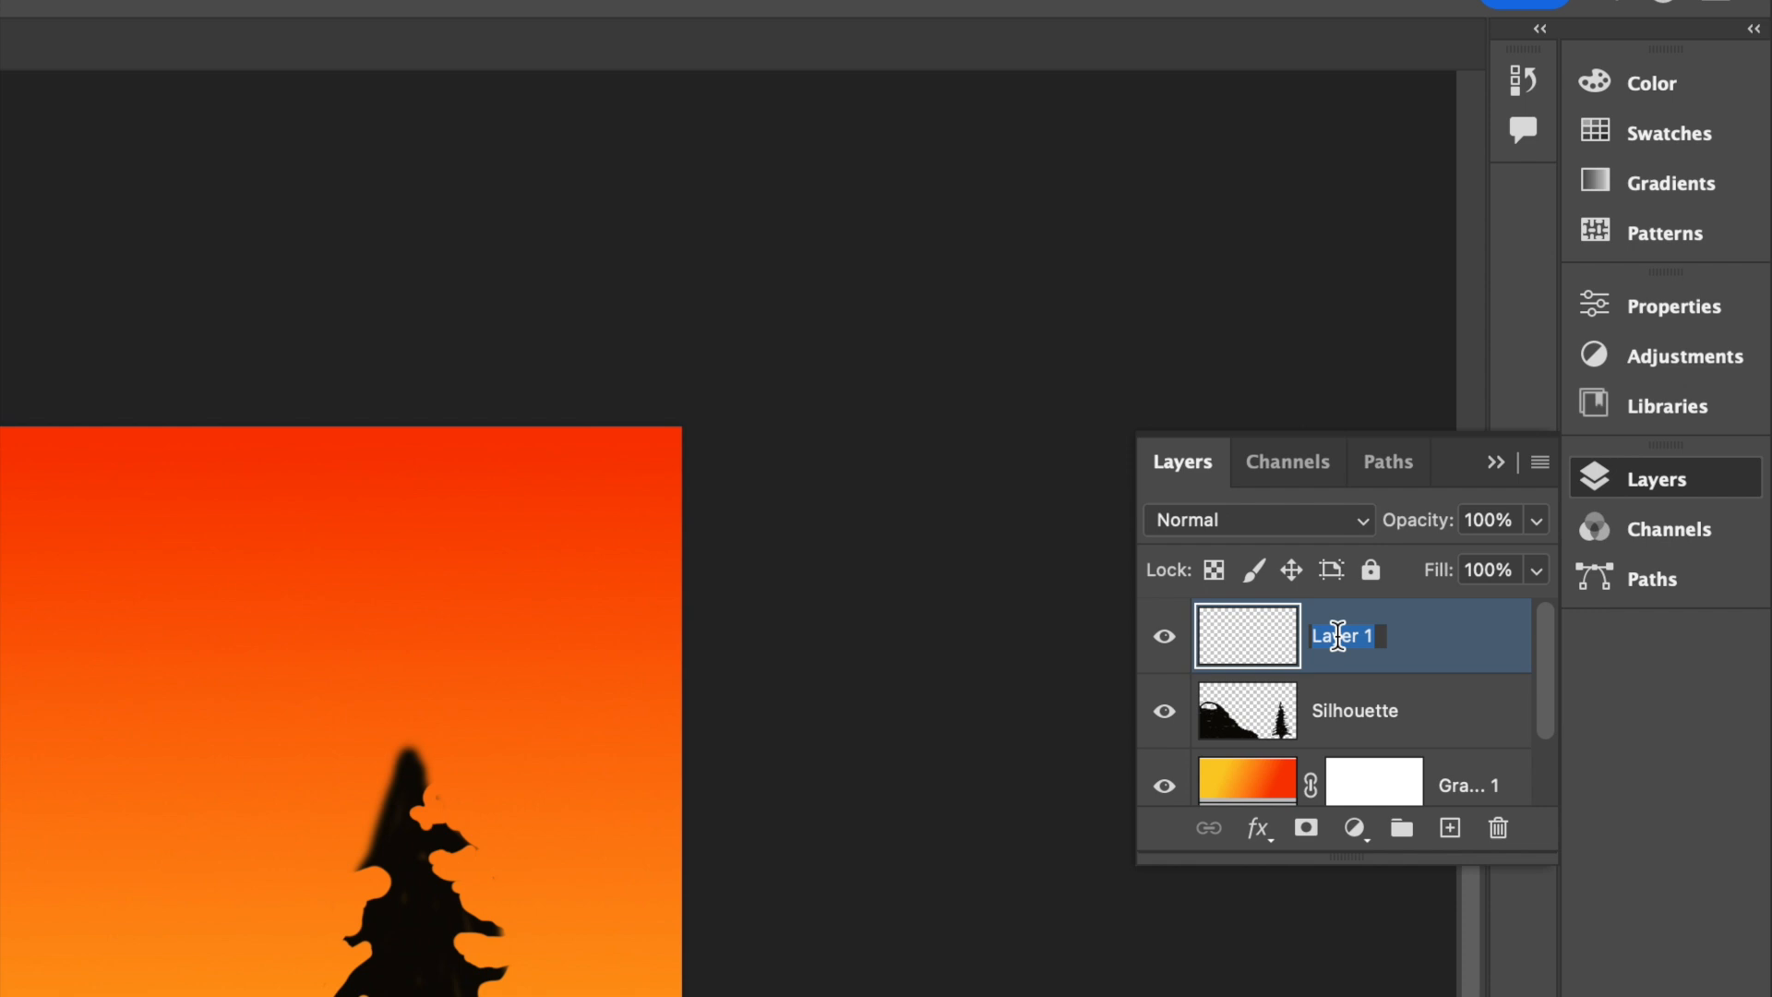
pyautogui.write('Sun')
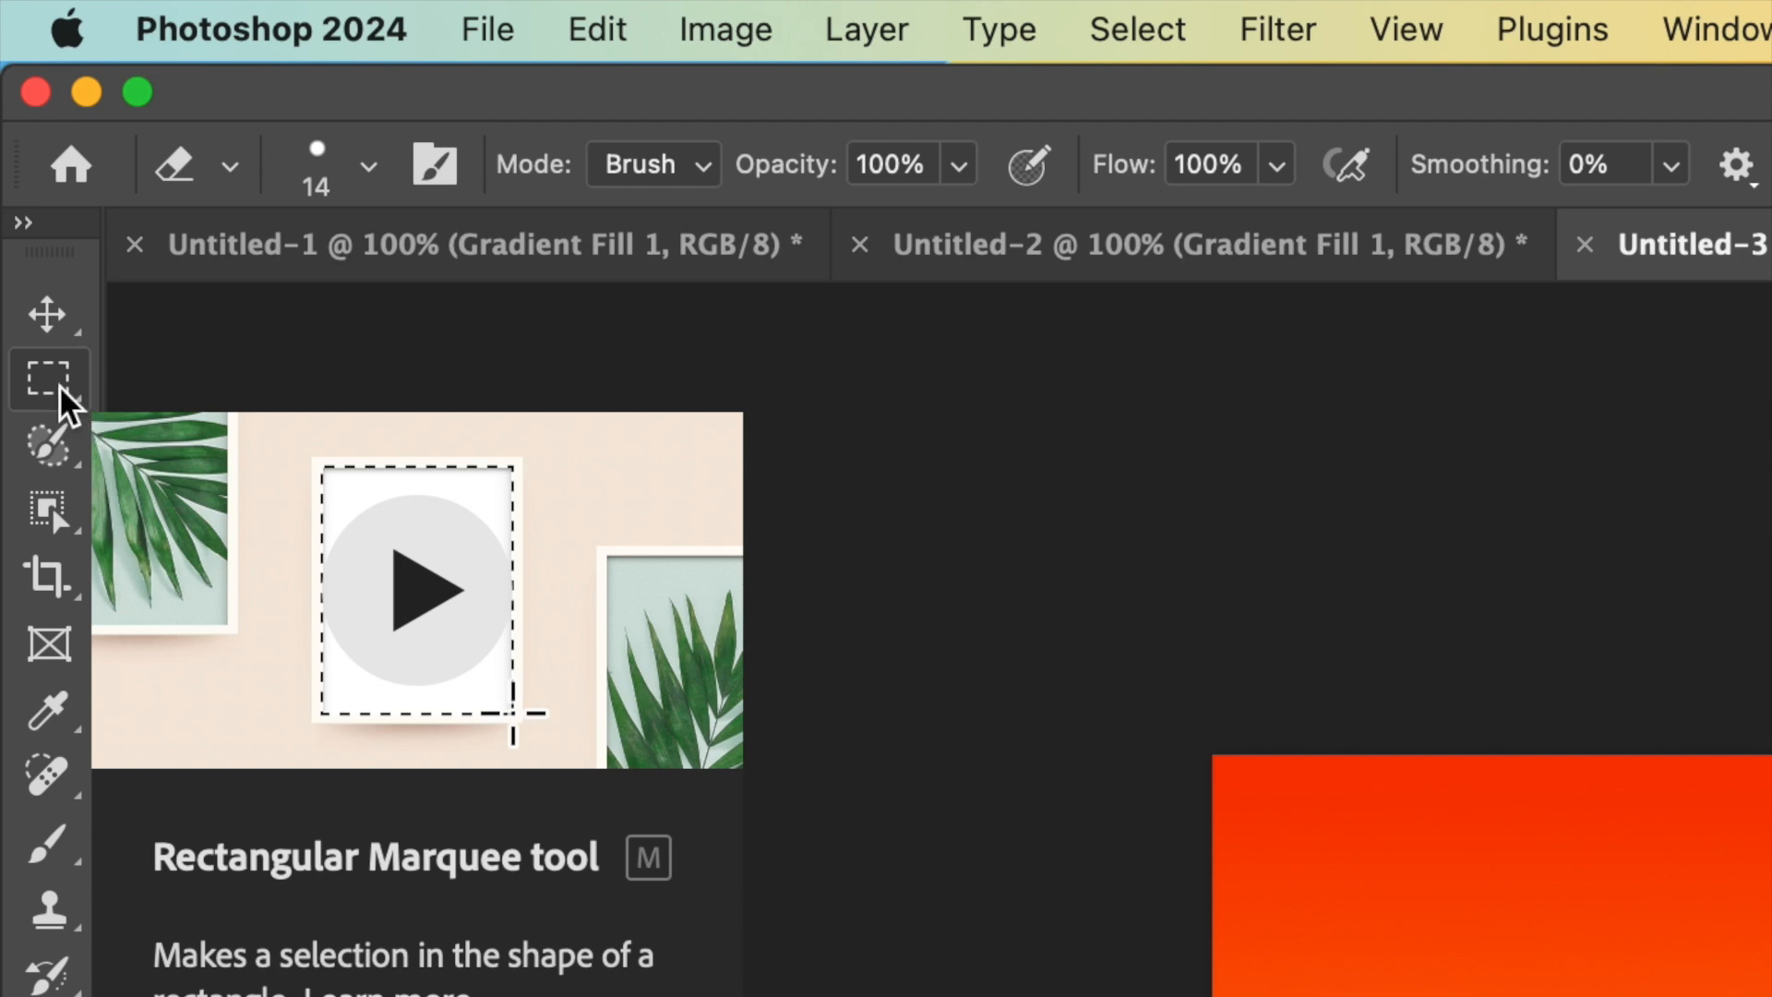
# Step: Select a circle for the sun on the horizon between the hill and the tree
pyautogui.click(49, 379)
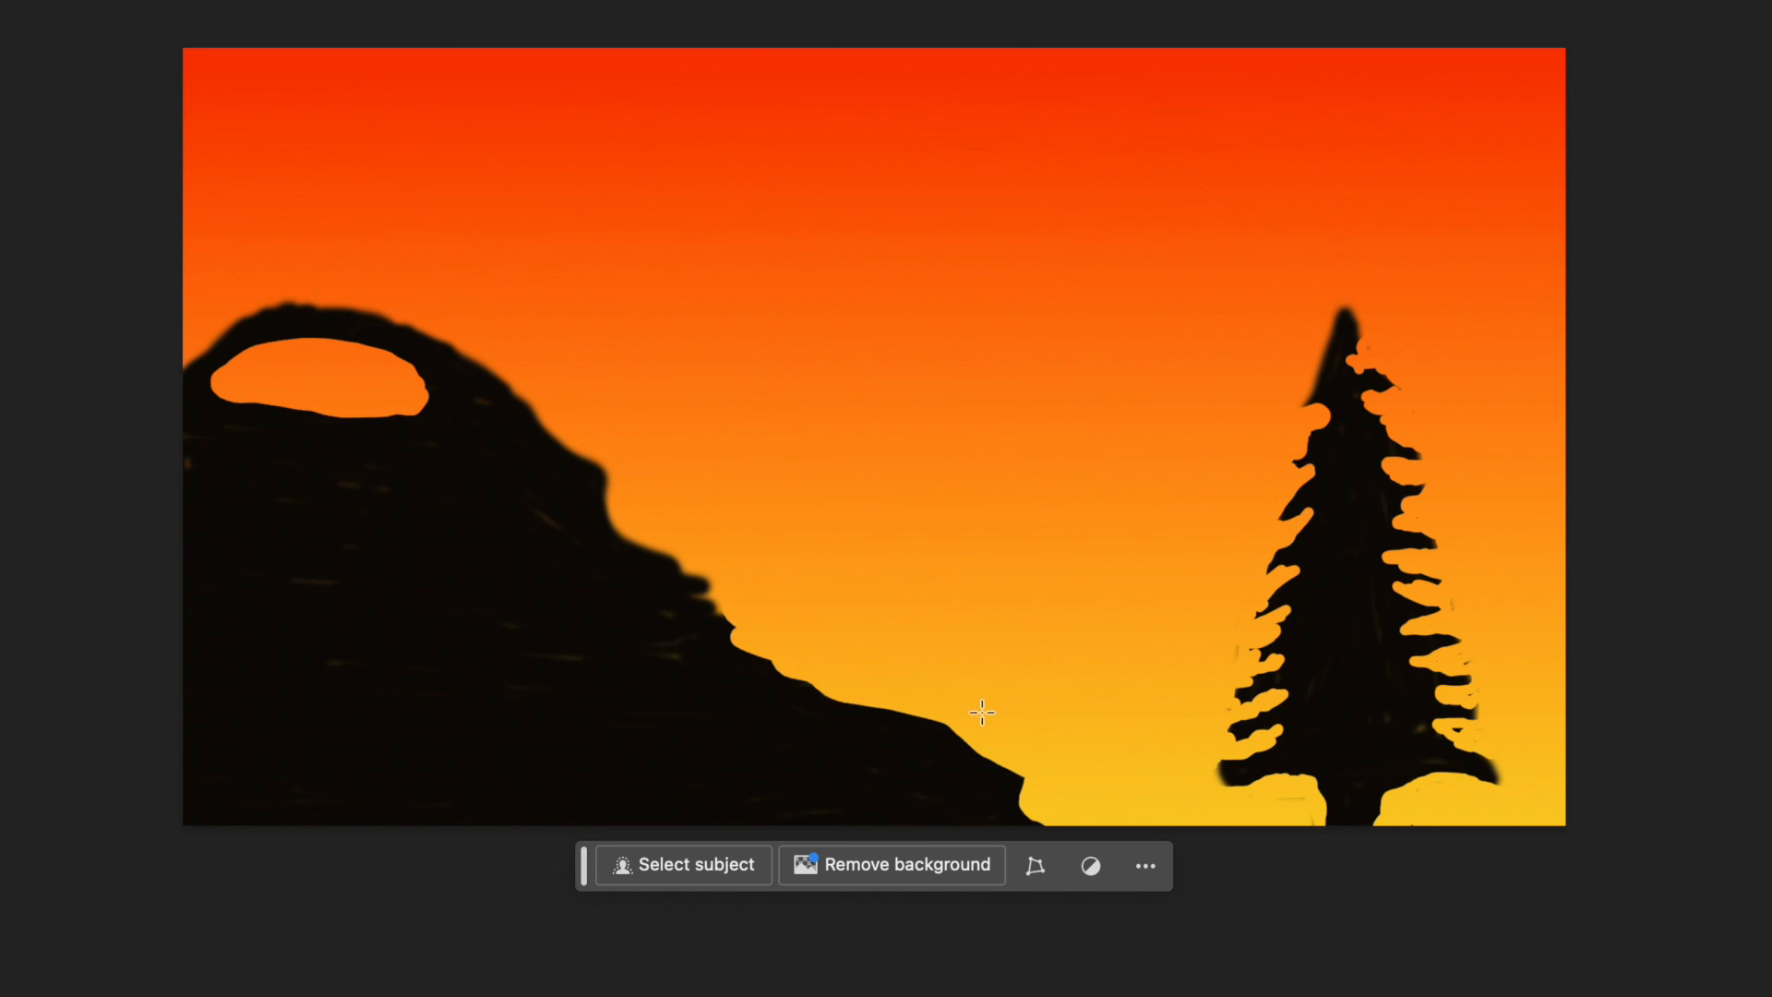
pyautogui.moveTo(982, 712); pyautogui.dragTo(1085, 842)
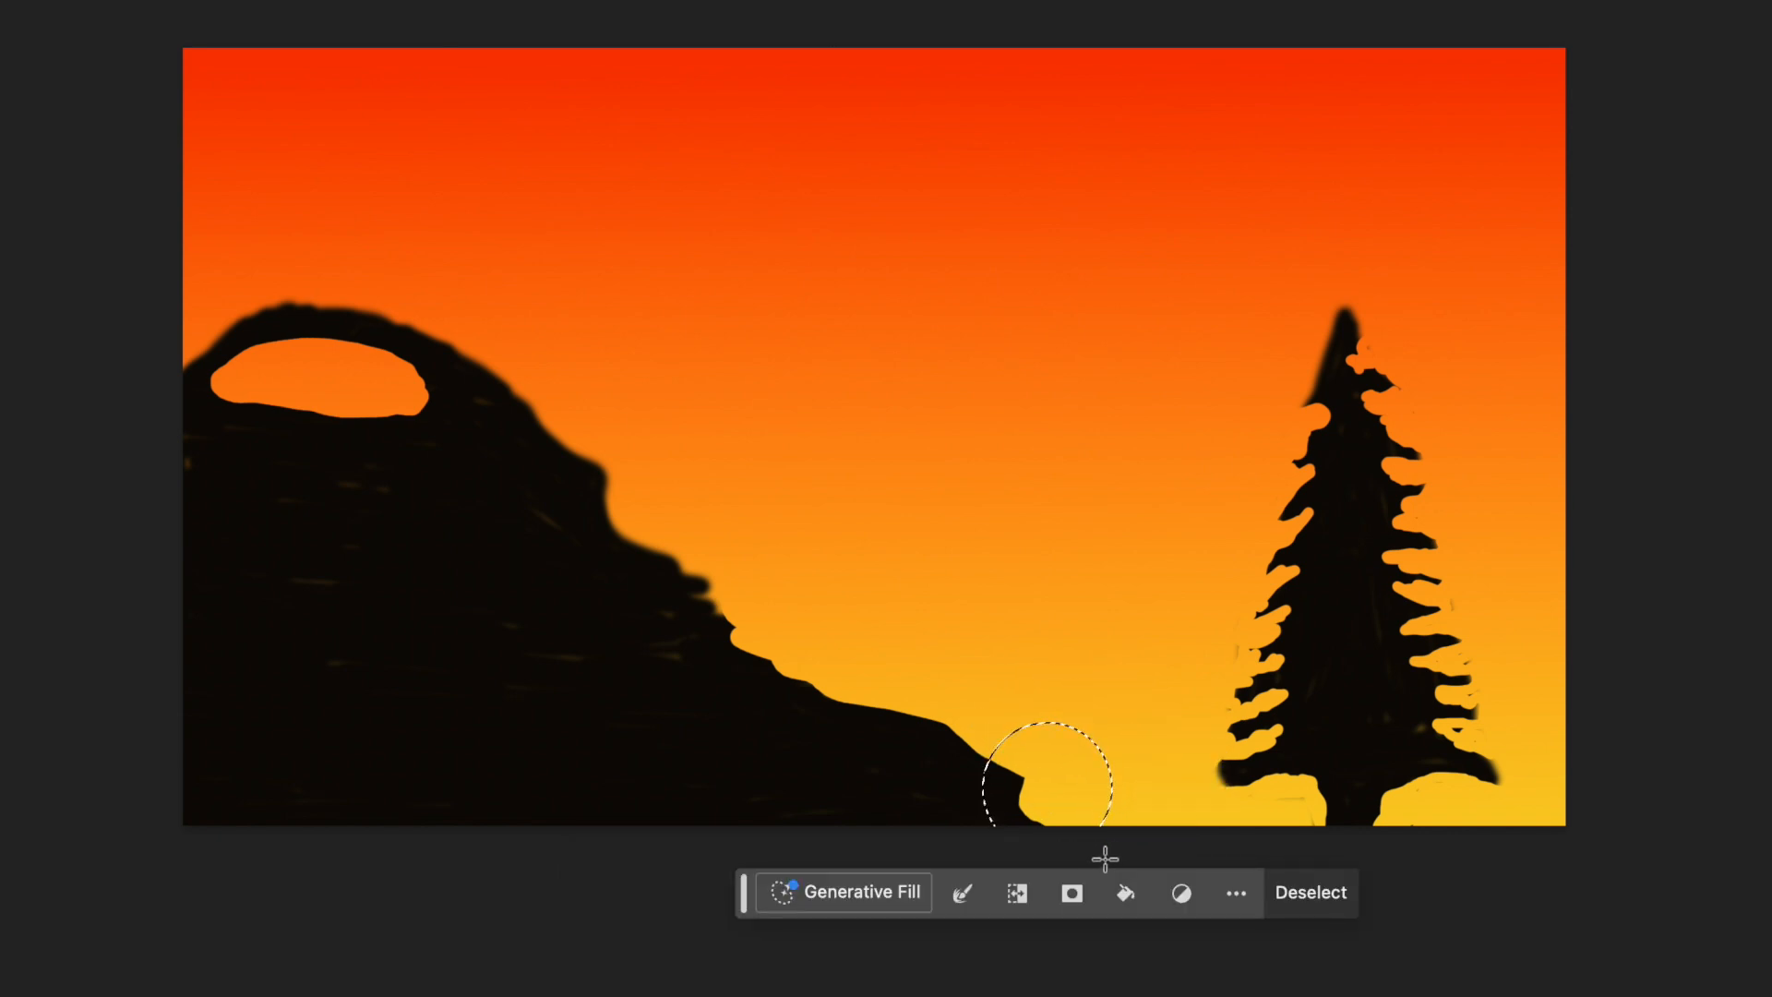
pyautogui.moveTo(875, 892)
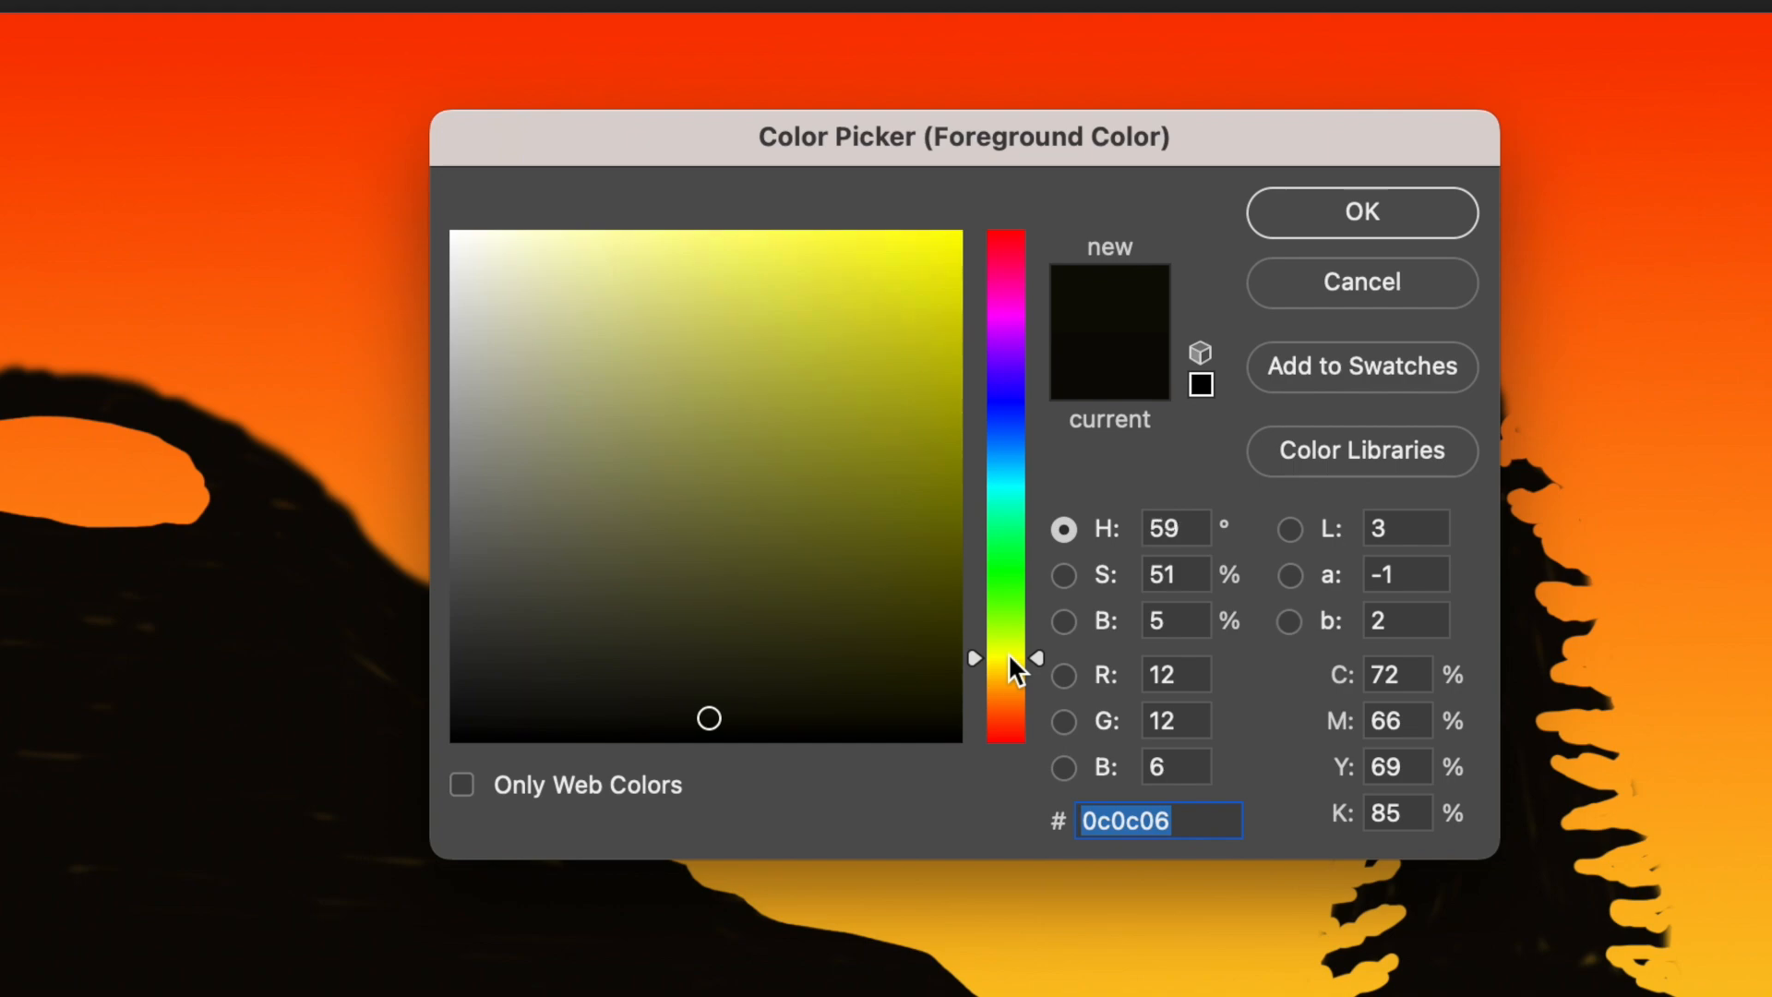
# Step: Fill the circle with pale yellow ffff99 on the Sun layer and clear the selection
pyautogui.write('fff99')
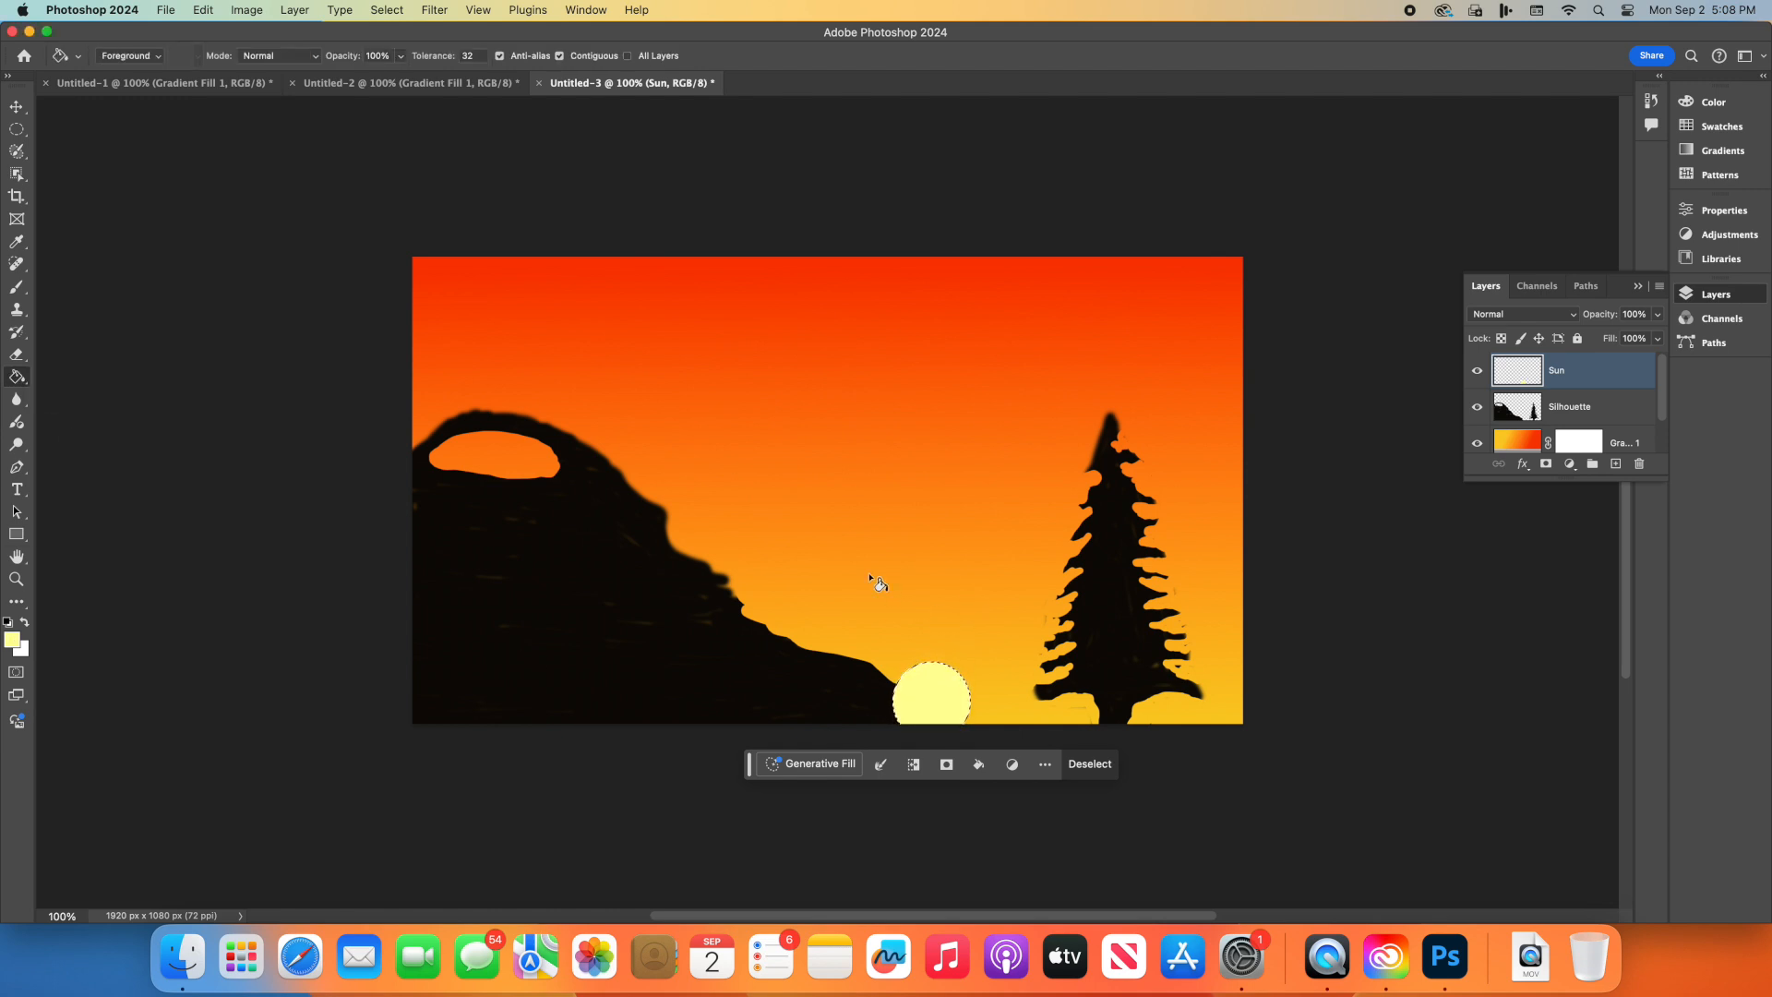
pyautogui.moveTo(674, 834)
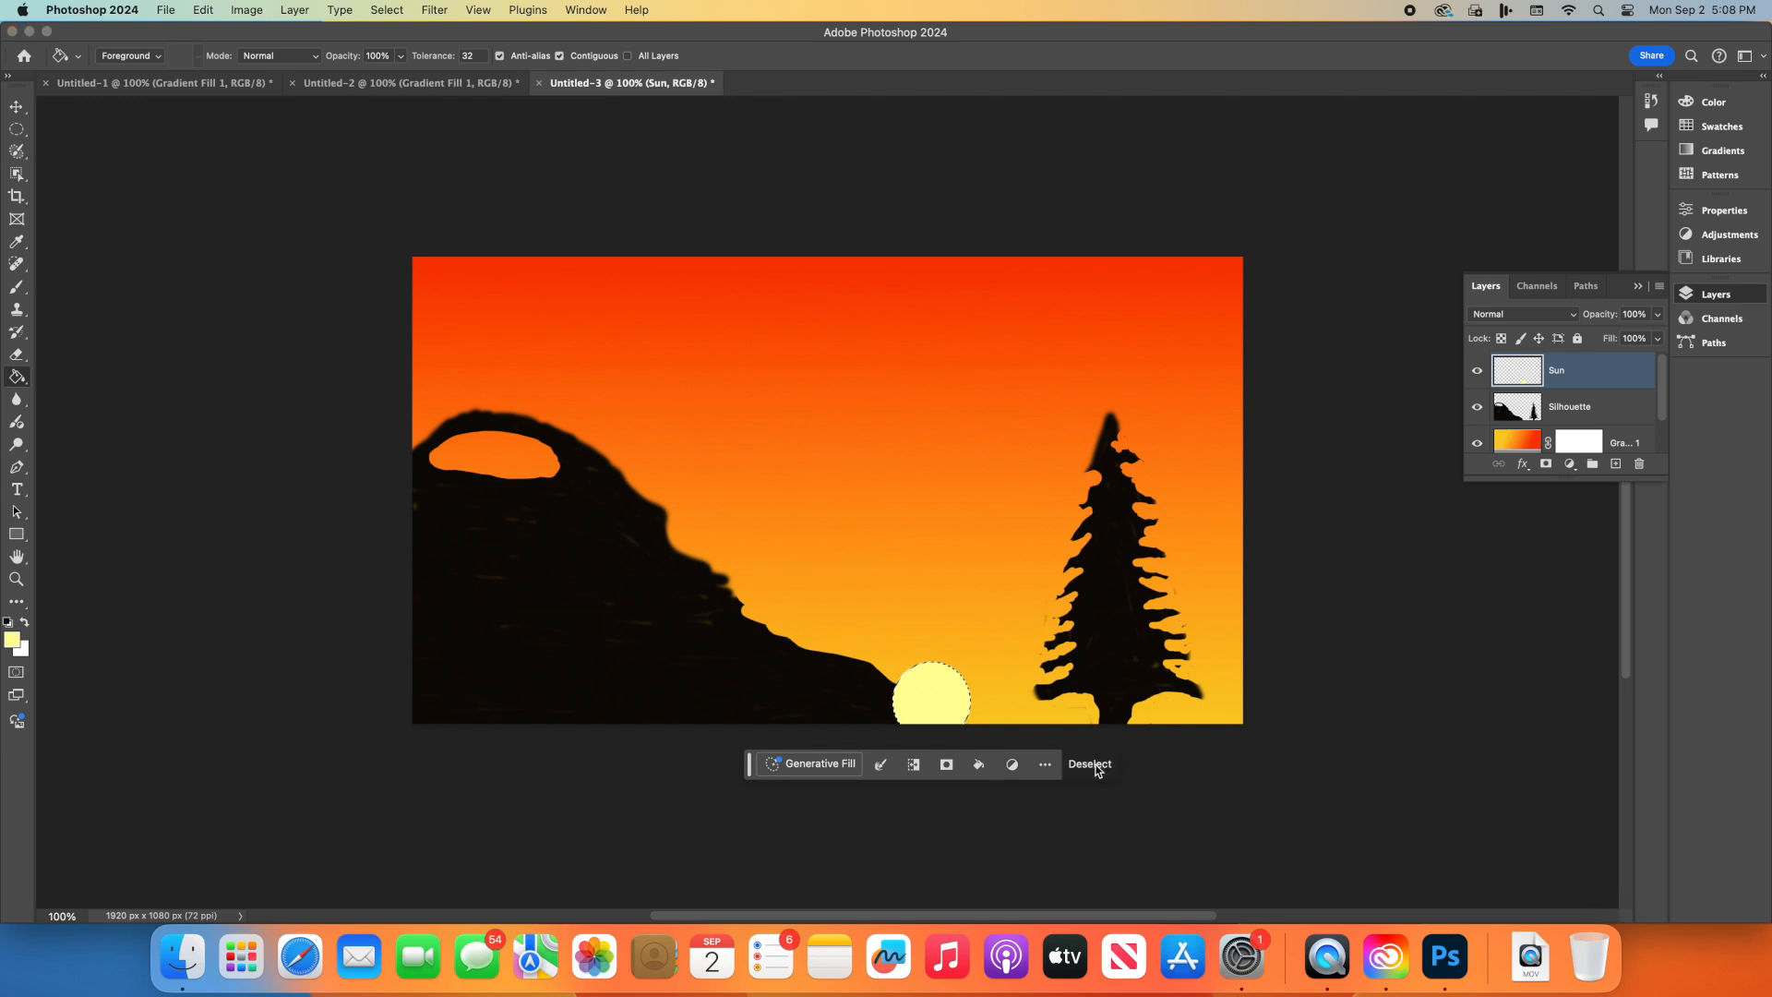
pyautogui.click(1088, 764)
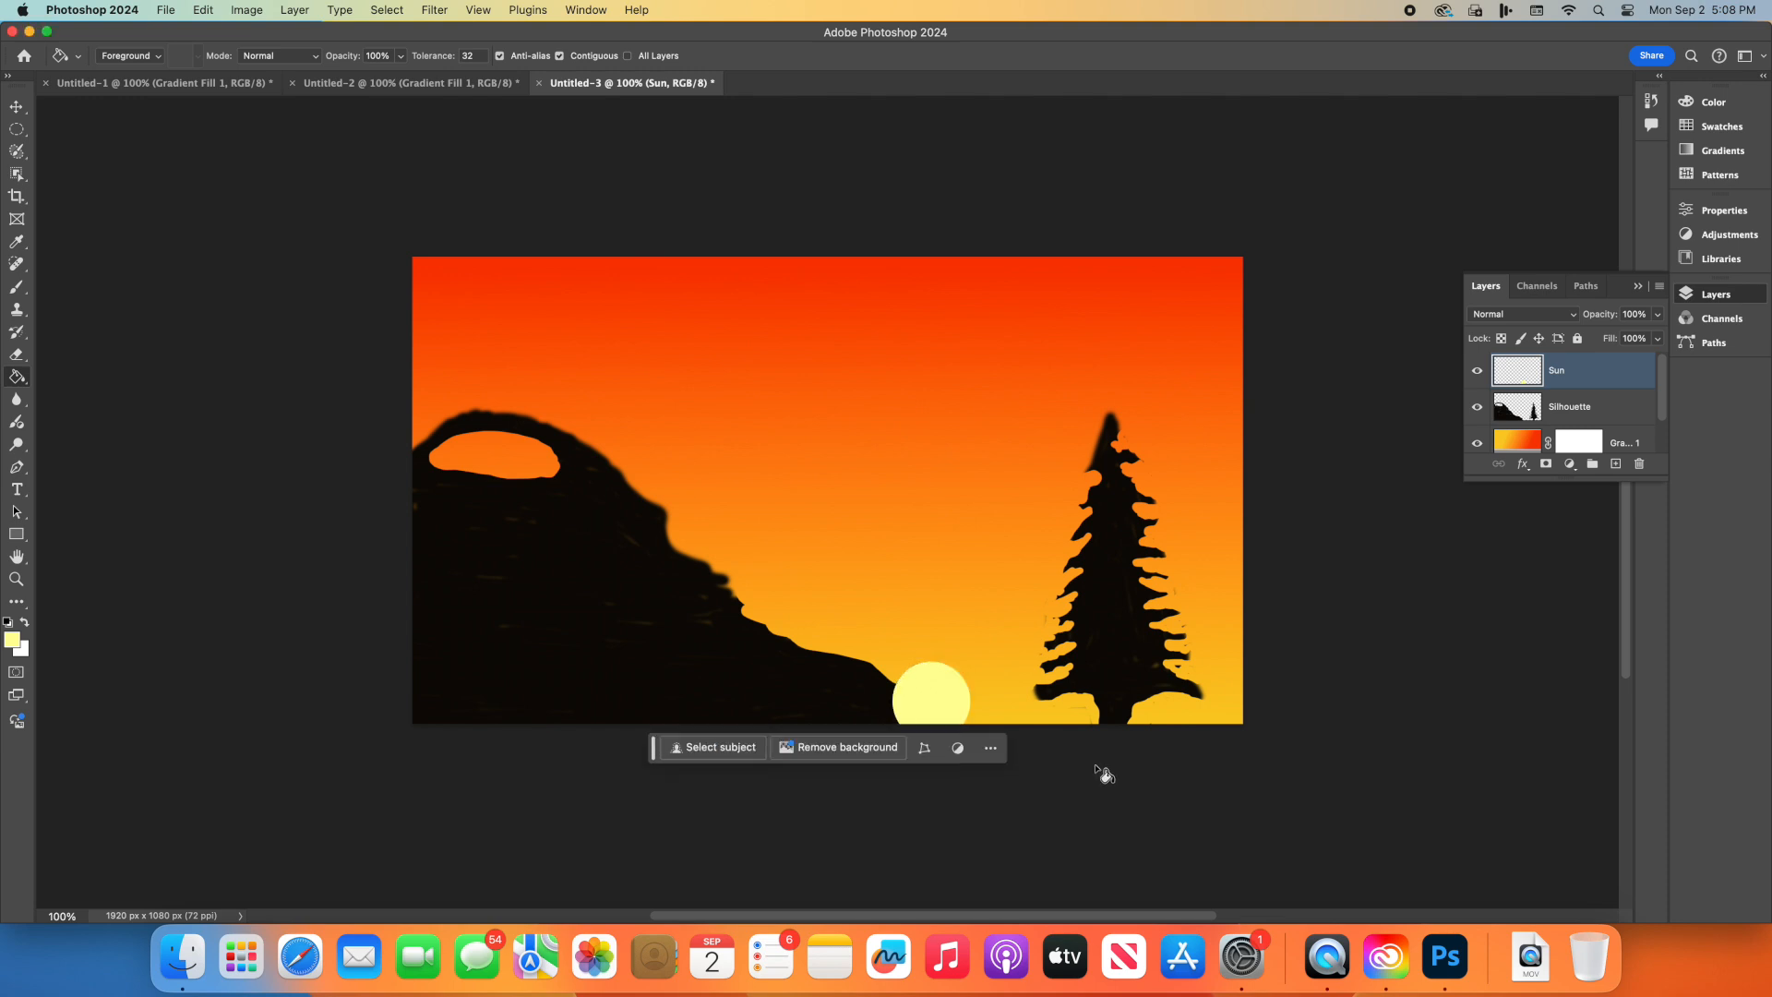
pyautogui.moveTo(898, 800)
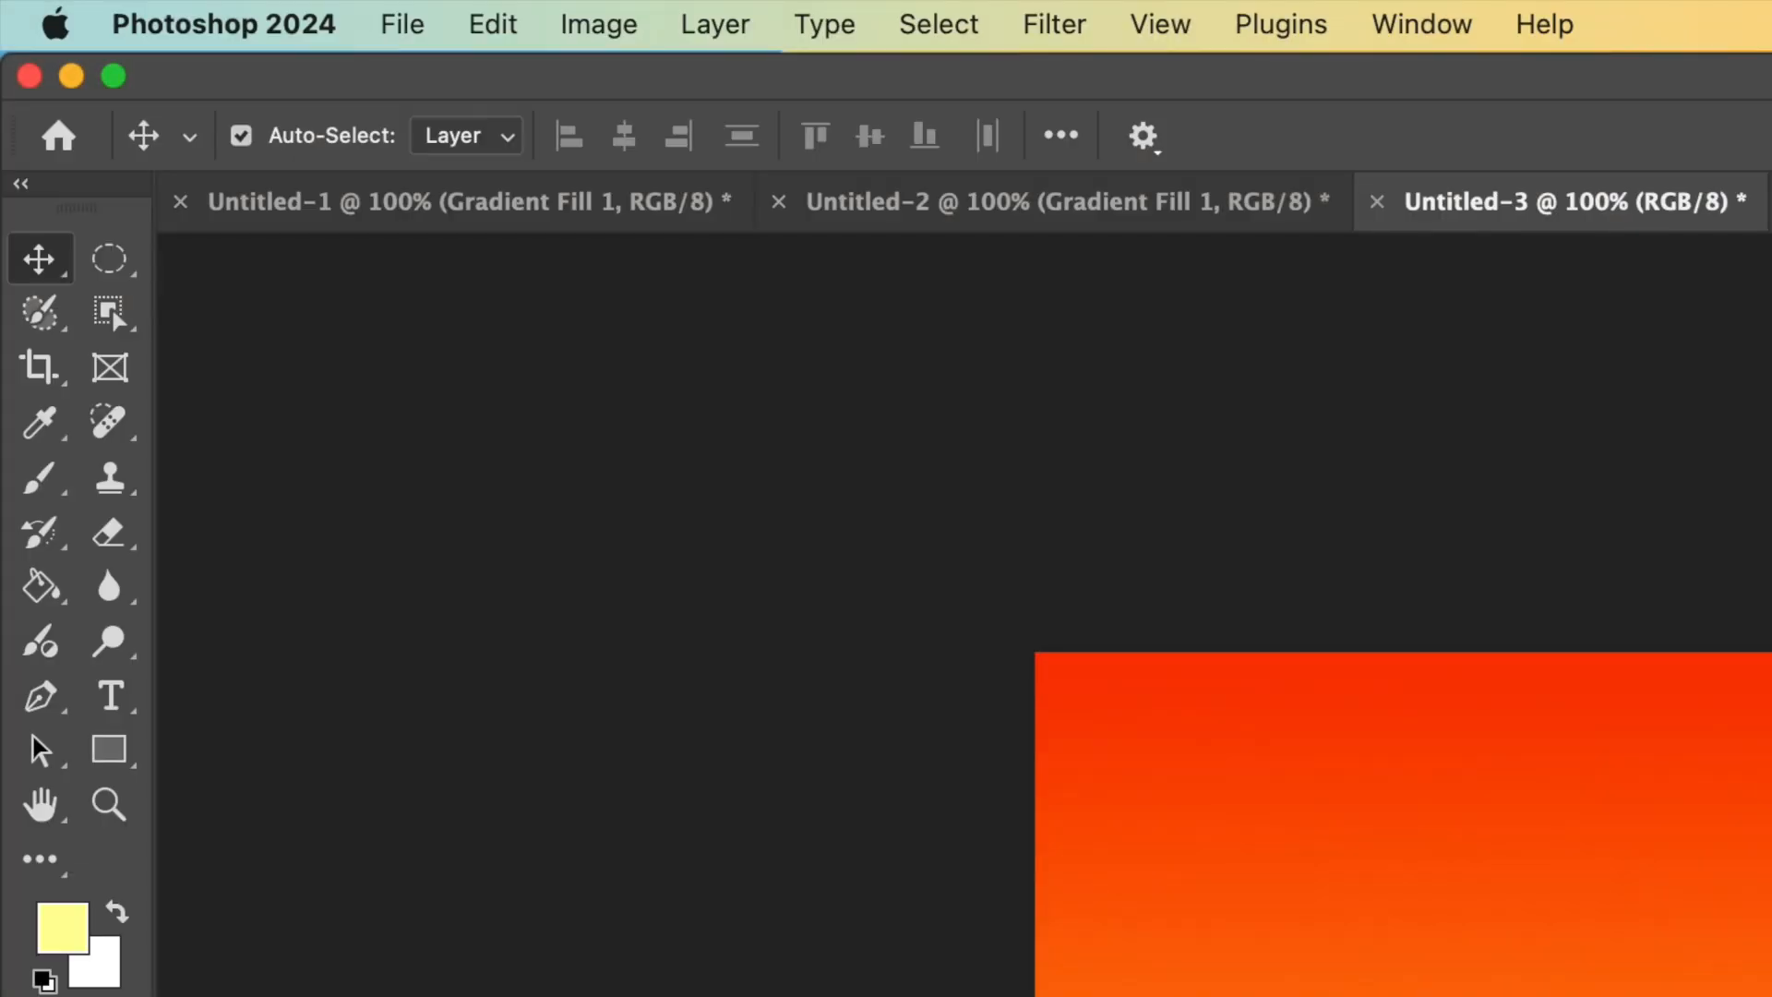
# Step: Start saving the document under a new name via File > Save As
pyautogui.click(400, 24)
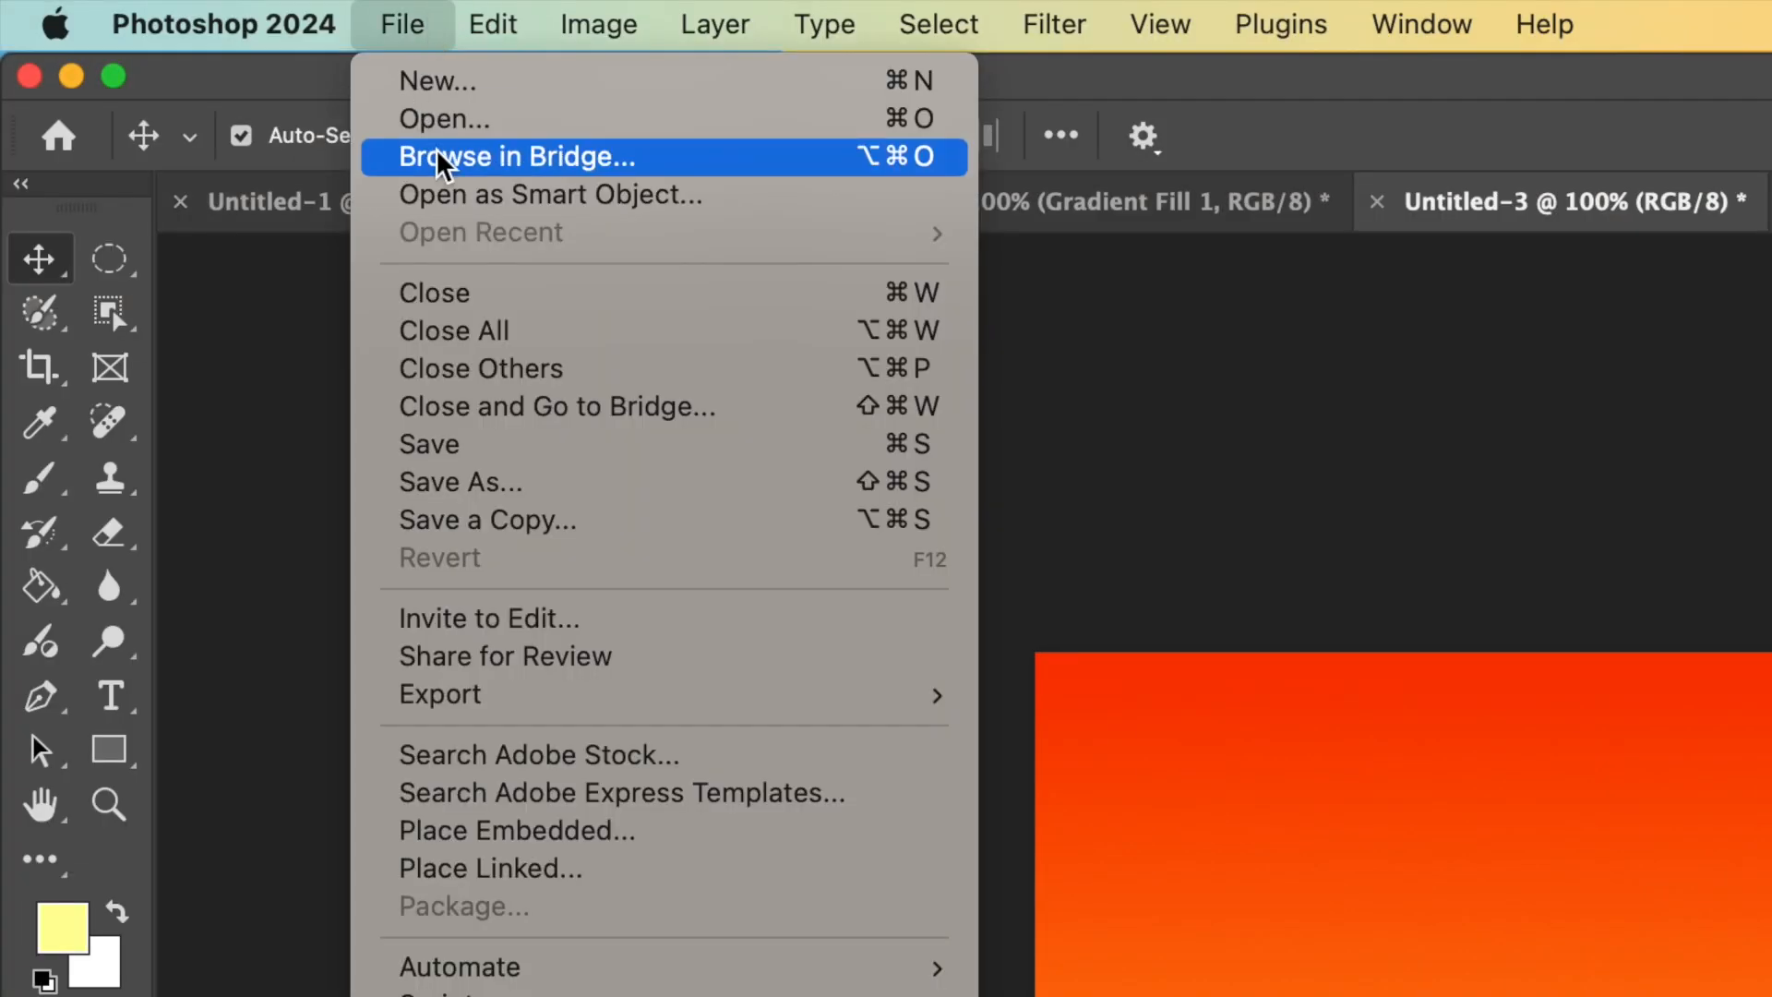
pyautogui.moveTo(514, 481)
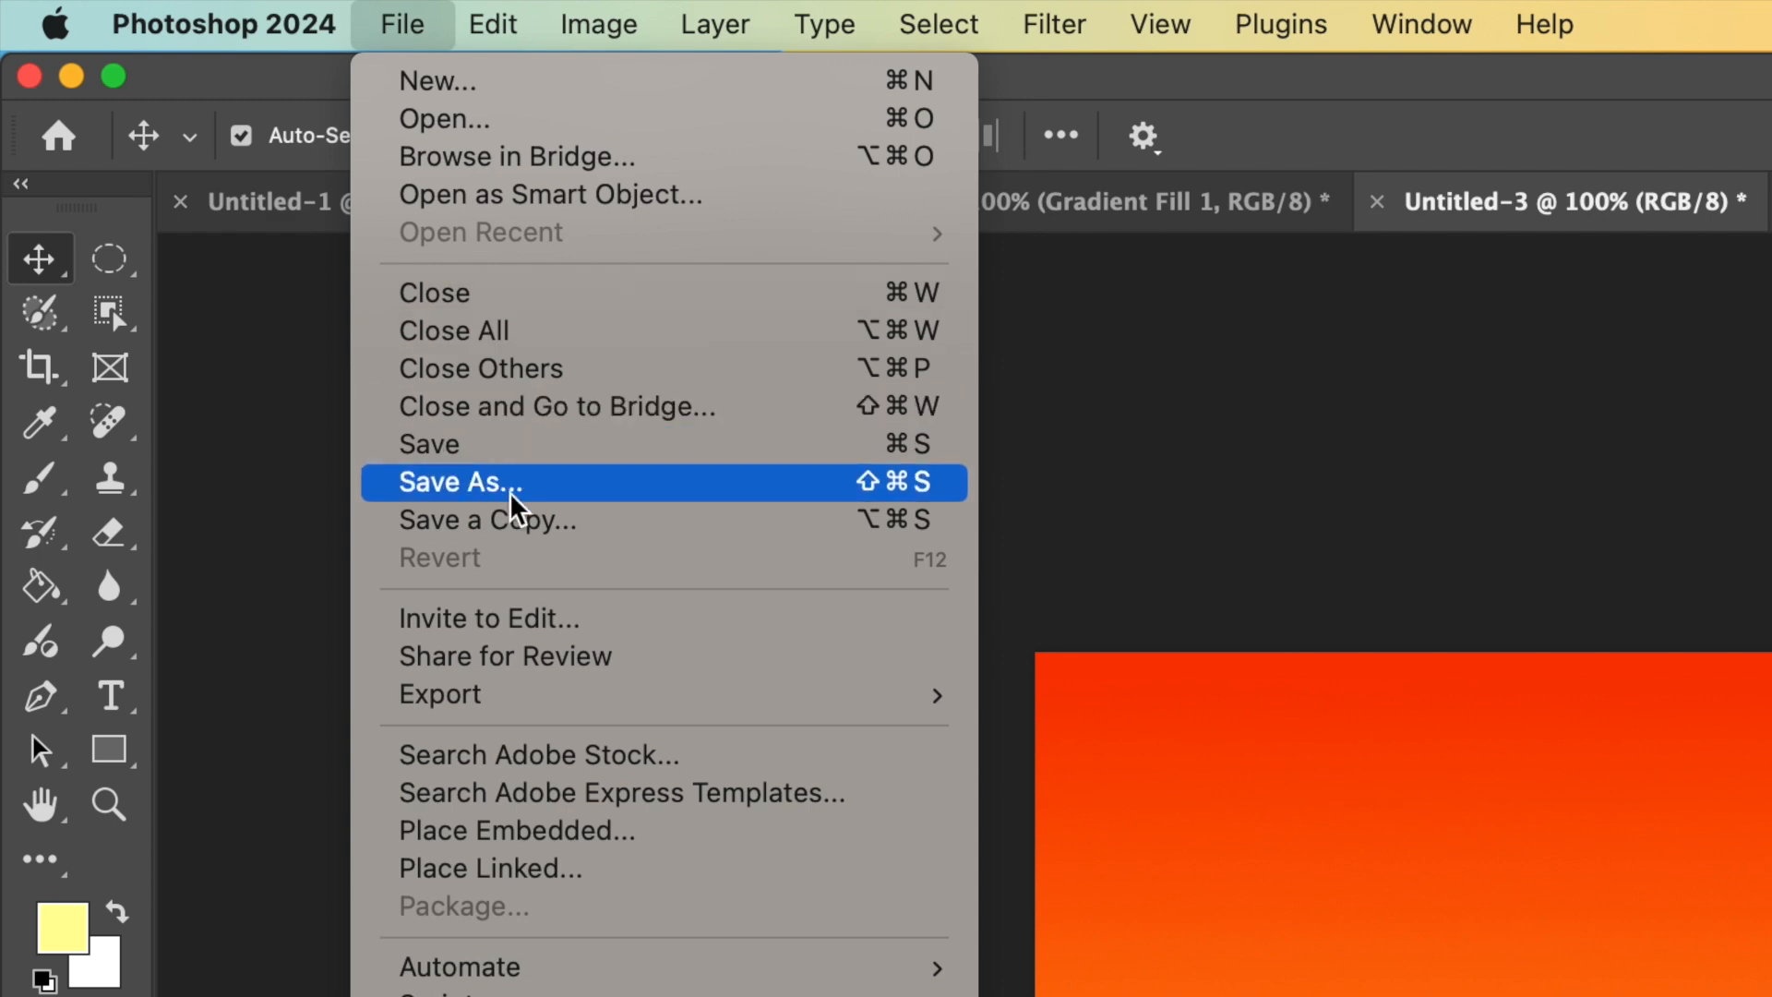
pyautogui.click(459, 482)
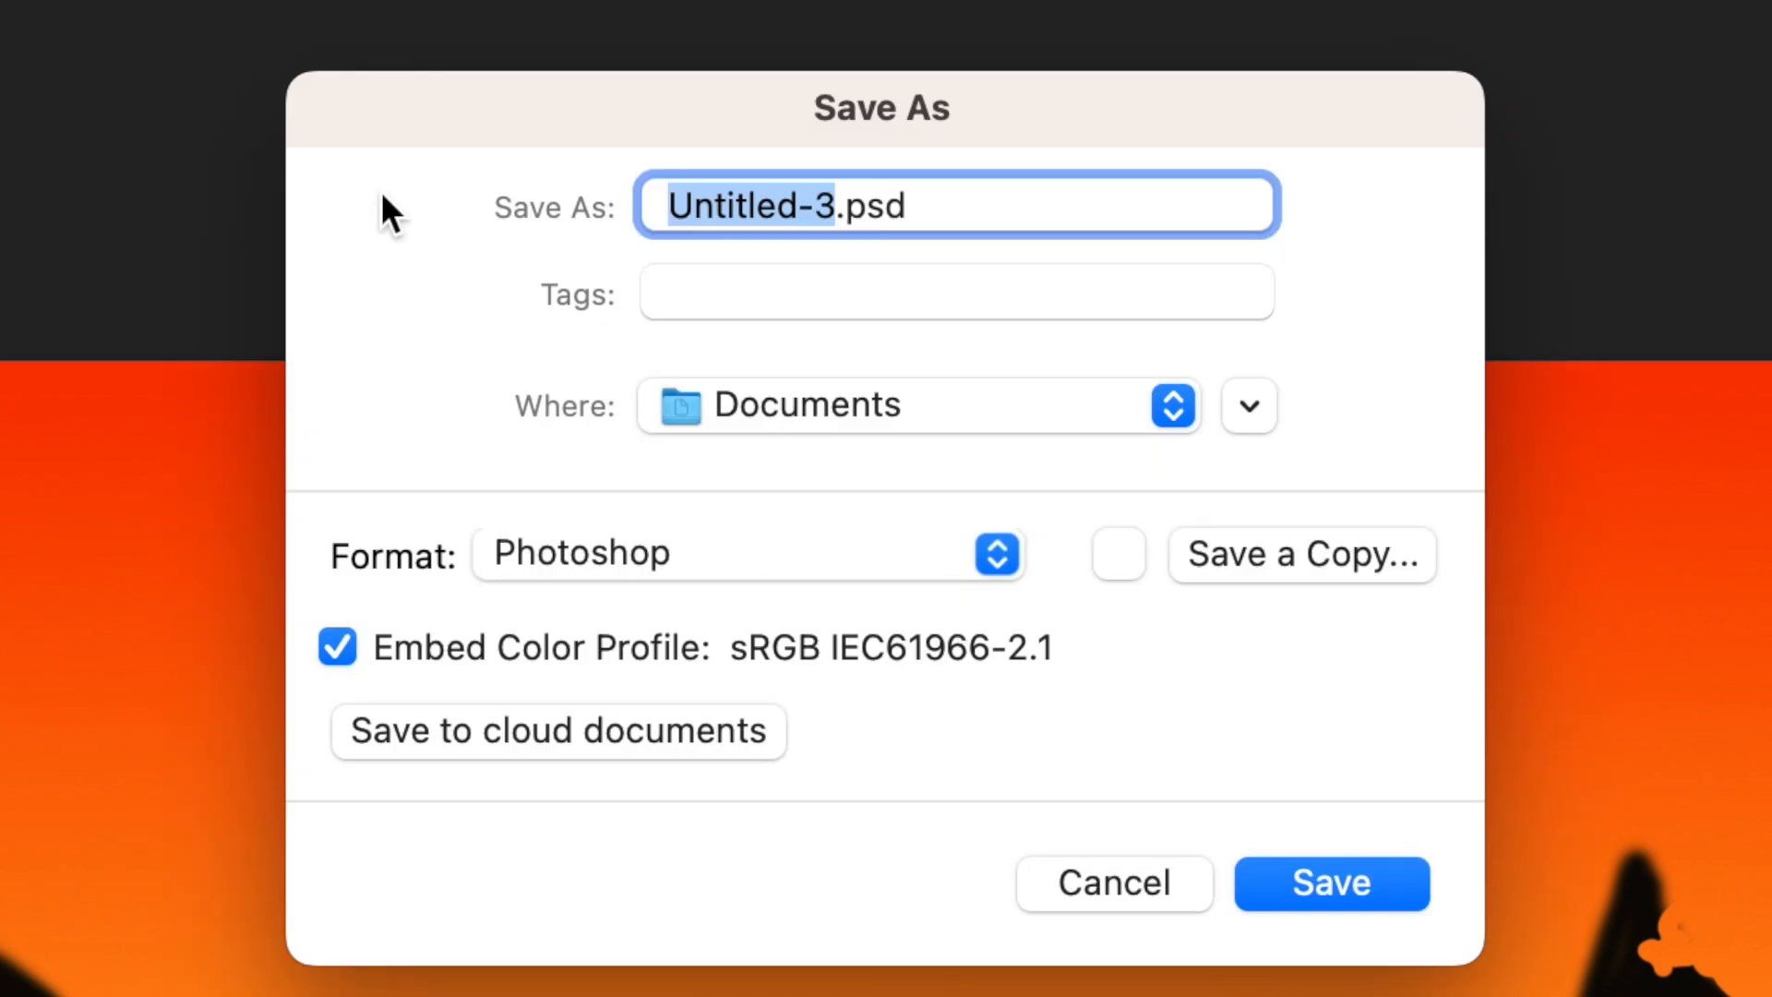
# Step: Name the file Sunset in Photoshop format and choose the save location
pyautogui.write('Sunset.psd')
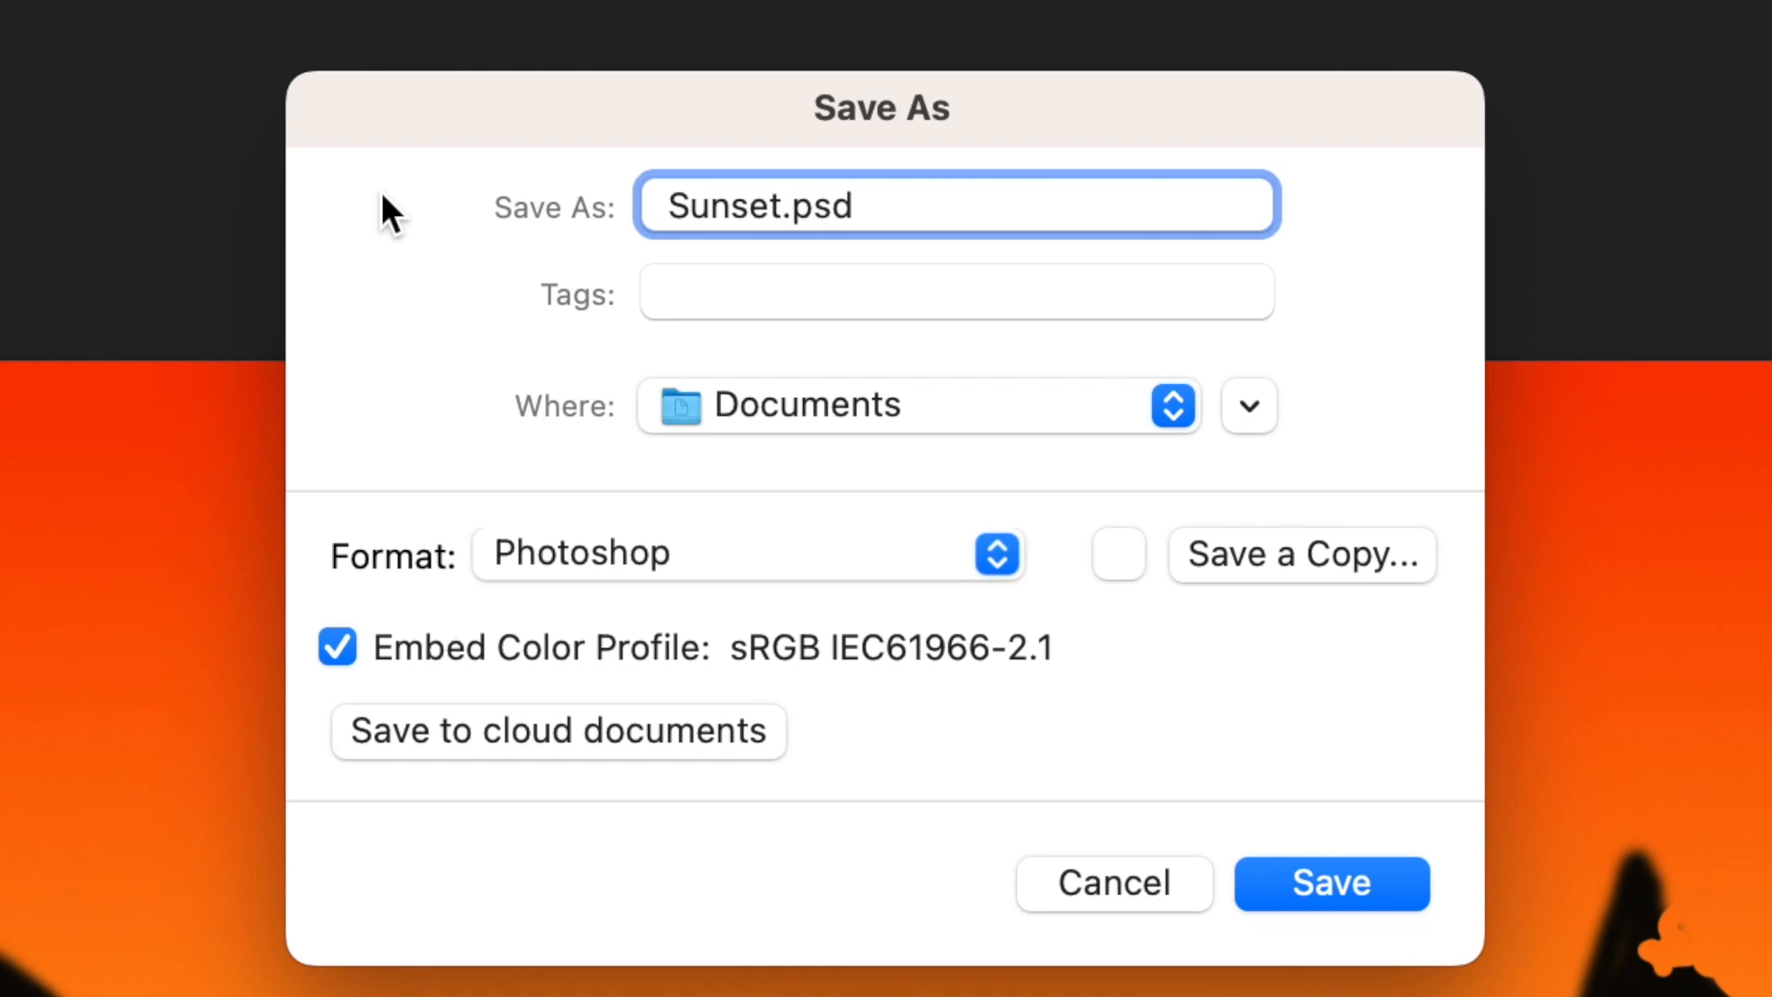
pyautogui.moveTo(1007, 653)
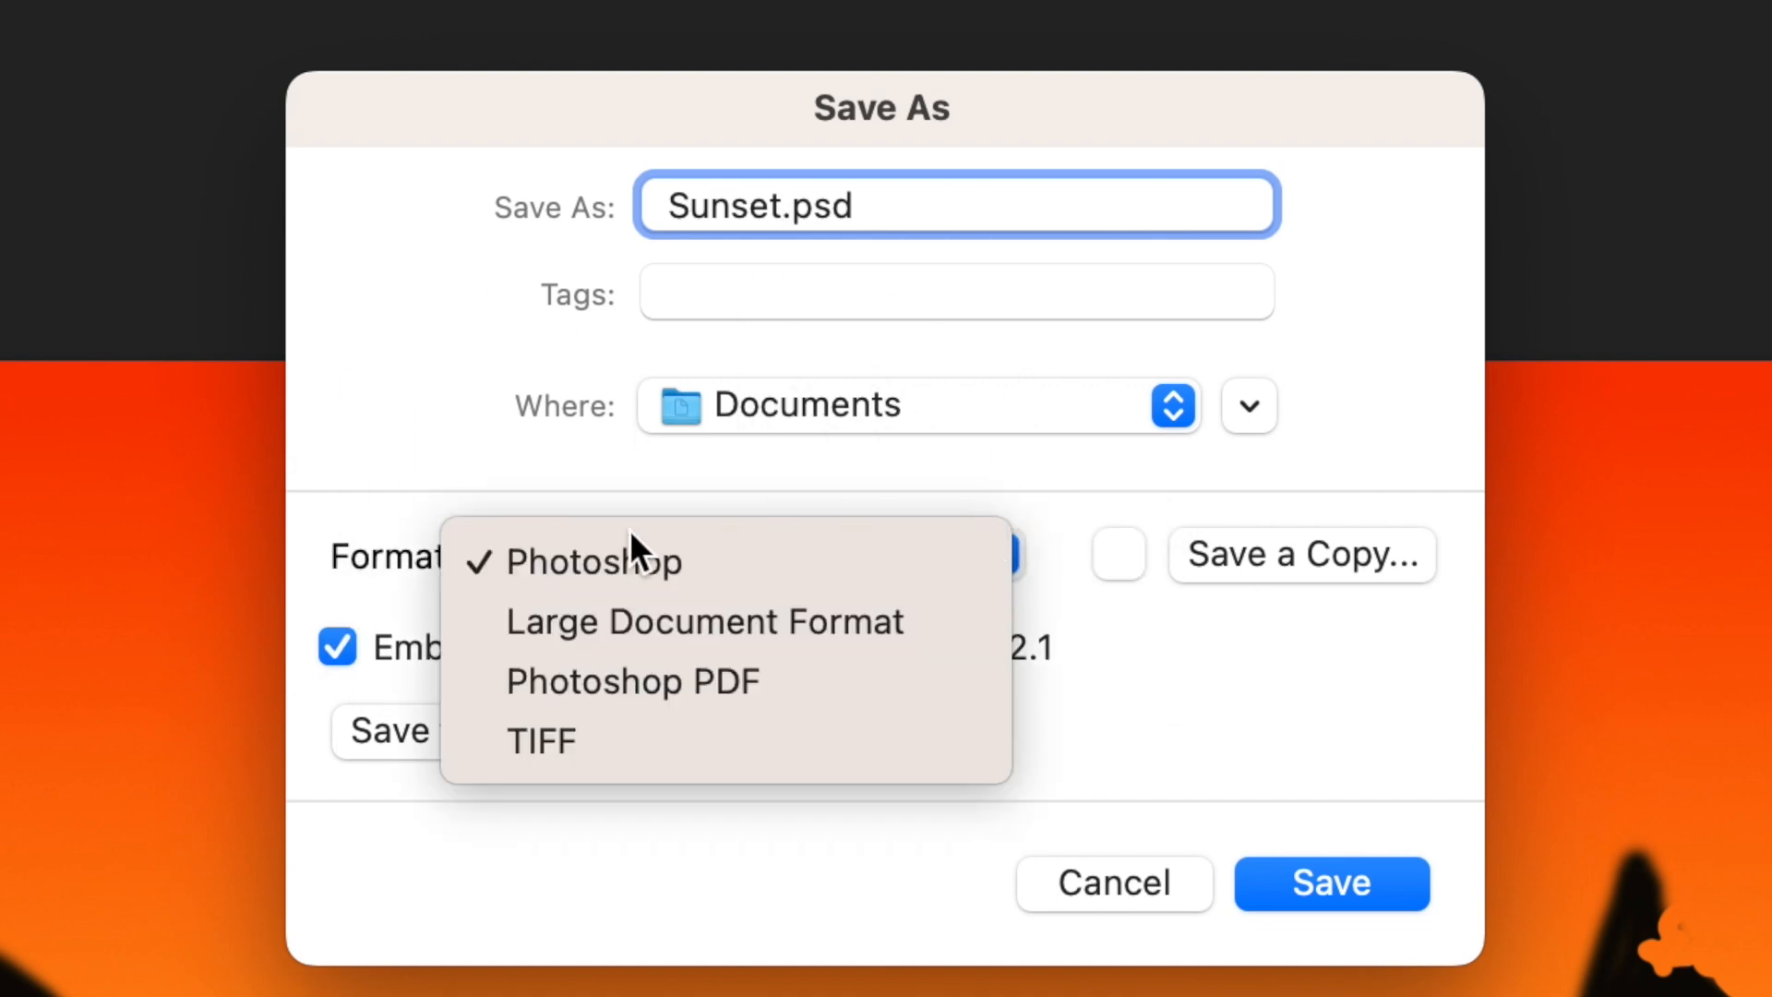
pyautogui.moveTo(1227, 718)
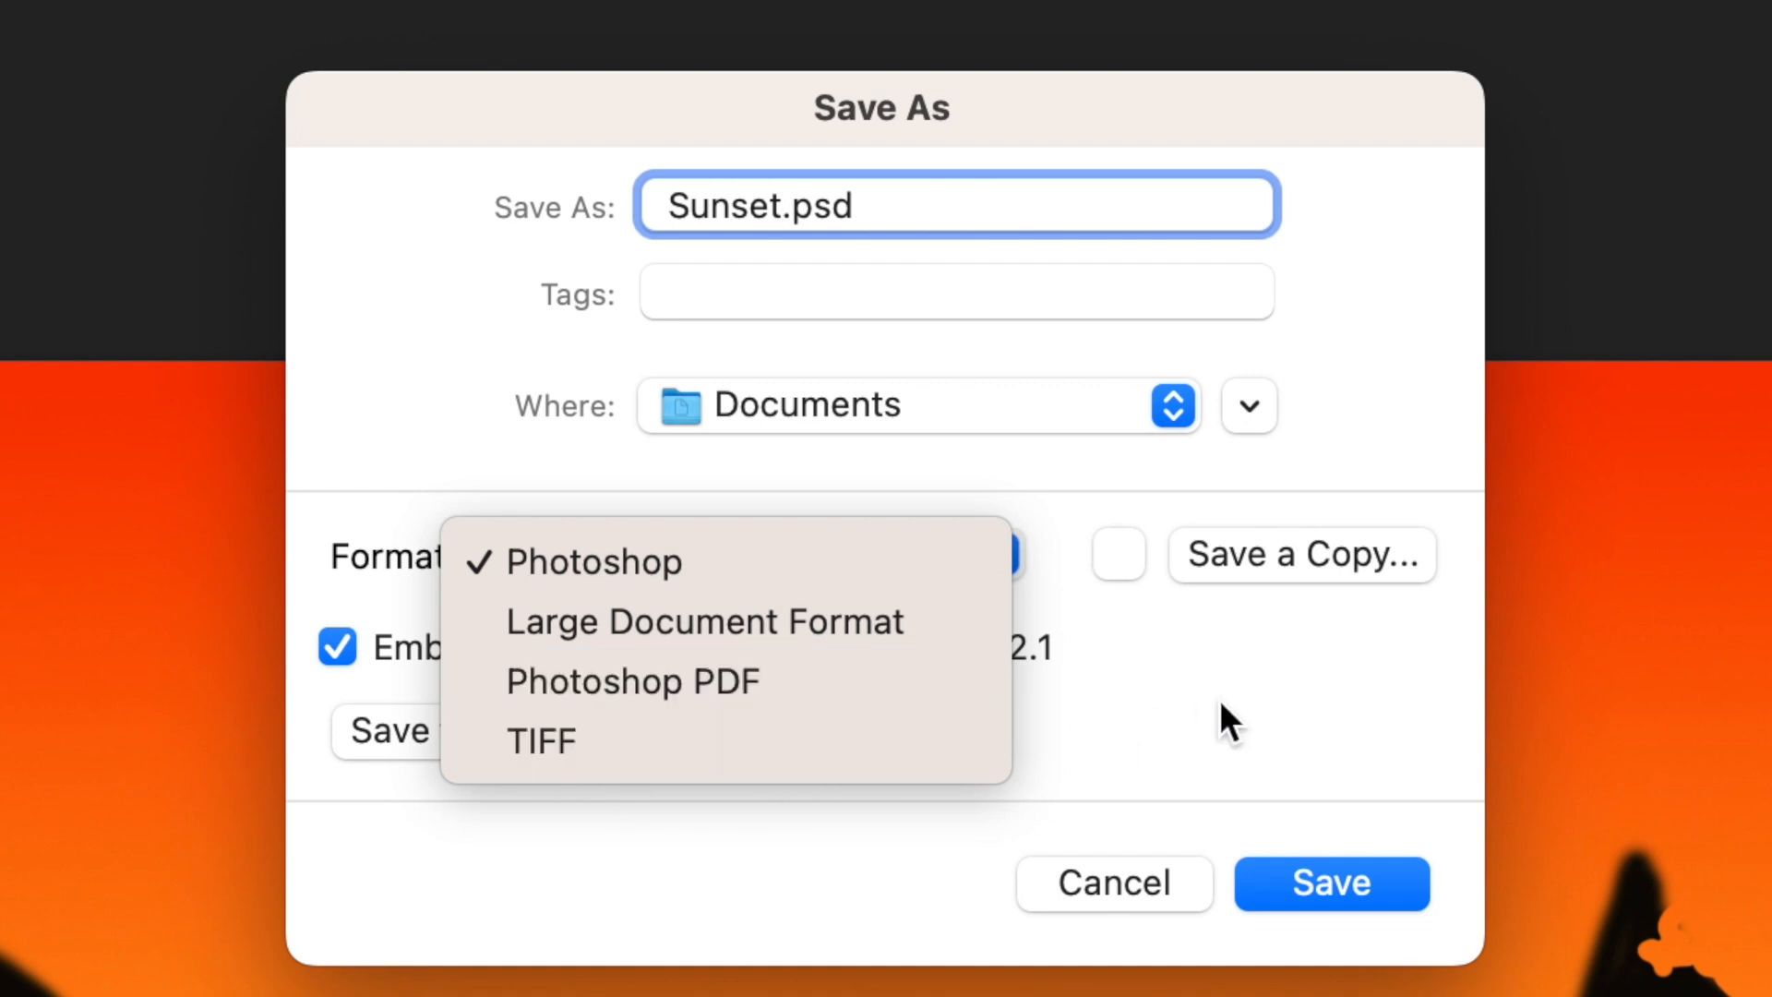
pyautogui.click(594, 562)
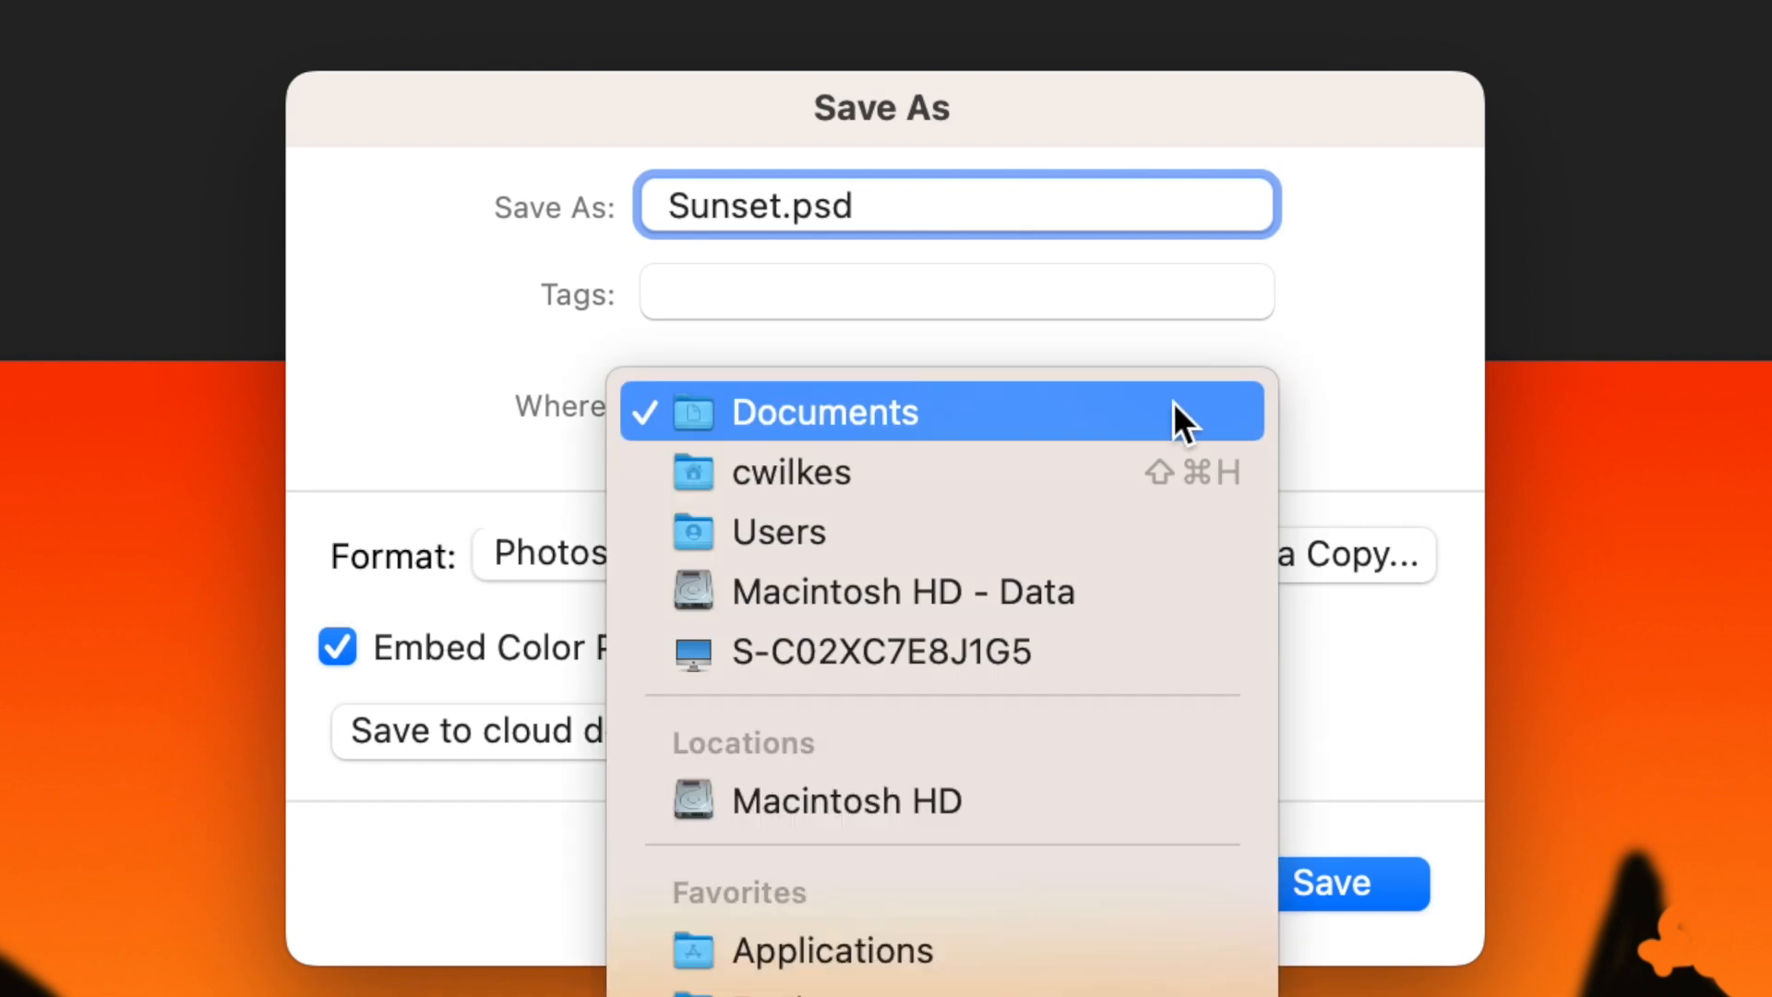
pyautogui.moveTo(898, 951)
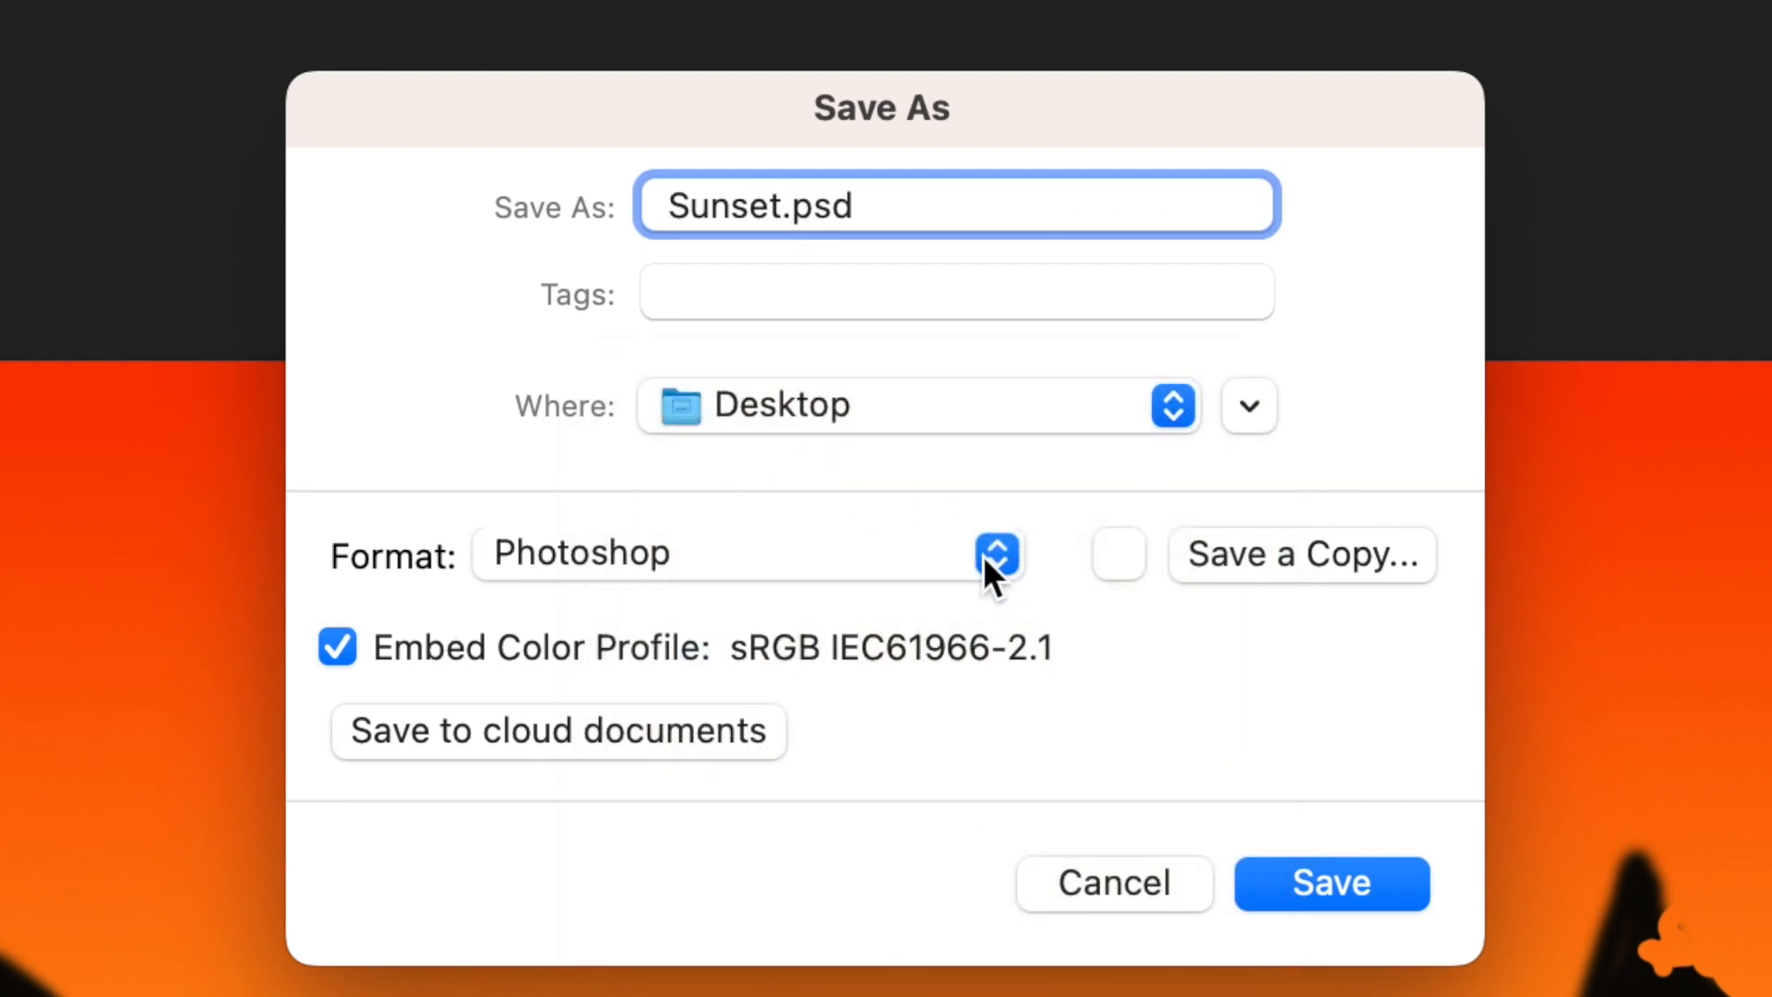
pyautogui.moveTo(997, 555)
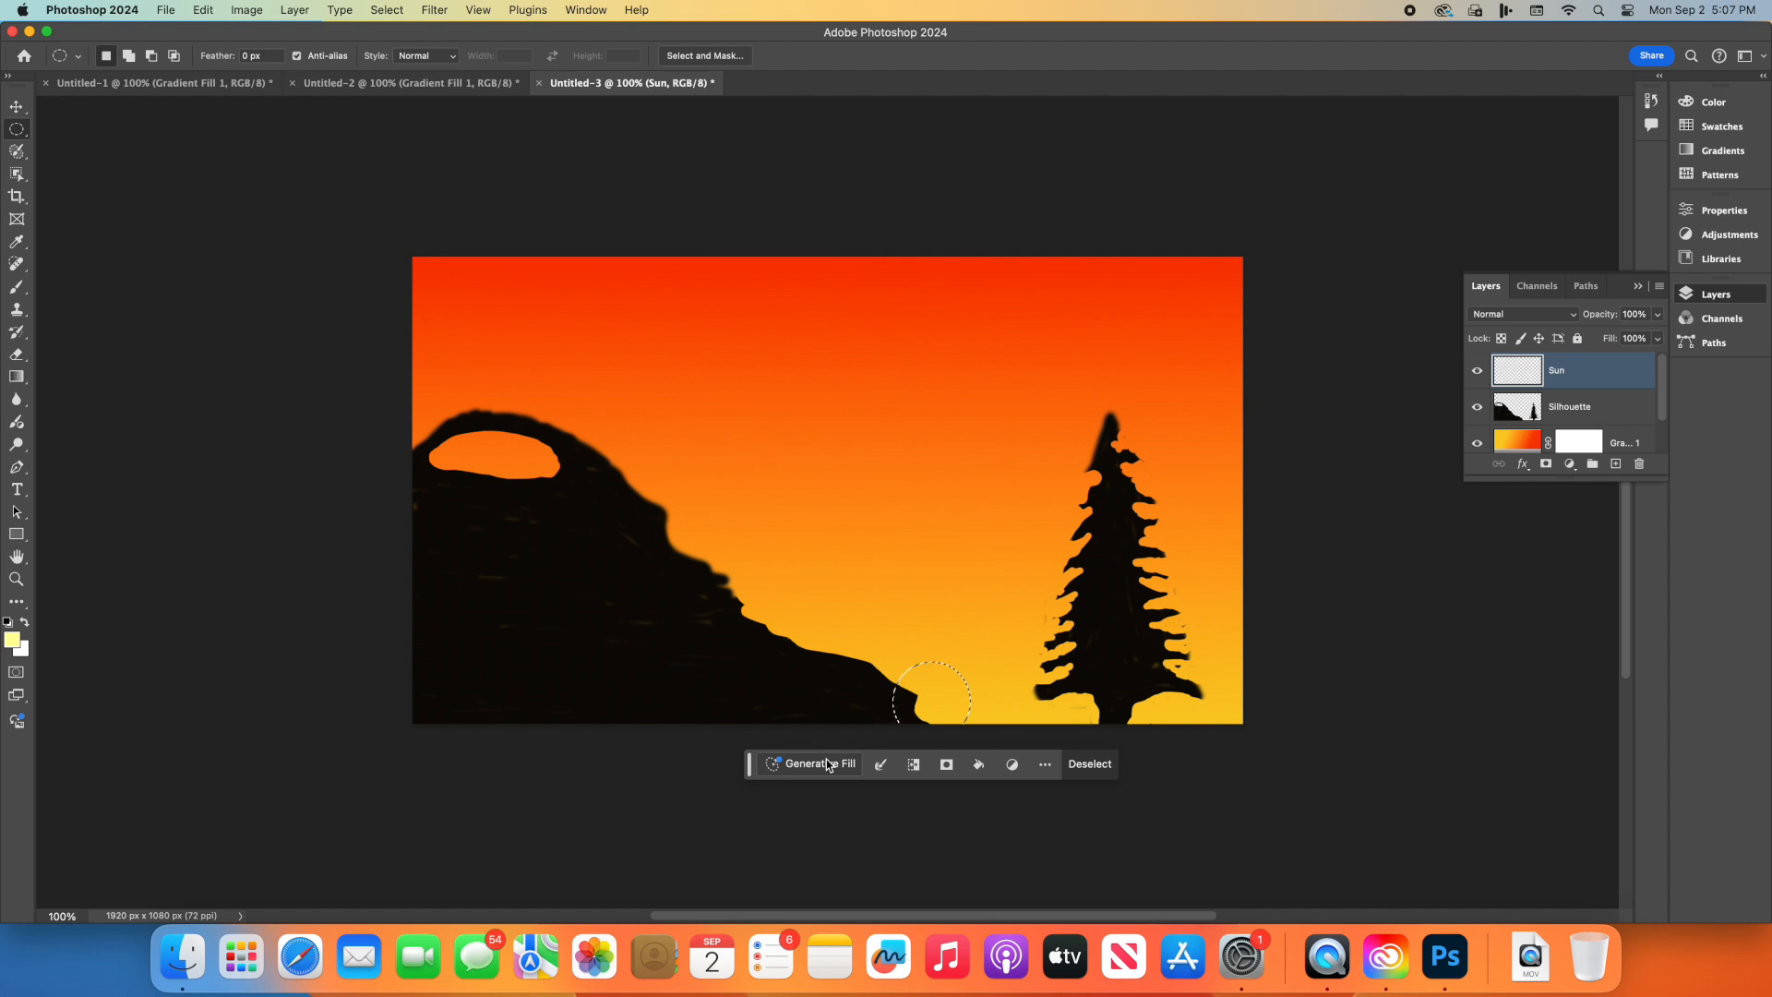
pyautogui.moveTo(814, 763)
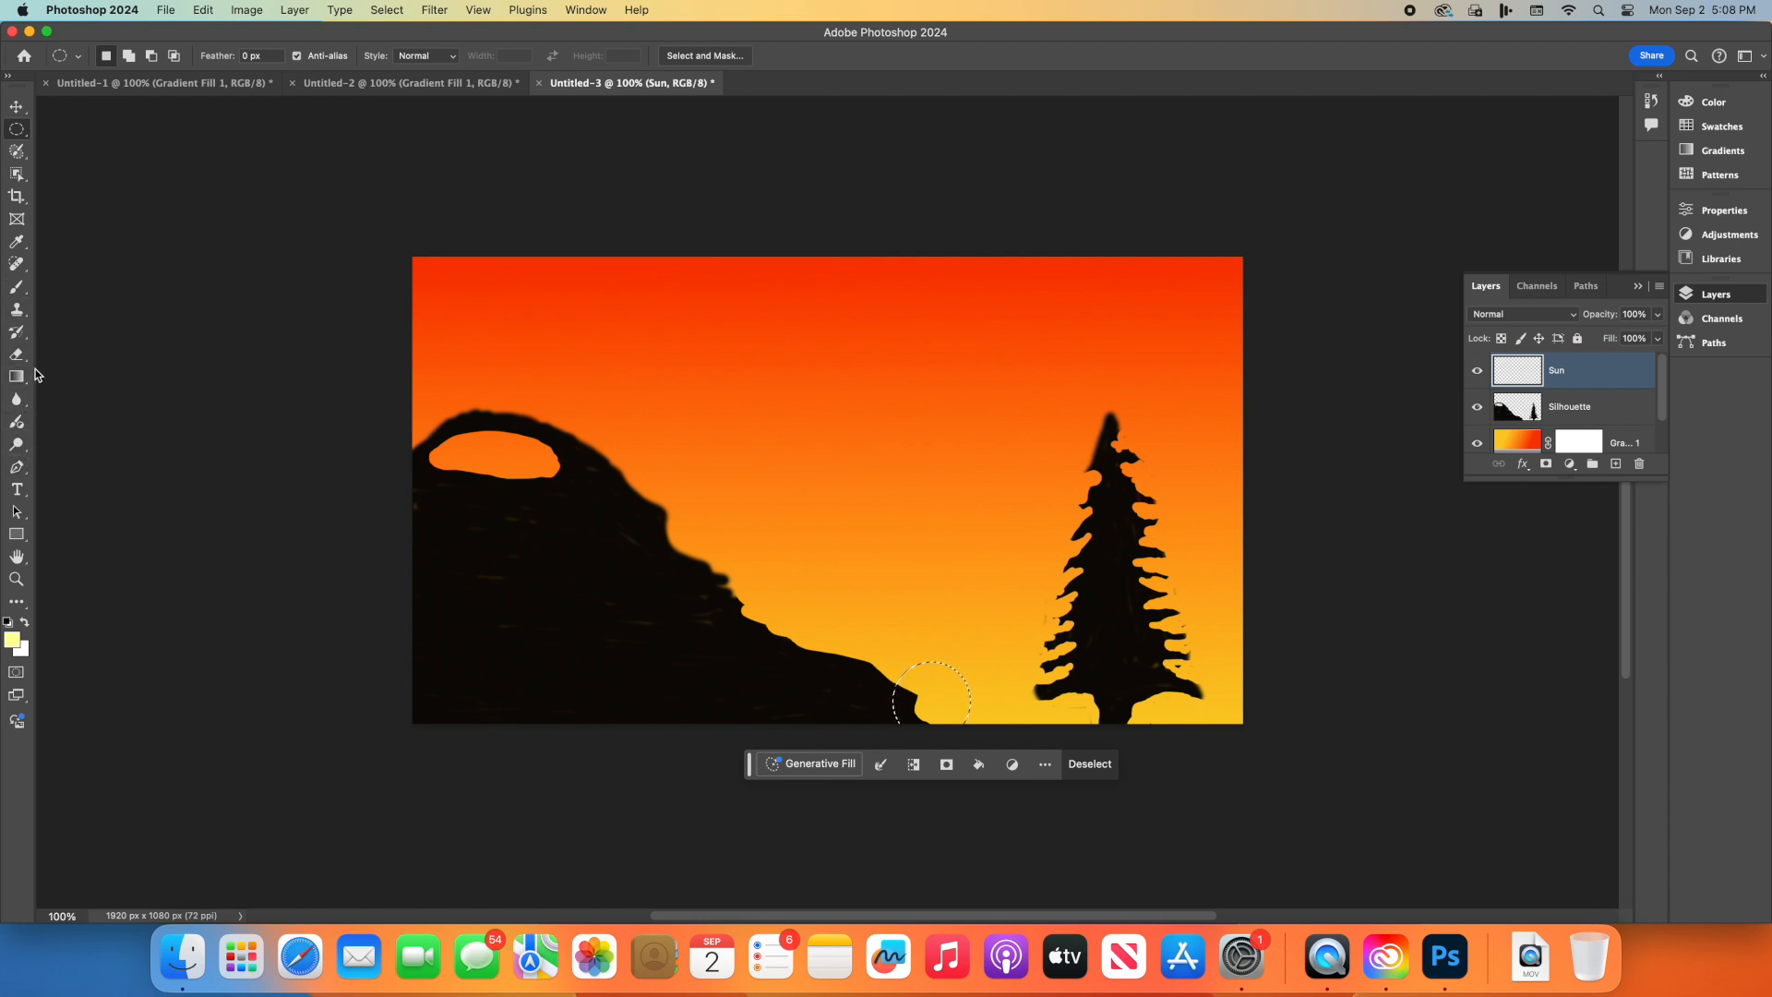
pyautogui.moveTo(16, 288)
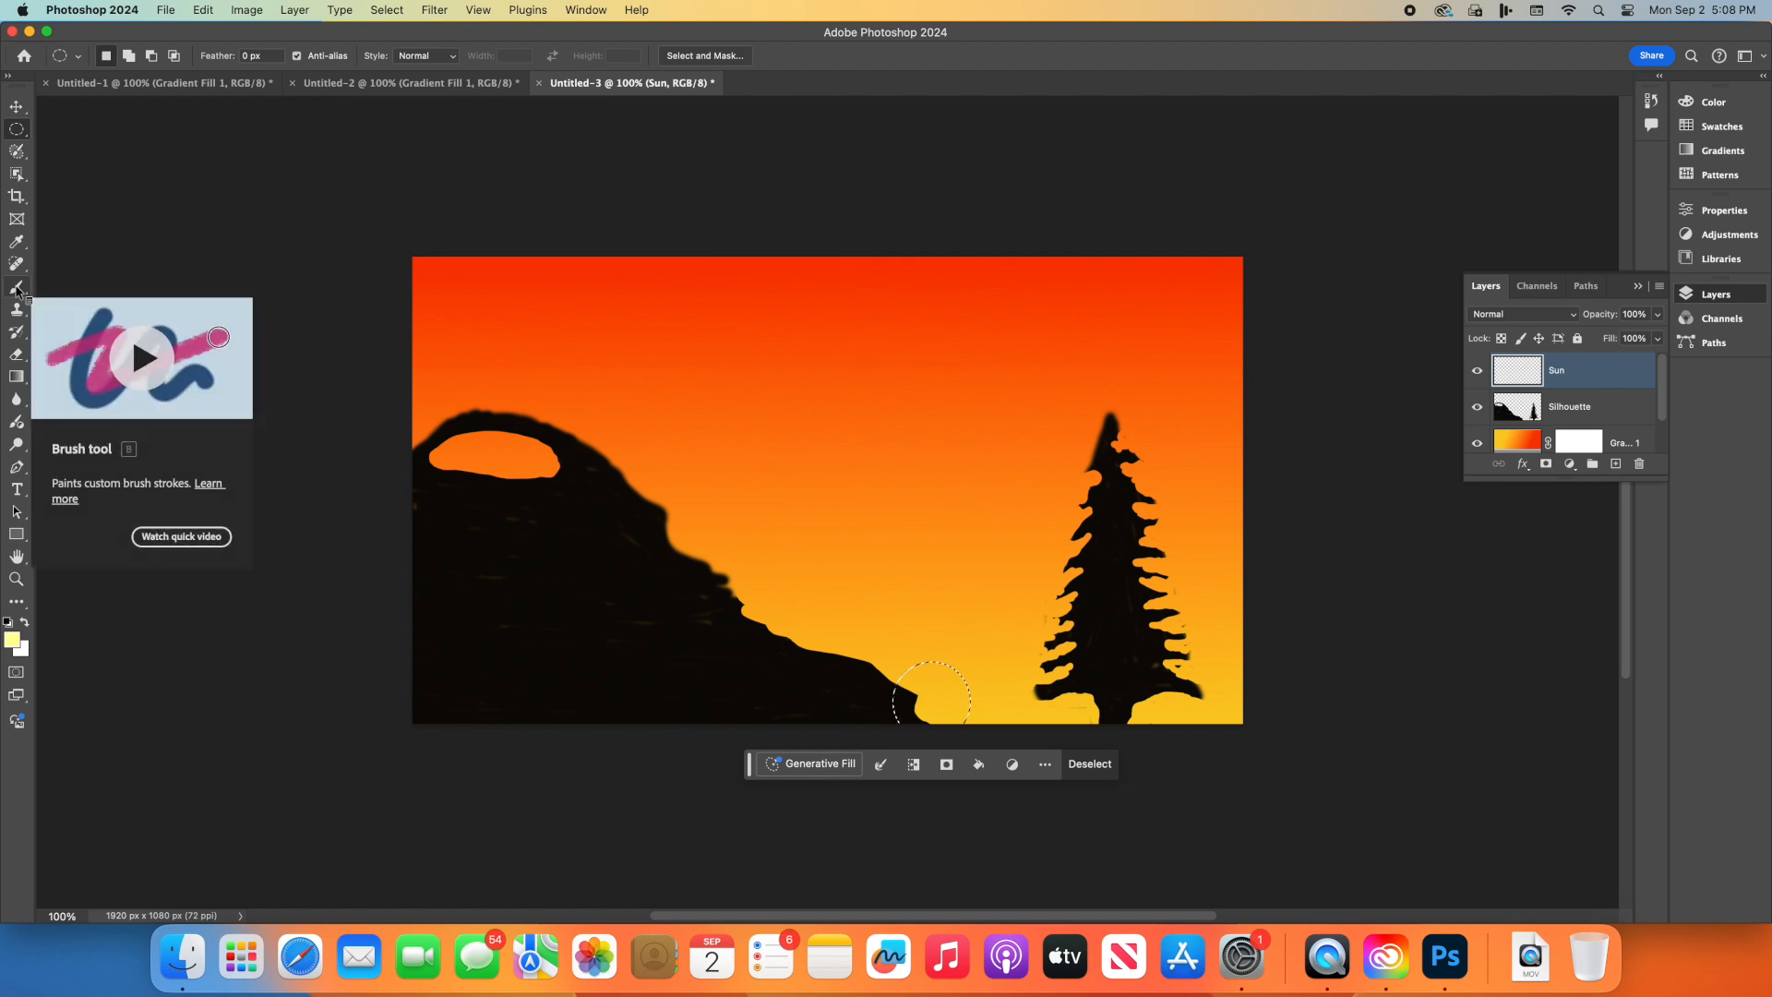
# Step: Make the Brush Tool active to paint on the Sun layer
pyautogui.click(16, 262)
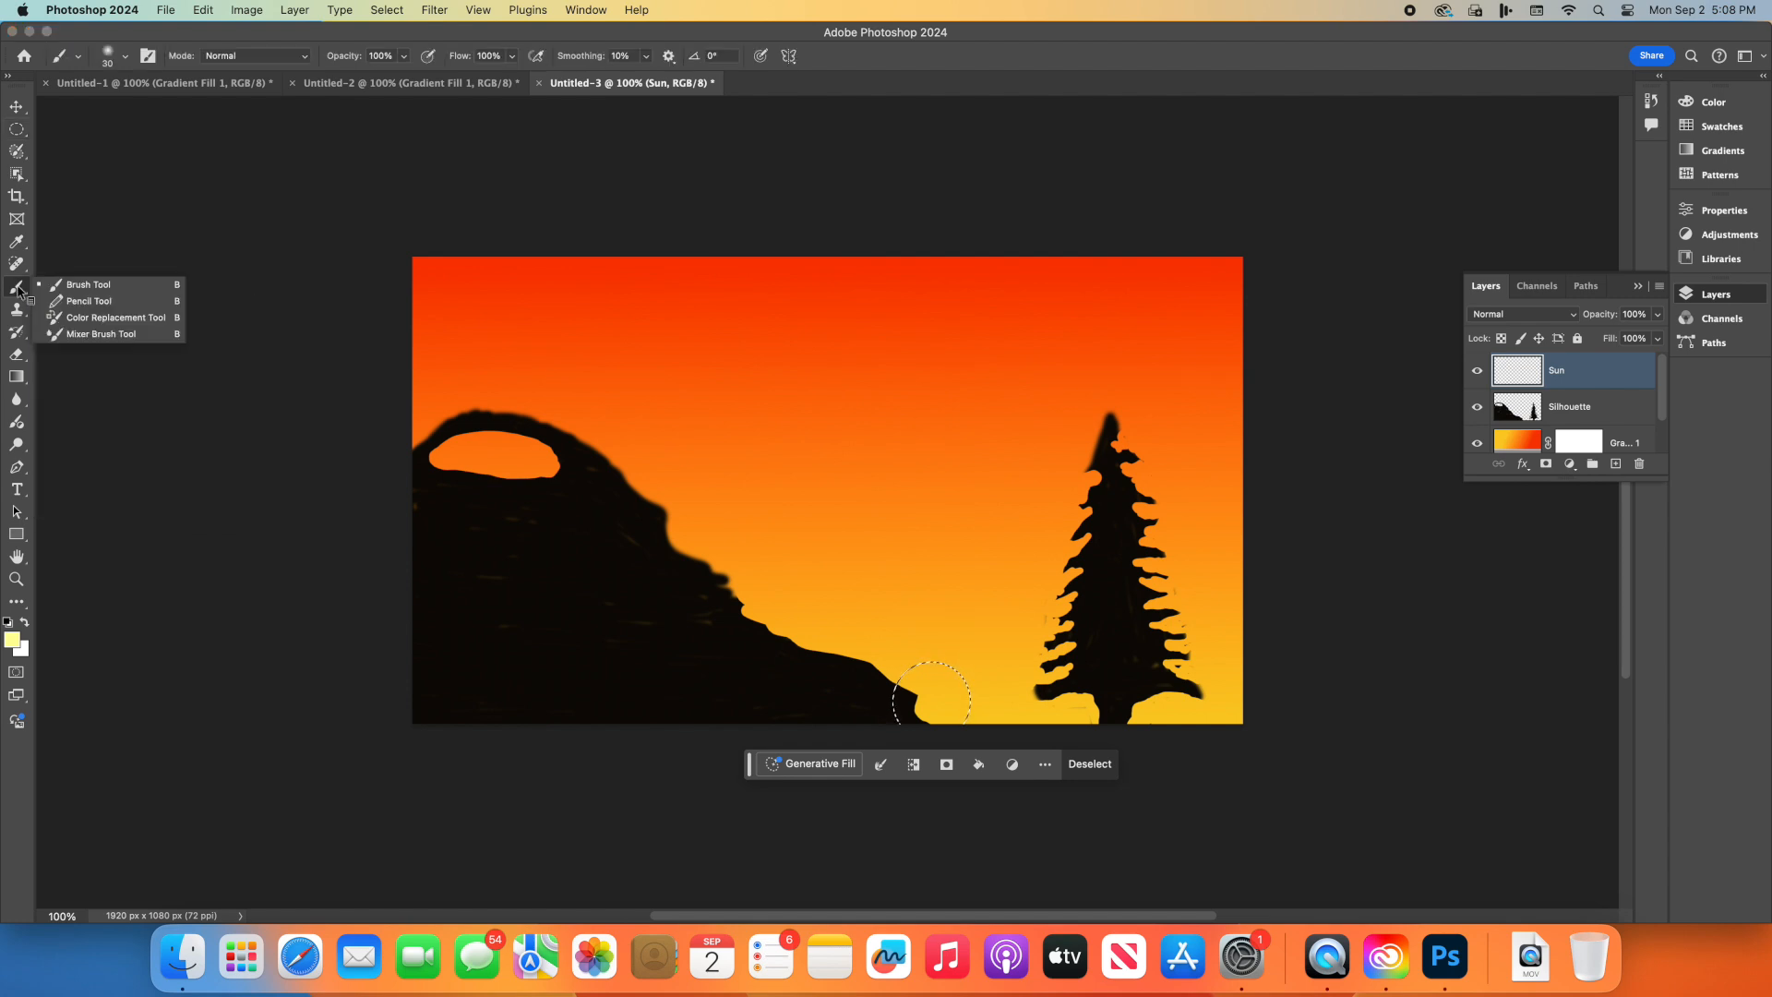